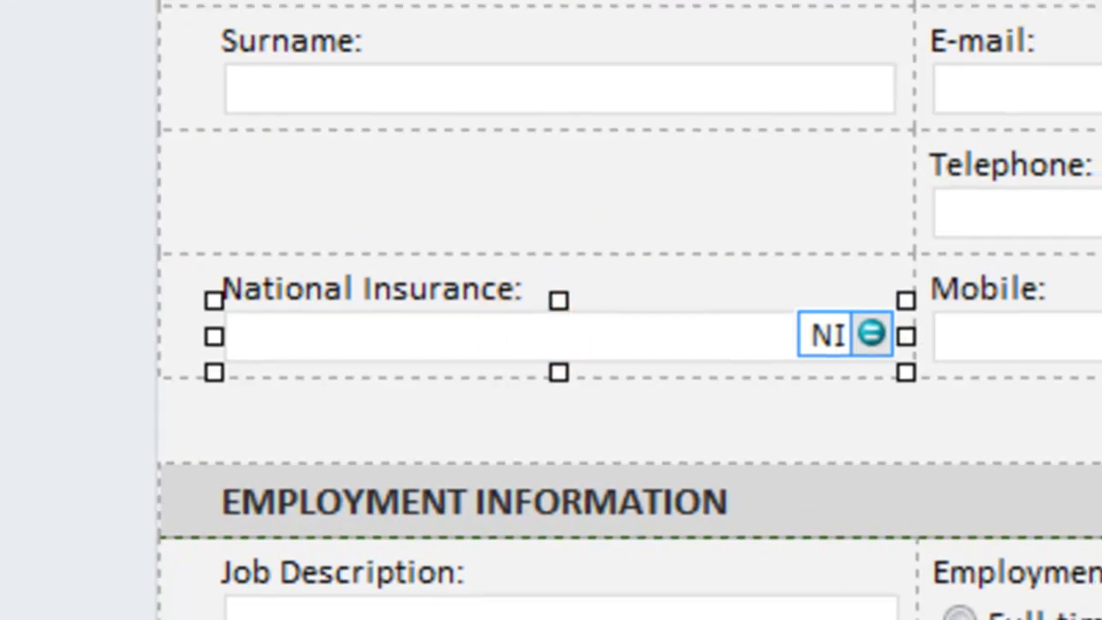
Step: Inspect the NI field's properties to confirm its field name, leaving them unchanged
double_click(843, 334)
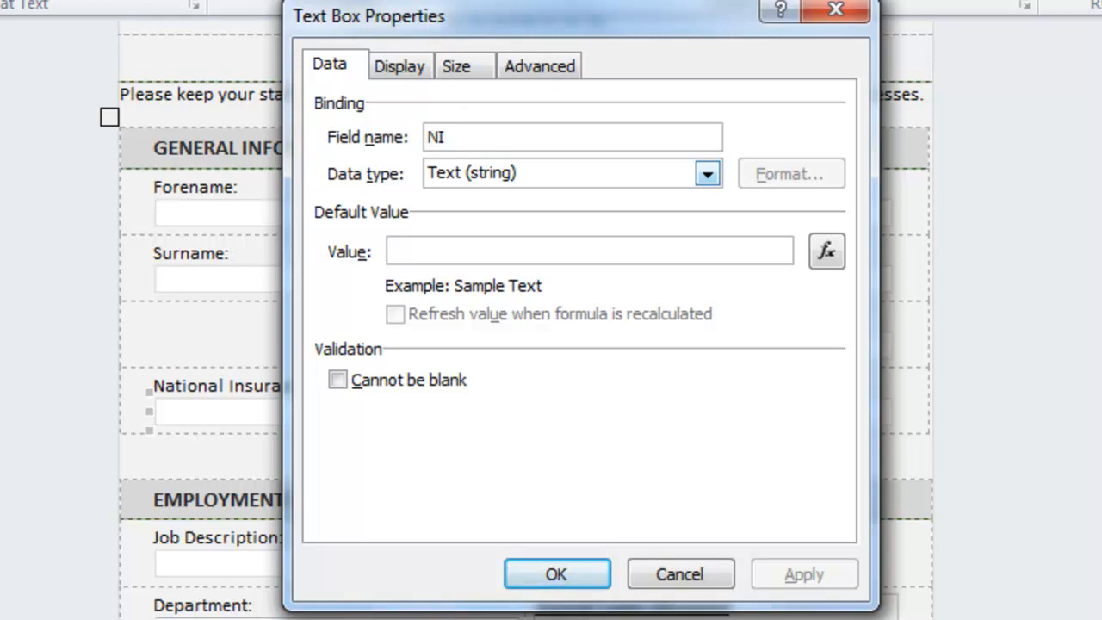
click(571, 136)
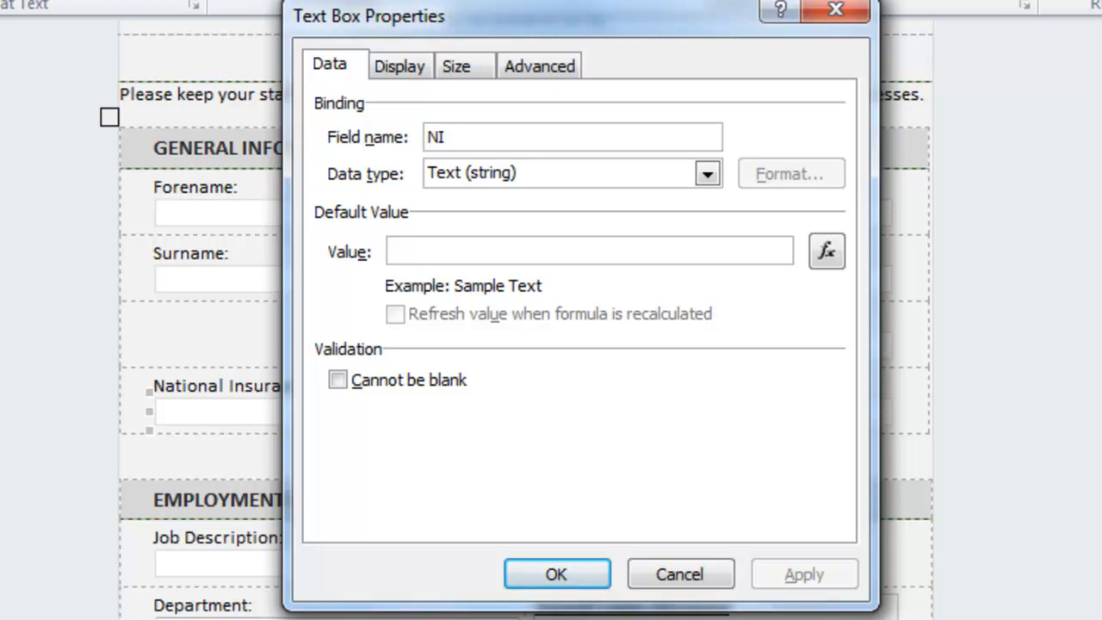
click(572, 136)
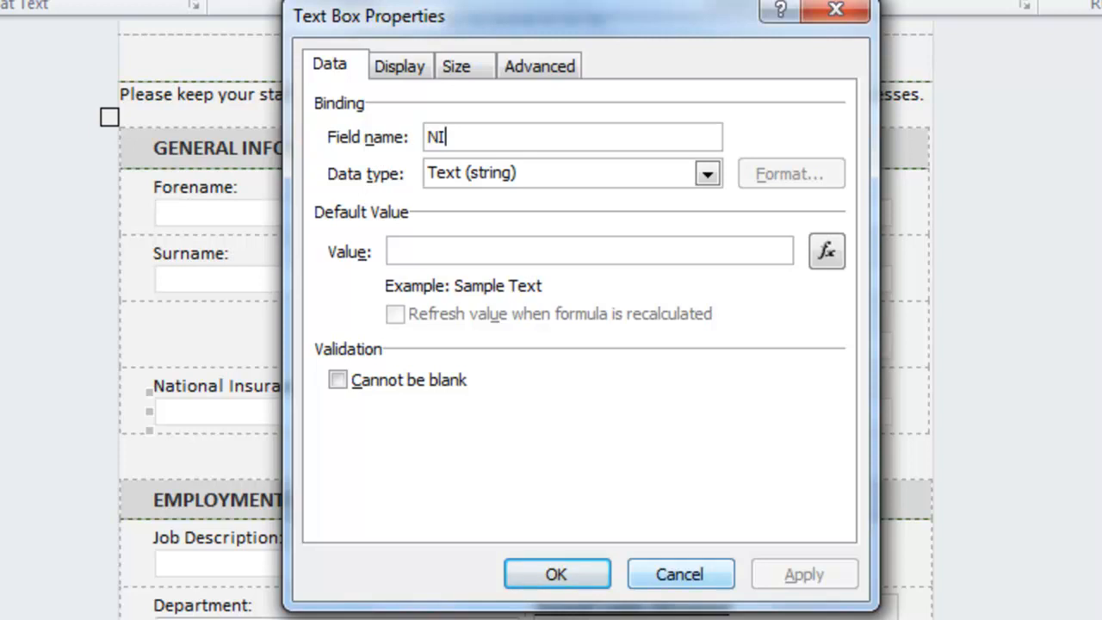
click(556, 575)
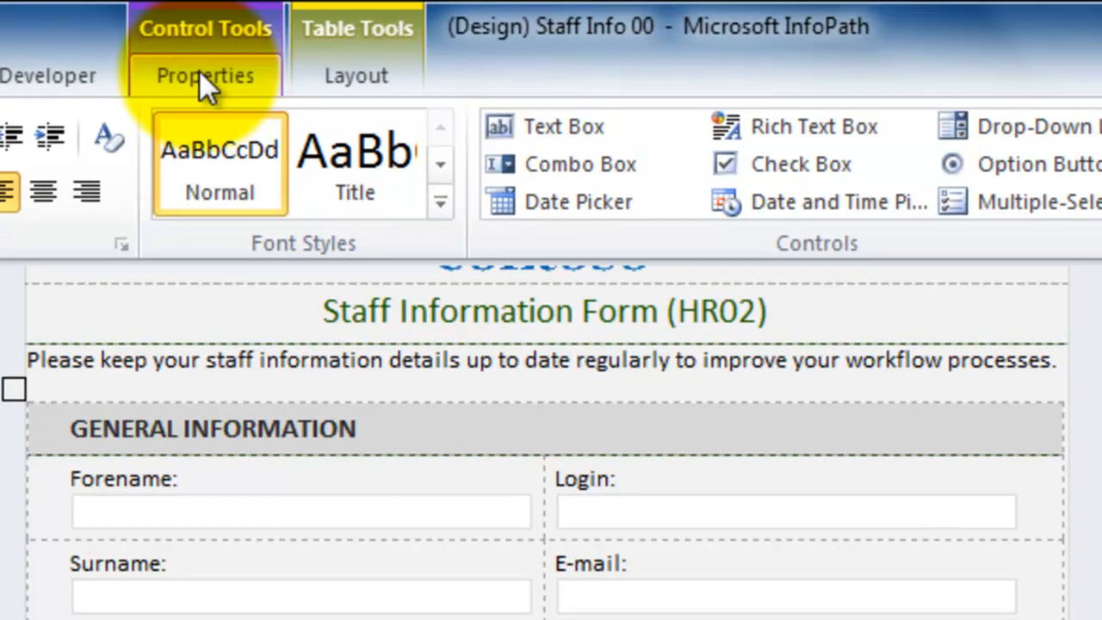
Step: Create a new validation rule on the NI field and start naming it 'Chack NI'
click(205, 76)
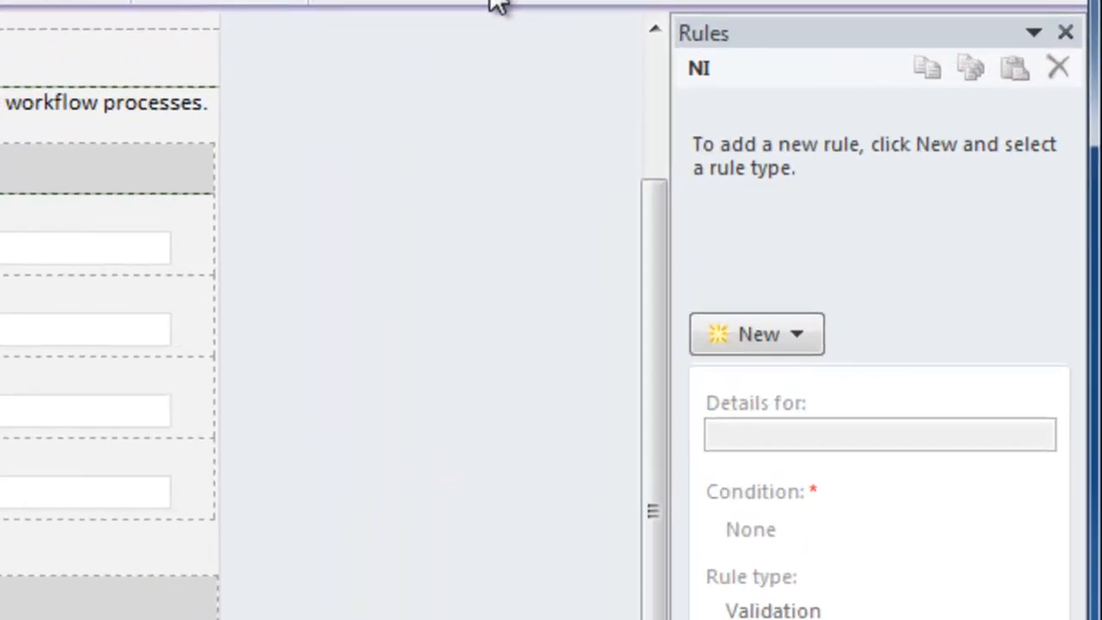
mouse_move(789, 198)
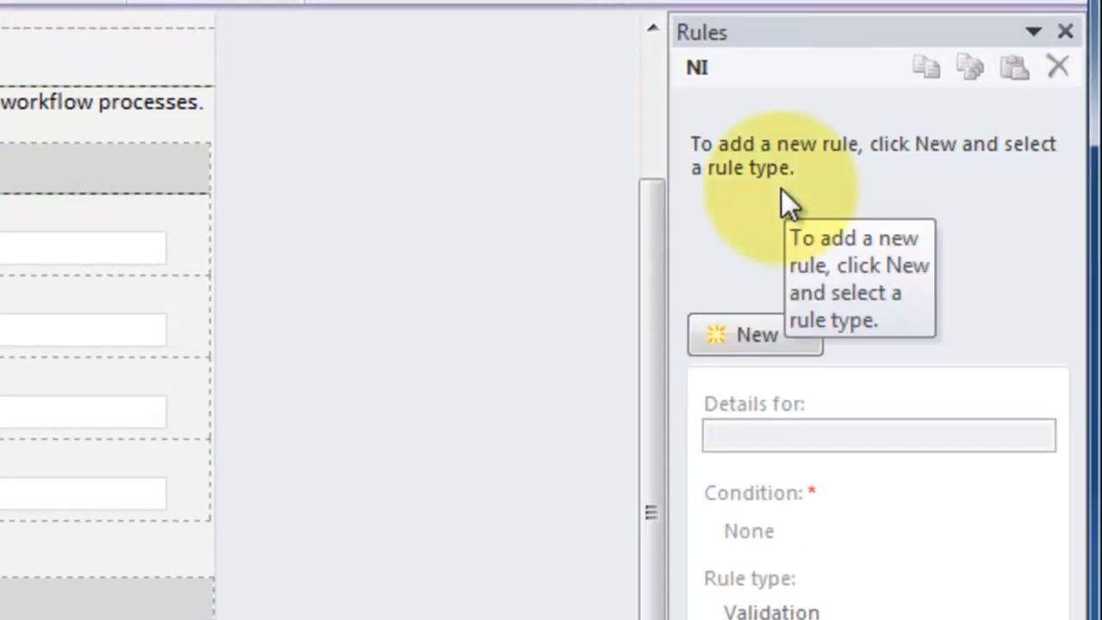
mouse_move(792, 344)
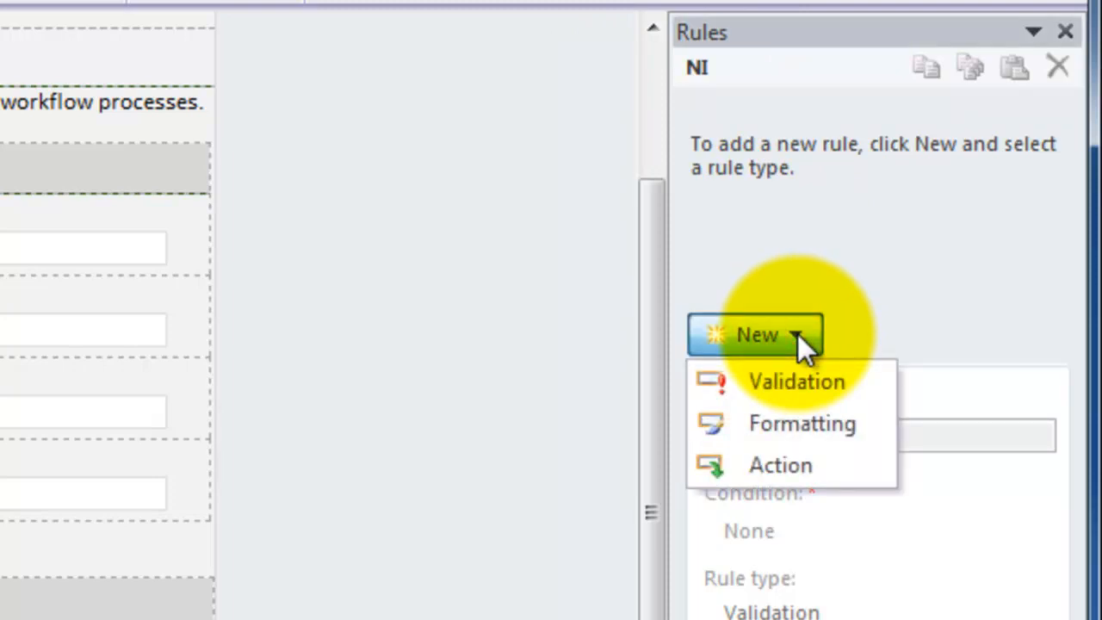
mouse_move(792, 382)
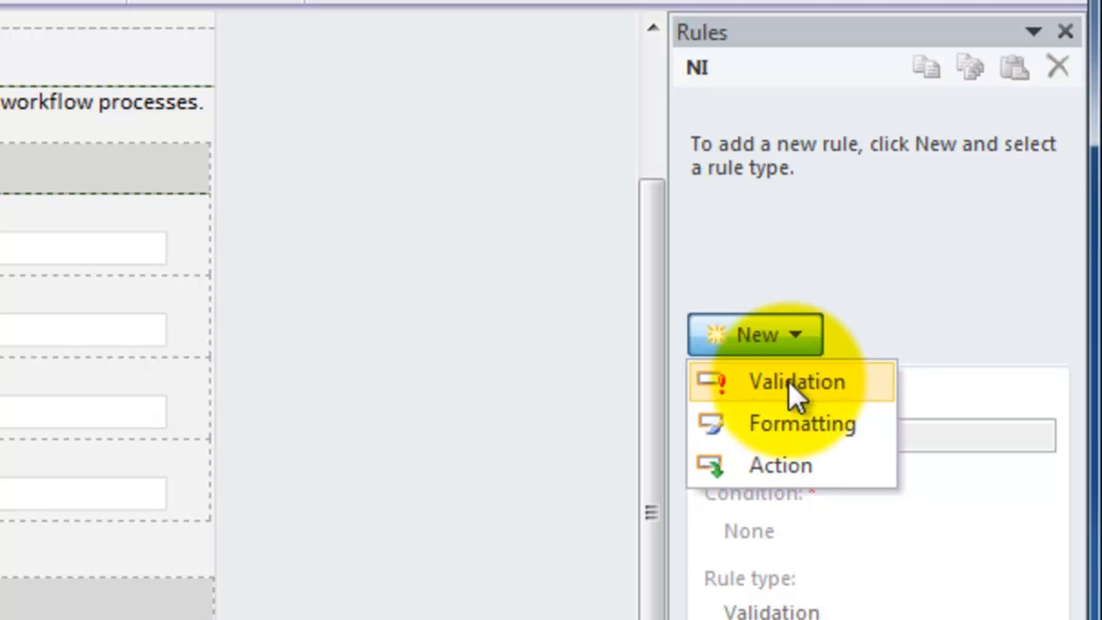
click(795, 382)
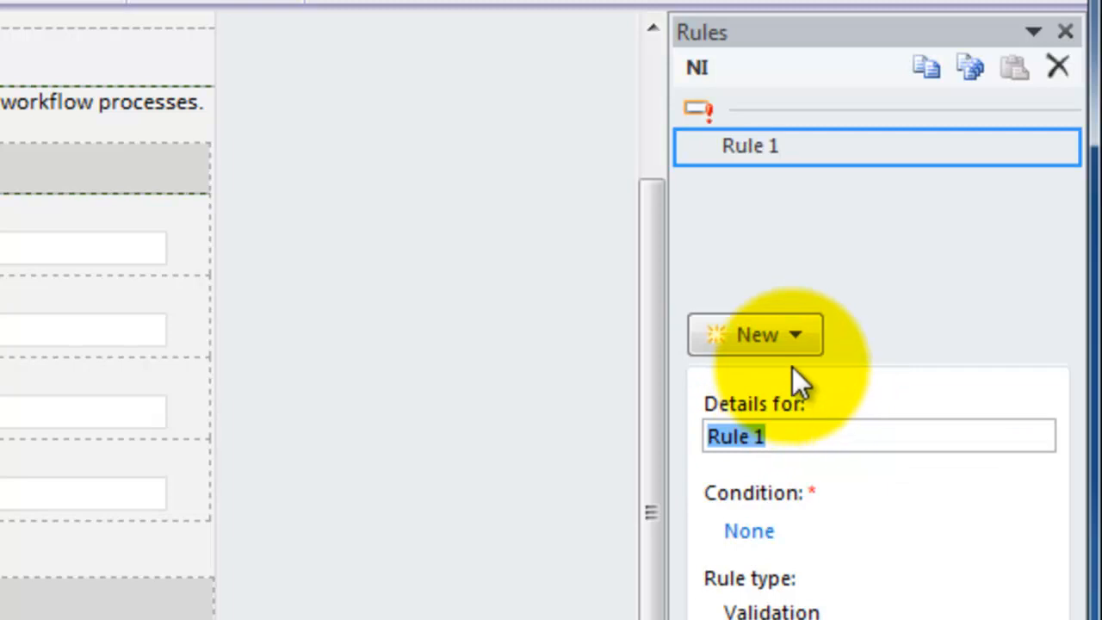
text(Chack NI)
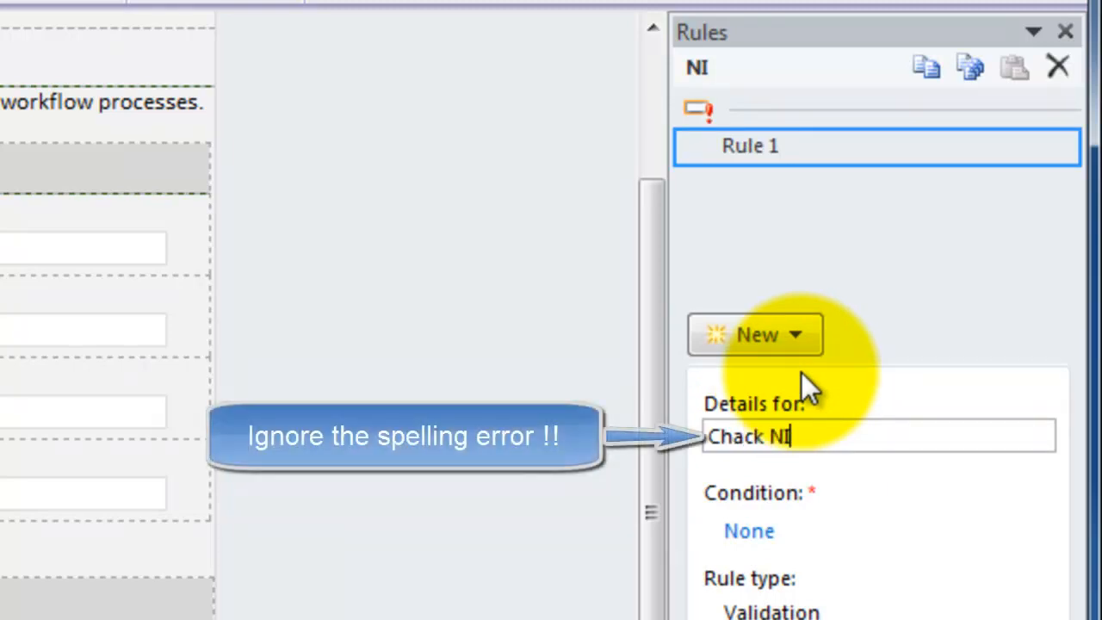
mouse_move(749, 530)
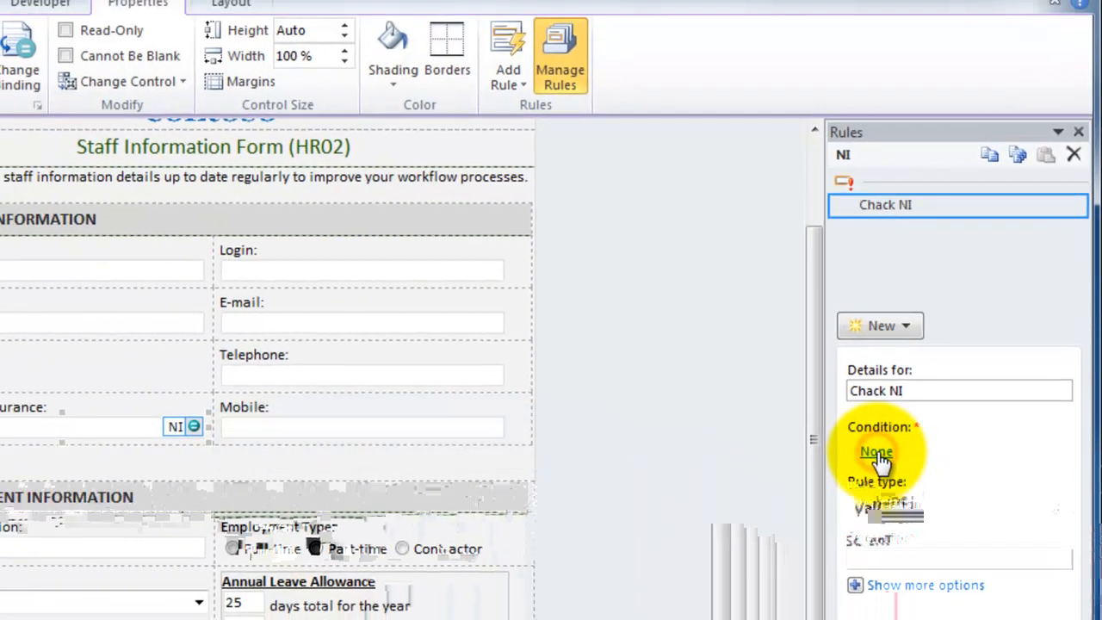
Step: Set the rule's condition operator to NI 'does not match pattern'
click(874, 451)
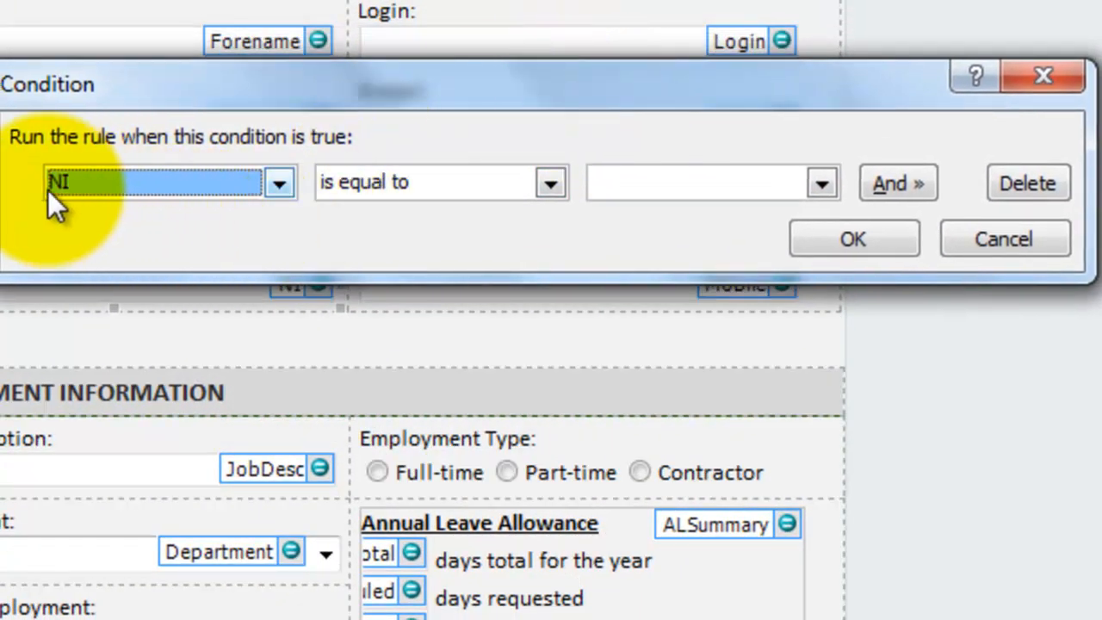
mouse_move(94, 198)
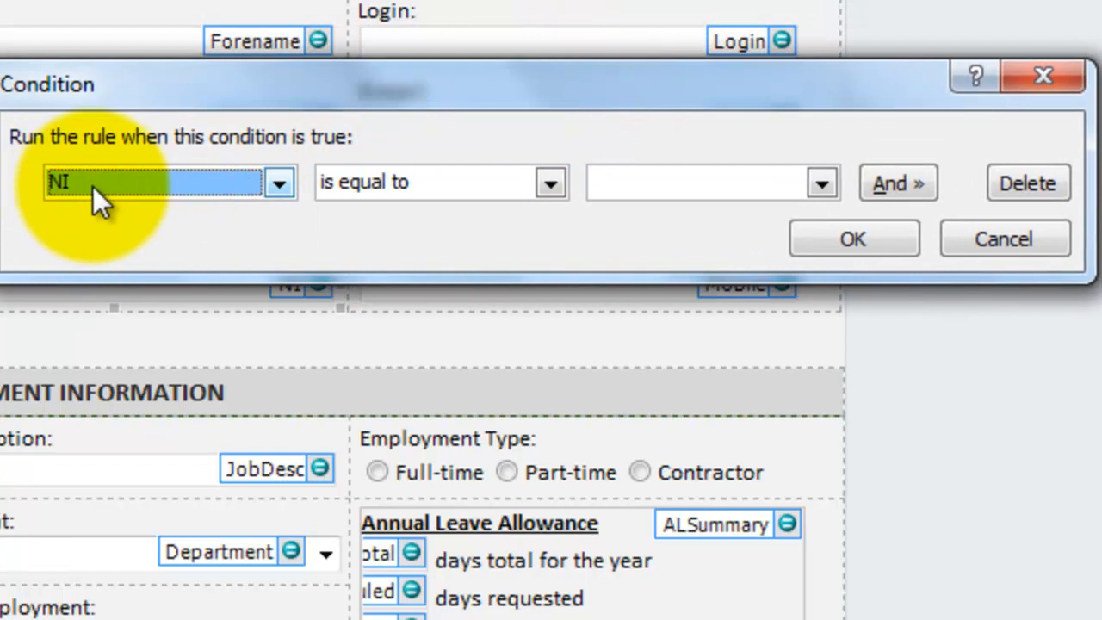
mouse_move(361, 216)
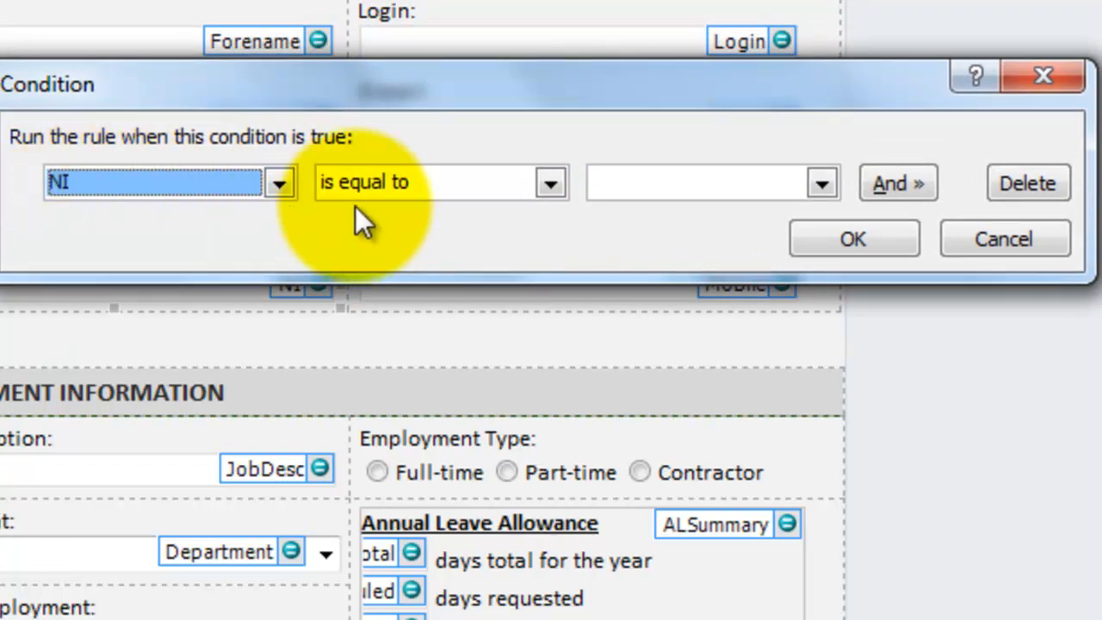
mouse_move(551, 183)
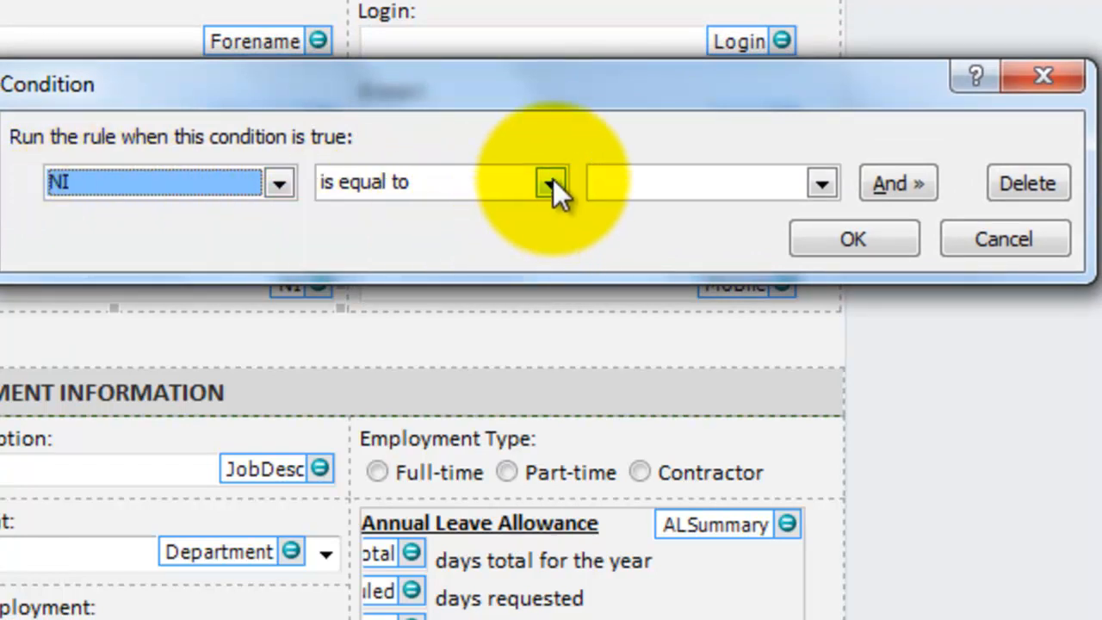
click(551, 182)
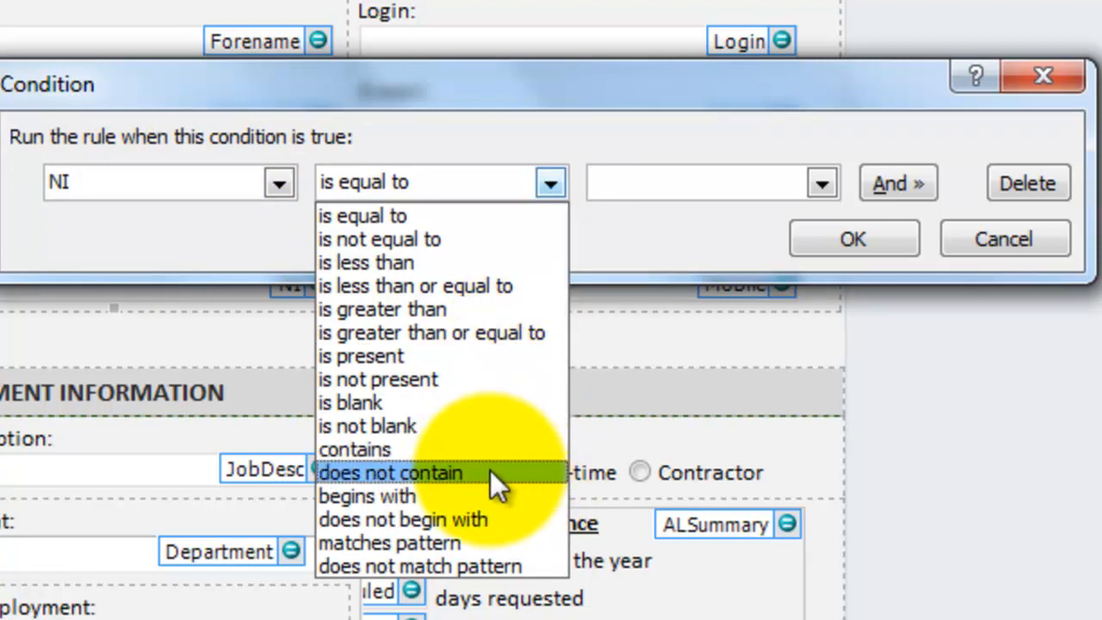
mouse_move(444, 565)
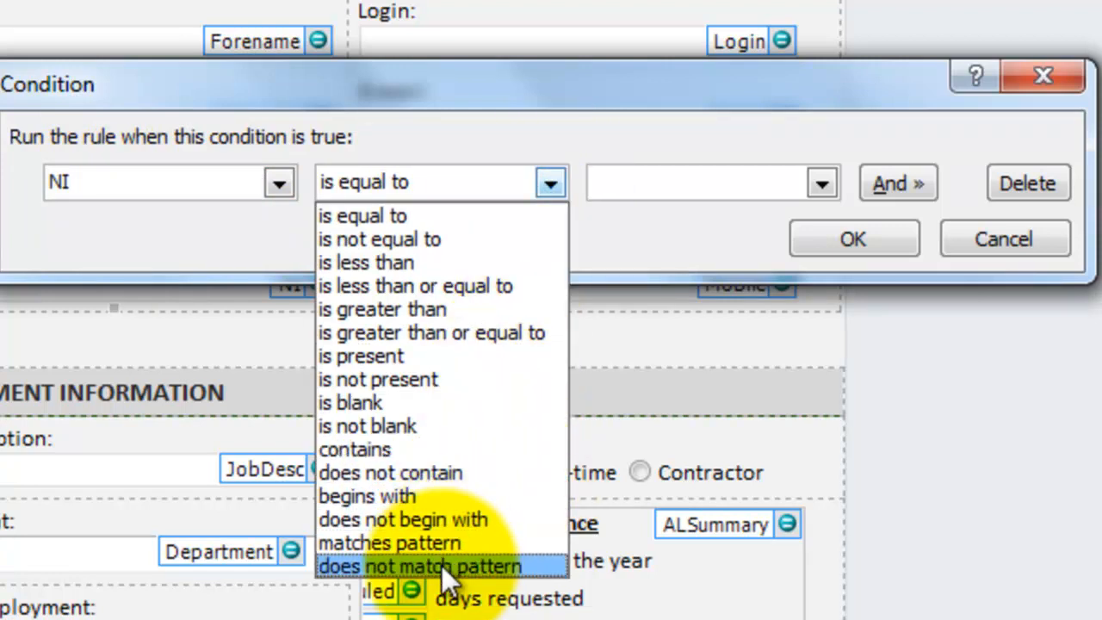
mouse_move(444, 572)
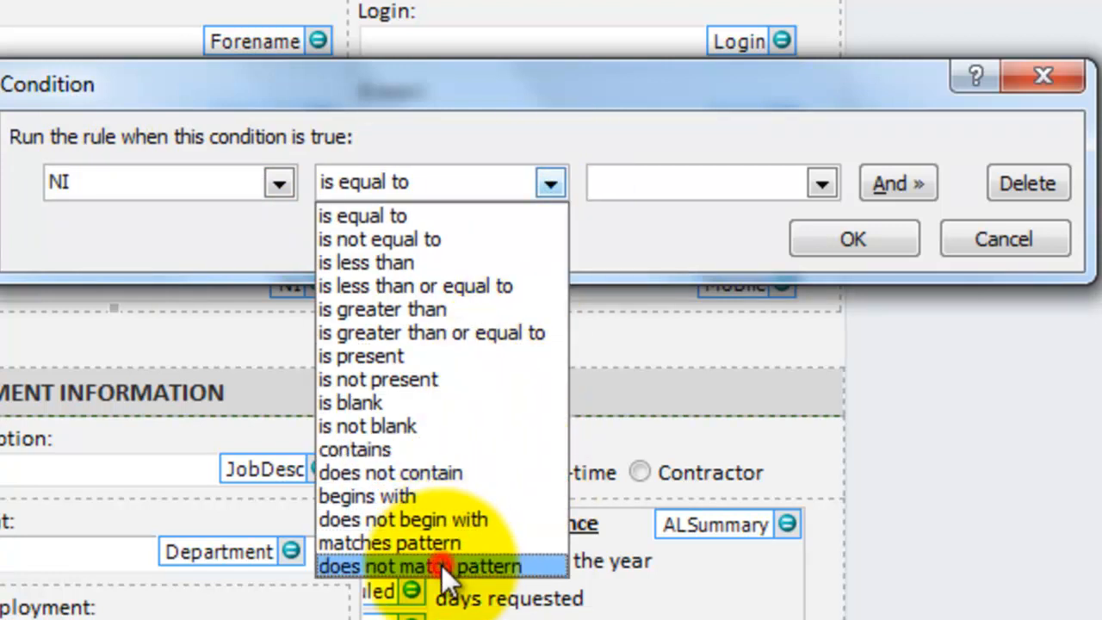
click(420, 565)
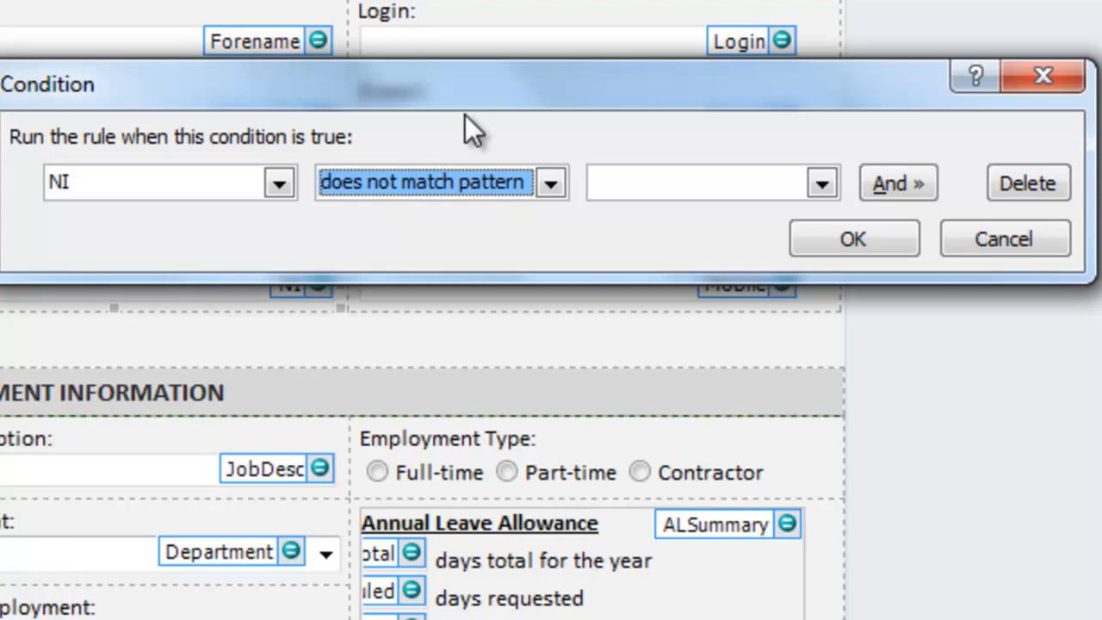
mouse_move(809, 176)
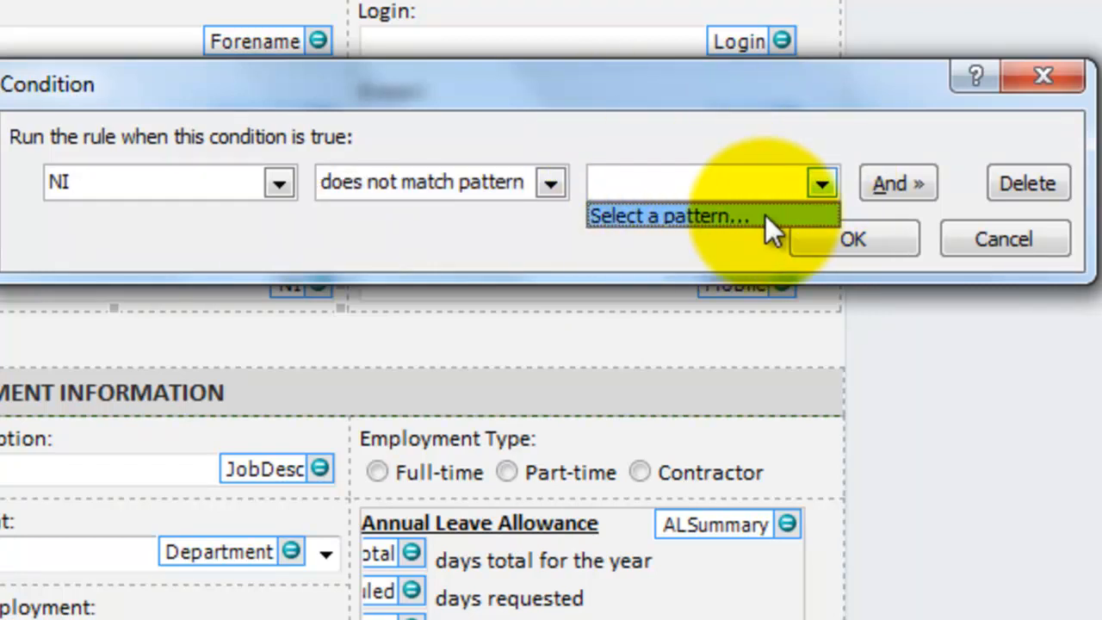
Step: Browse the standard patterns, choose Custom pattern, and list the insertable special characters
click(668, 216)
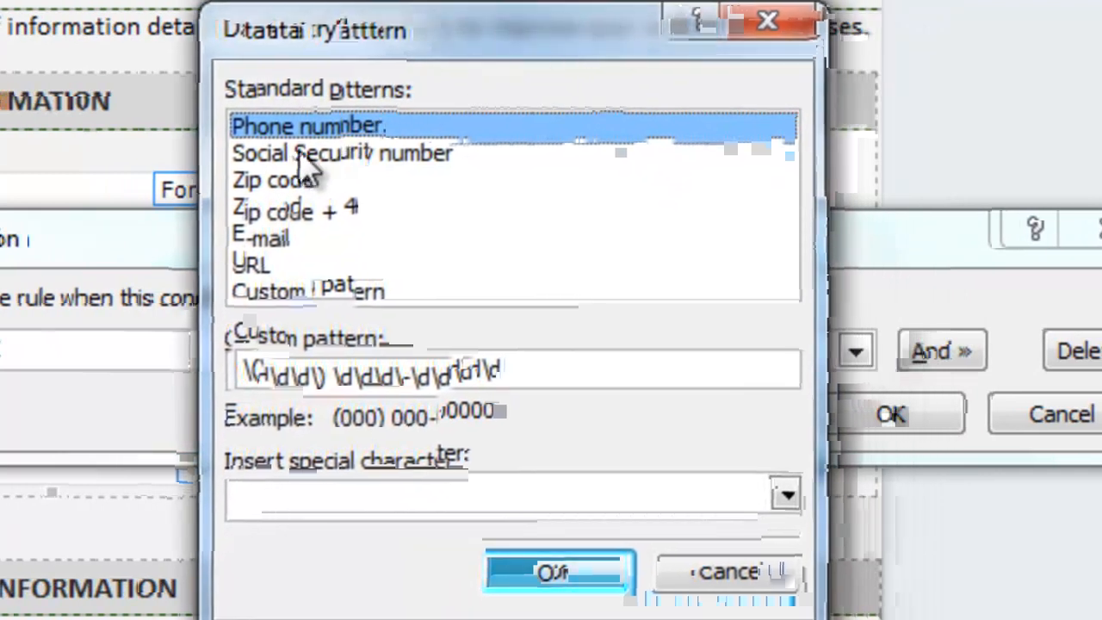
click(272, 179)
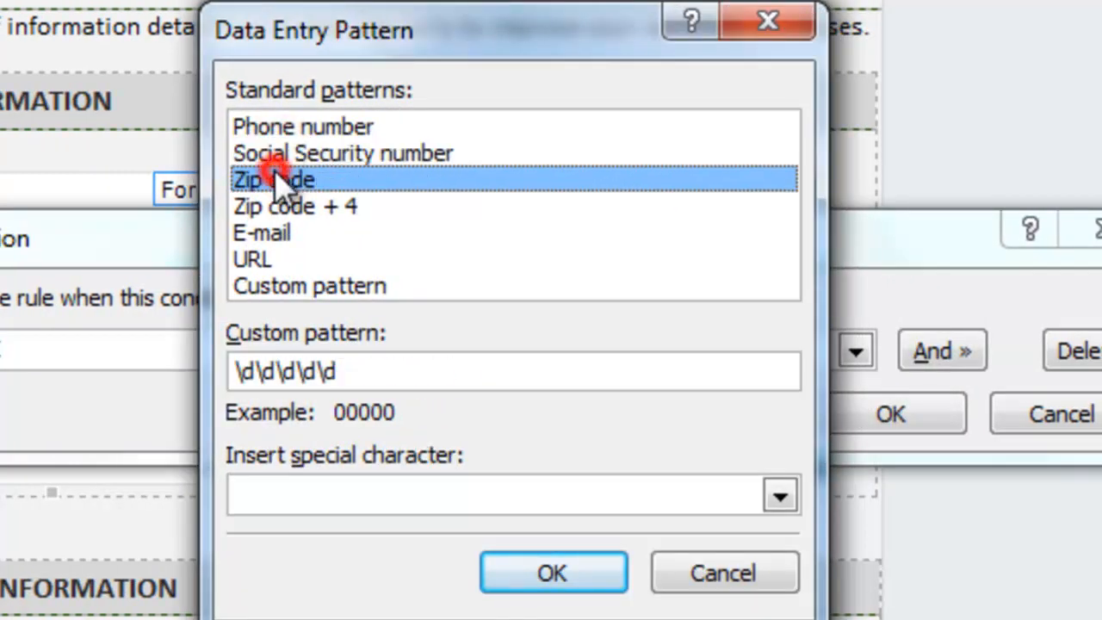
click(294, 207)
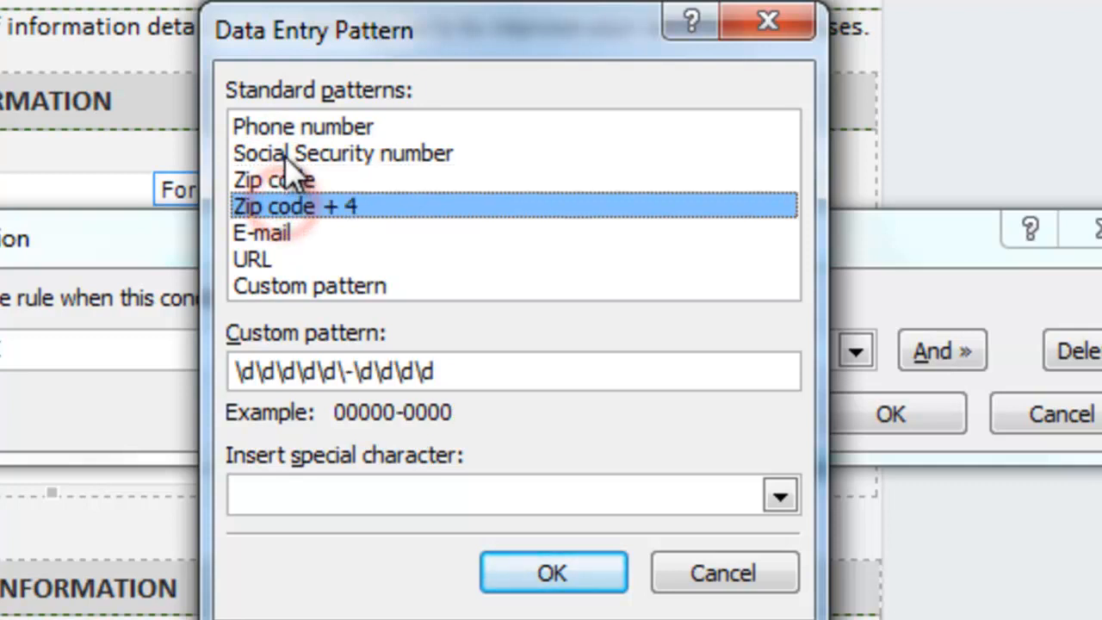
click(343, 153)
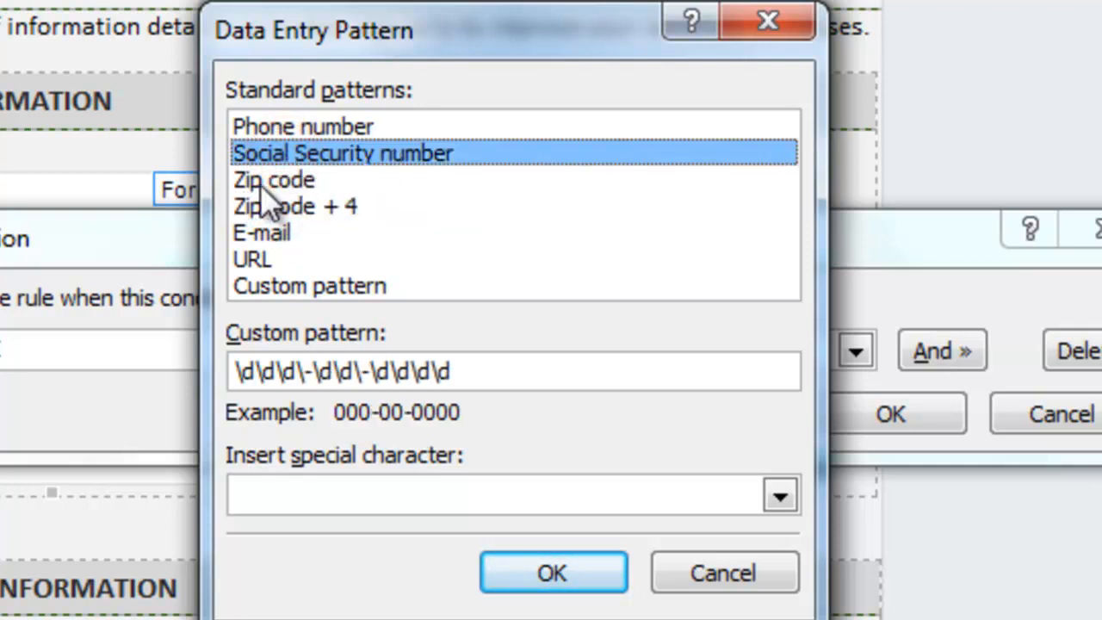
click(293, 206)
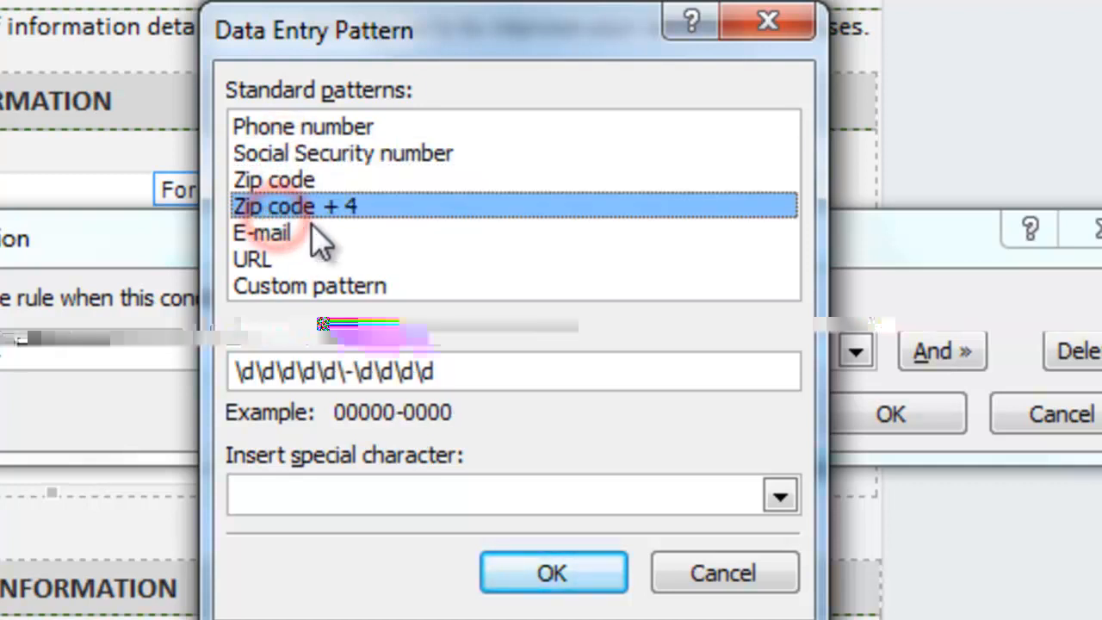
mouse_move(300, 296)
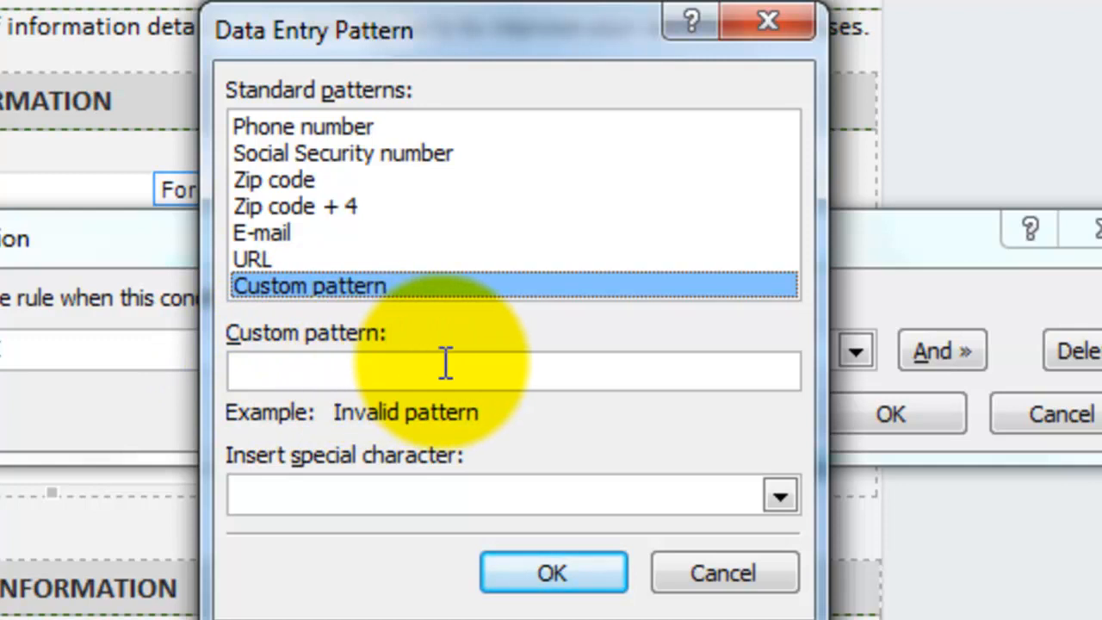
mouse_move(327, 422)
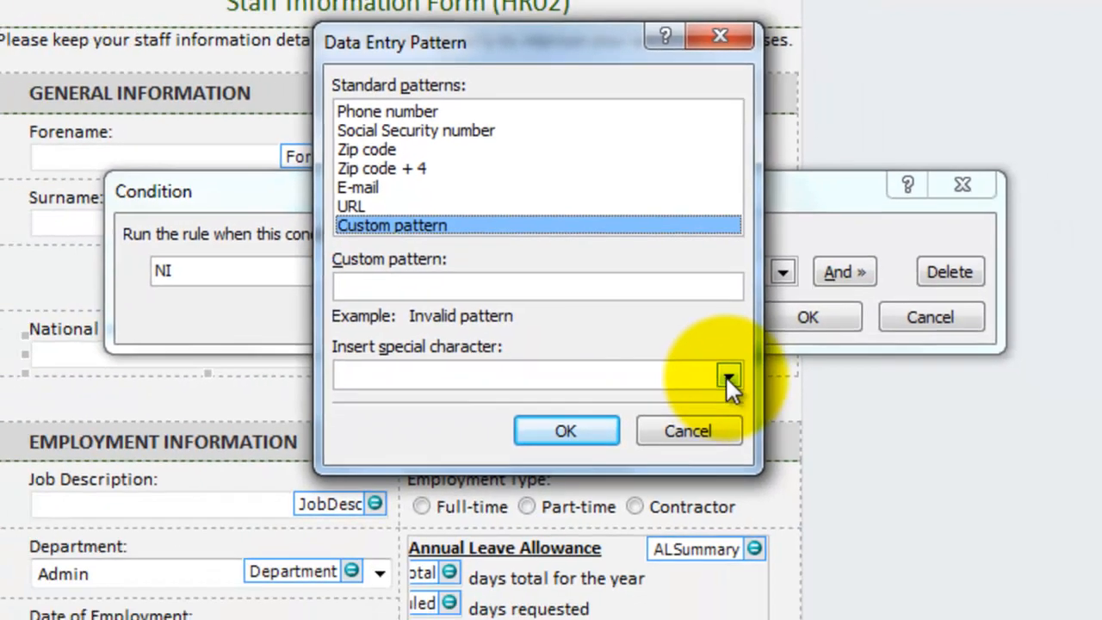
click(727, 376)
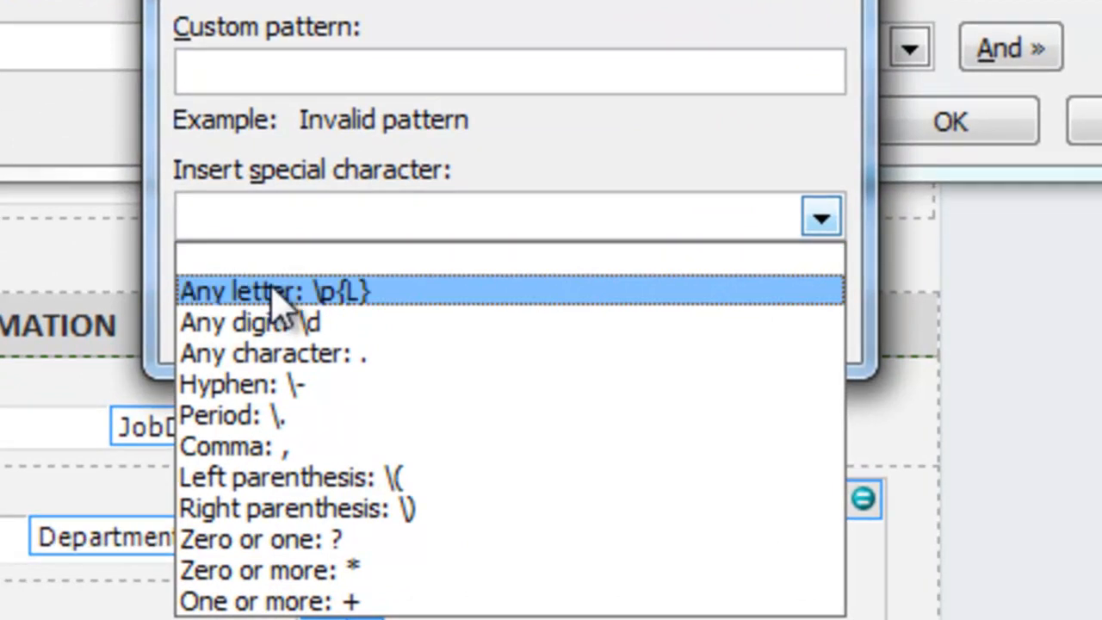
Step: Build the pattern start \p{L}\p{L} \d\d, previewing as AA 00
click(275, 291)
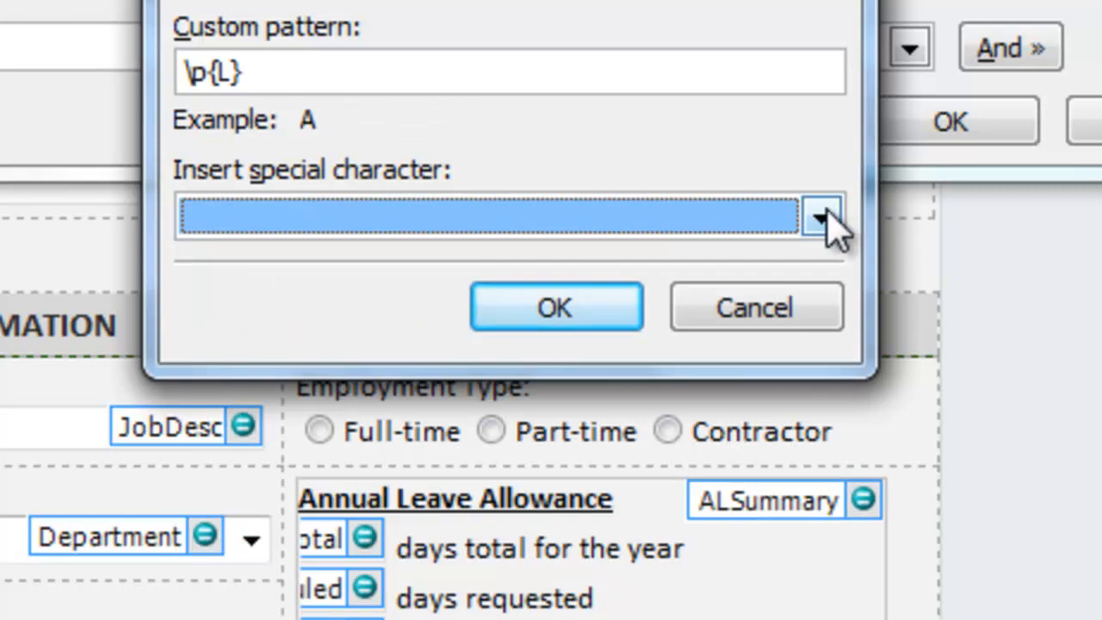
click(820, 215)
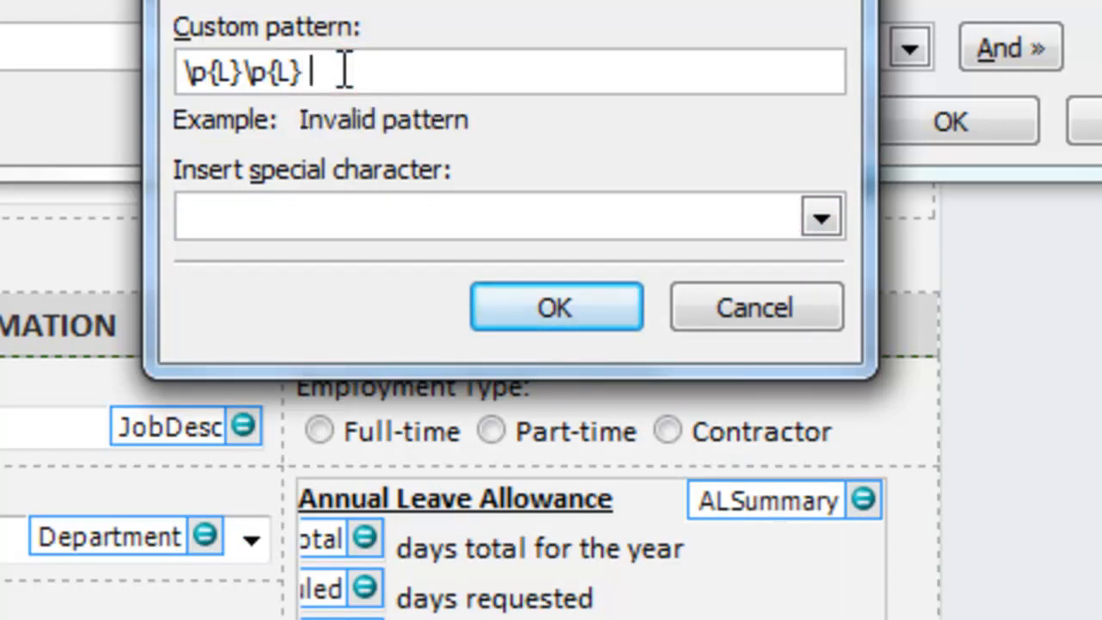
mouse_move(345, 141)
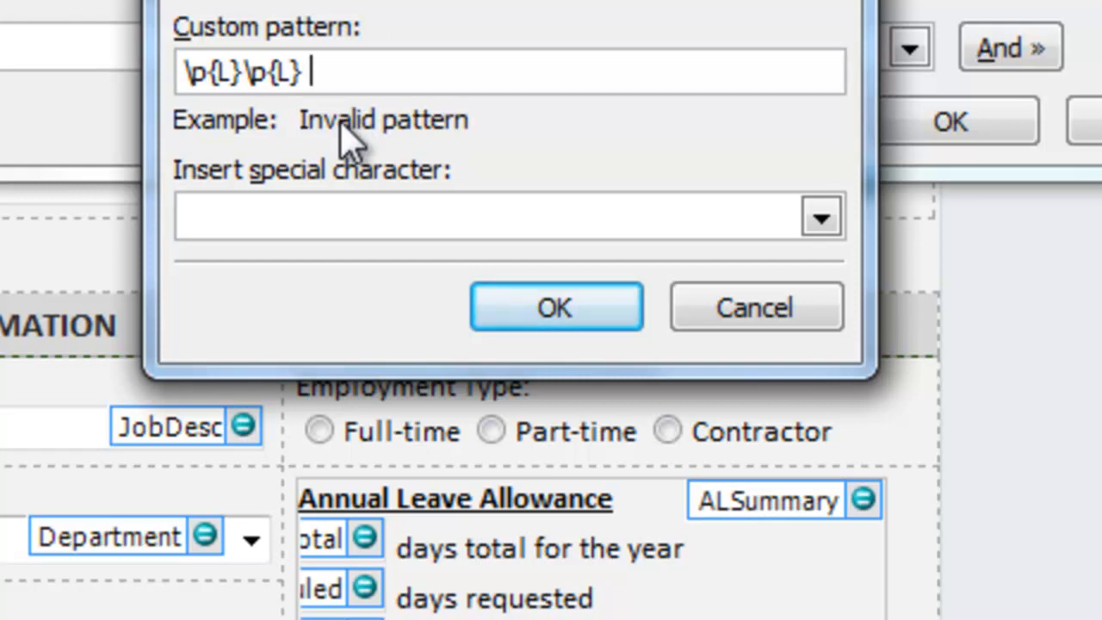
mouse_move(819, 216)
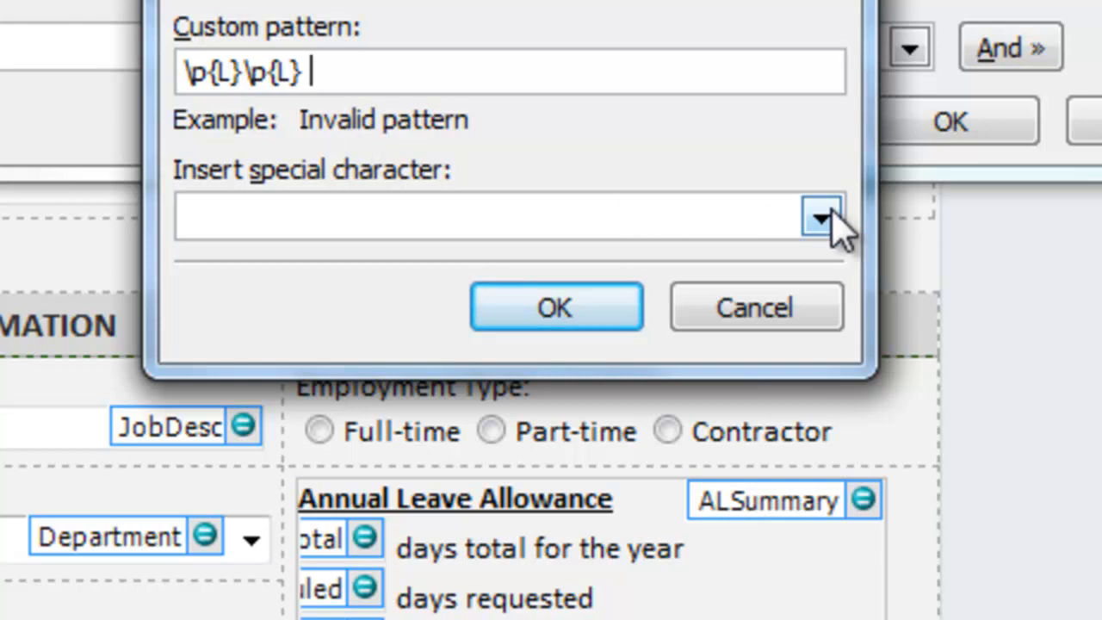
click(820, 216)
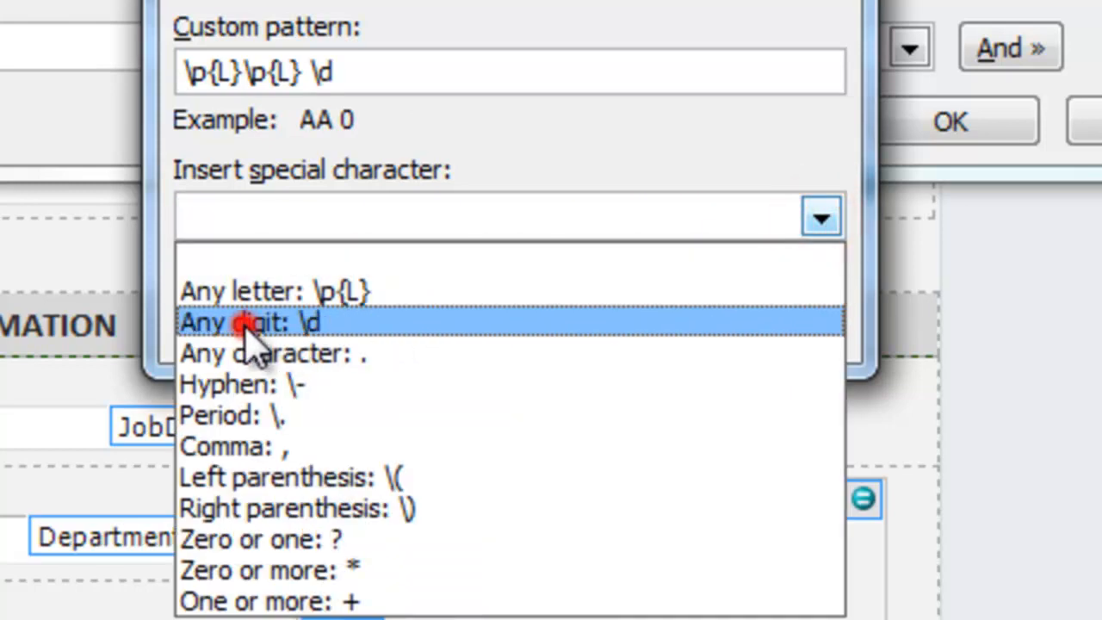
click(250, 322)
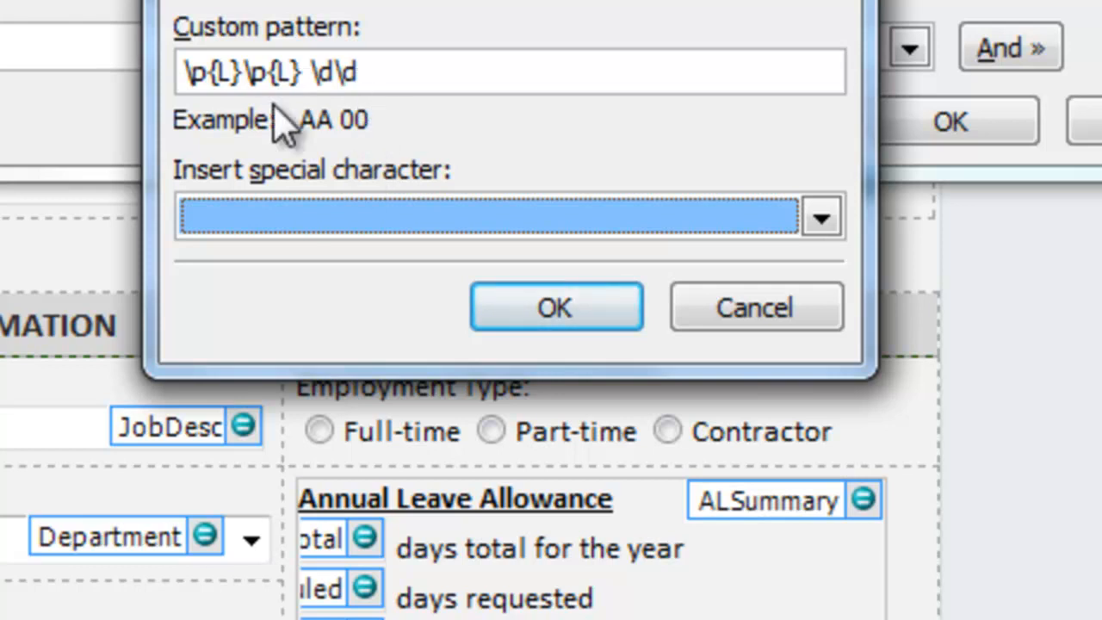
mouse_move(448, 220)
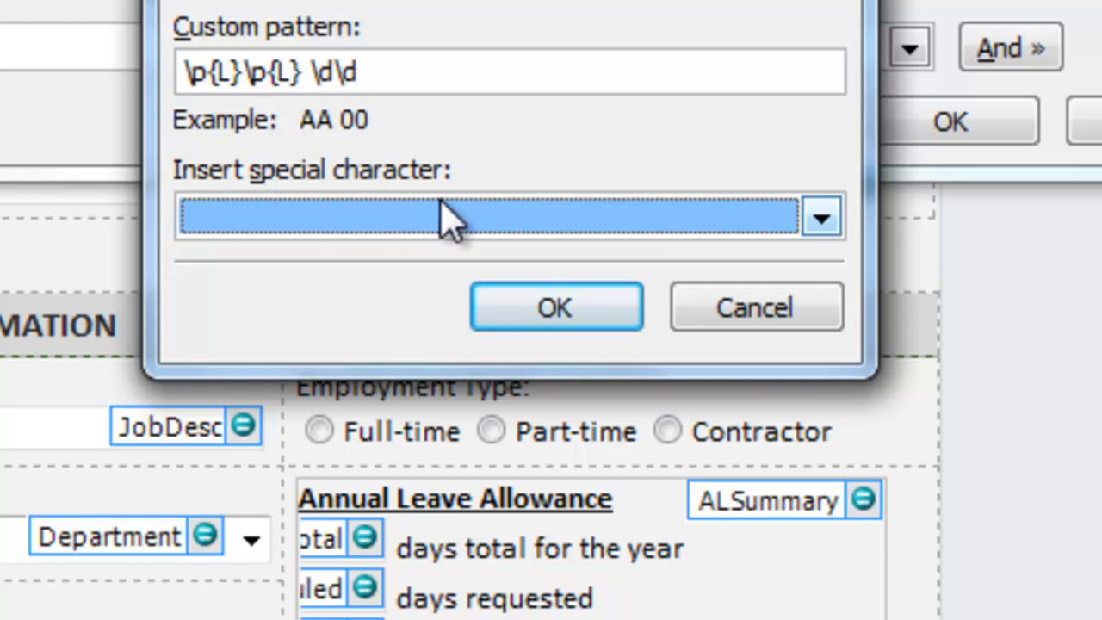
mouse_move(344, 129)
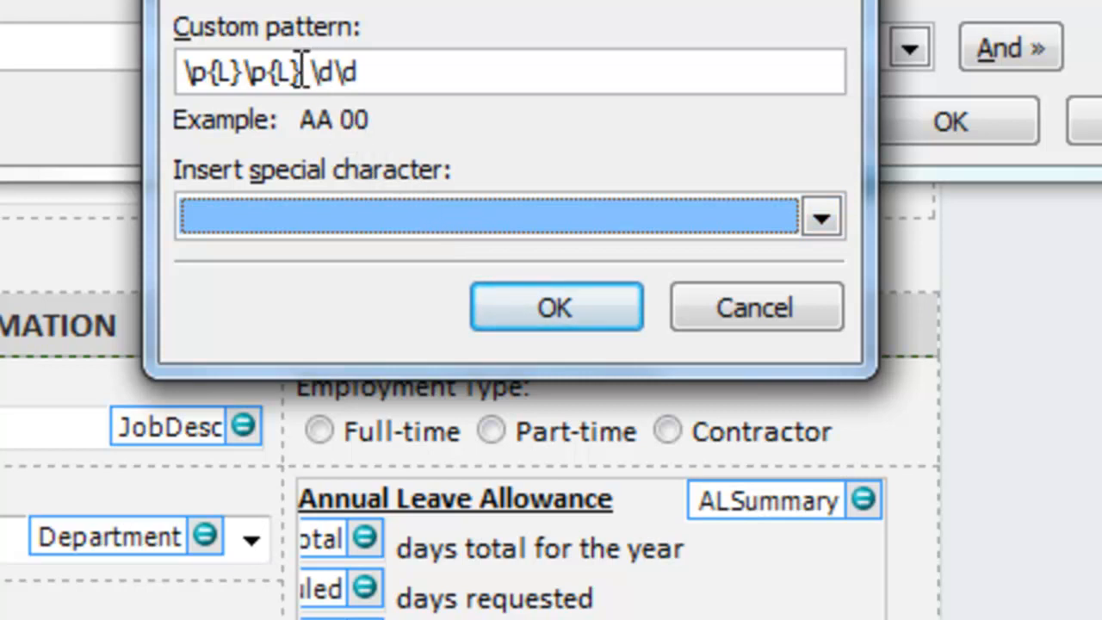
Step: Extend the pattern to \p{L}\p{L} \d\d \d\d \d\d \p{L} (AA 00 00 00 A) and accept it
click(310, 71)
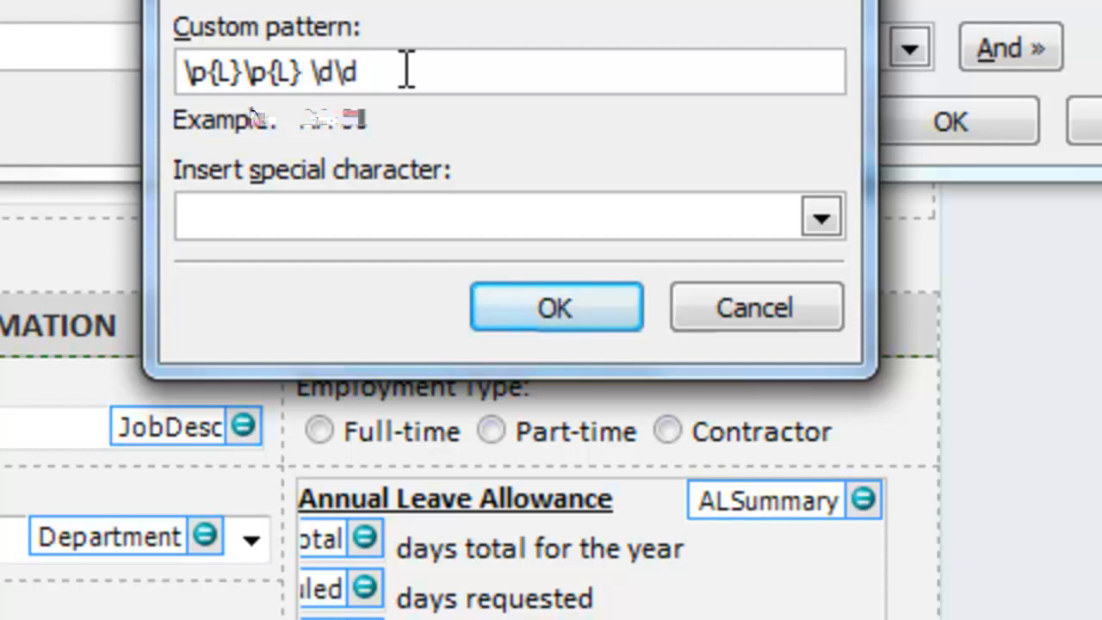
text(\d\d)
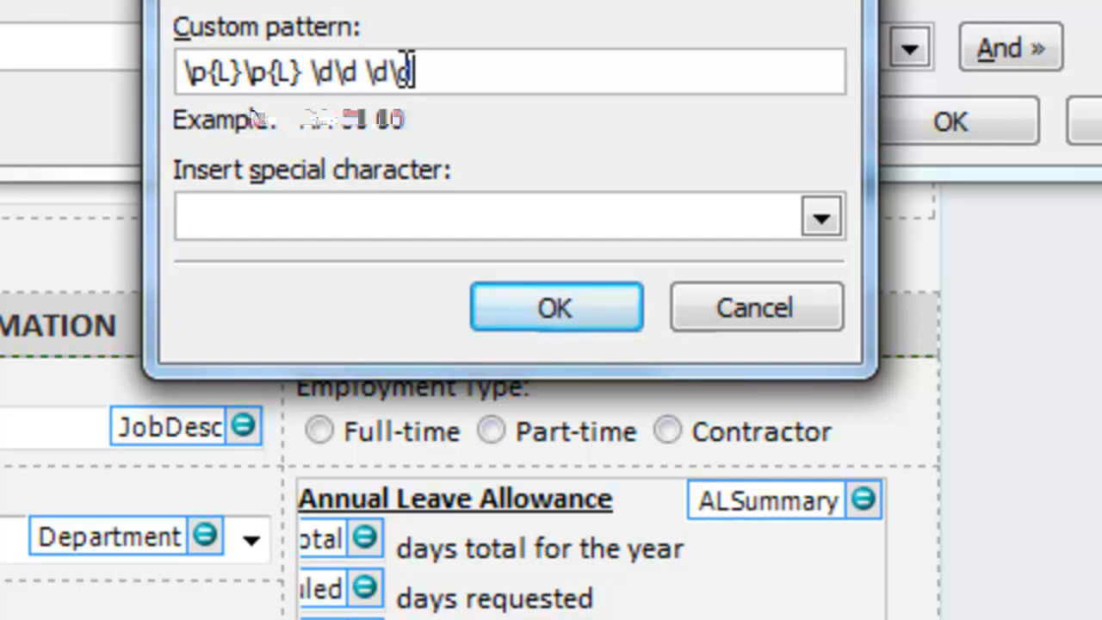
text(\d\d)
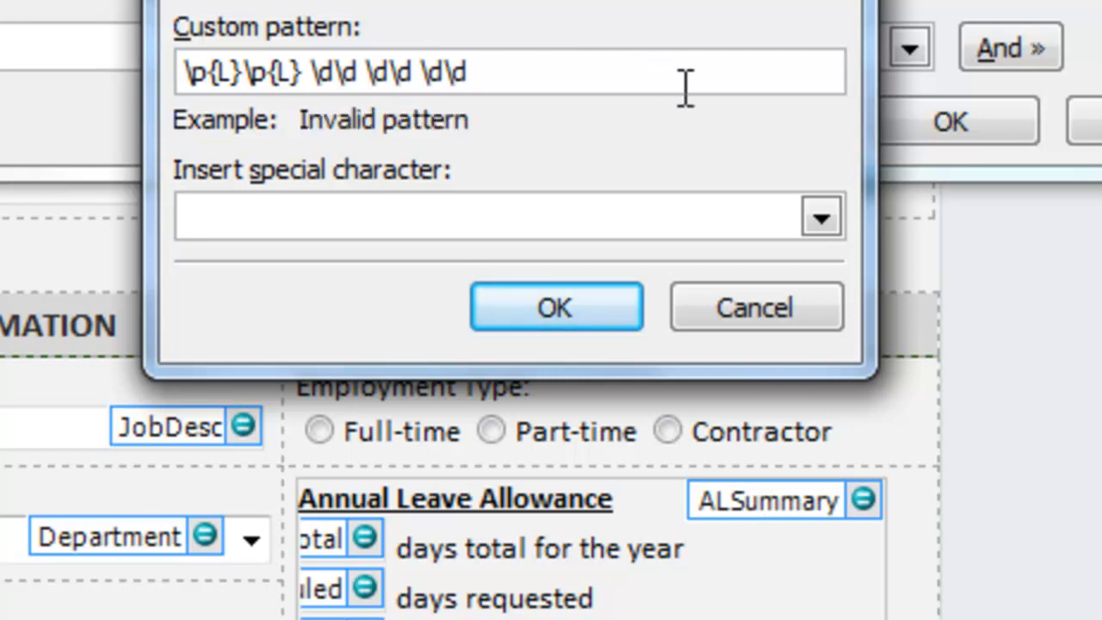
click(819, 217)
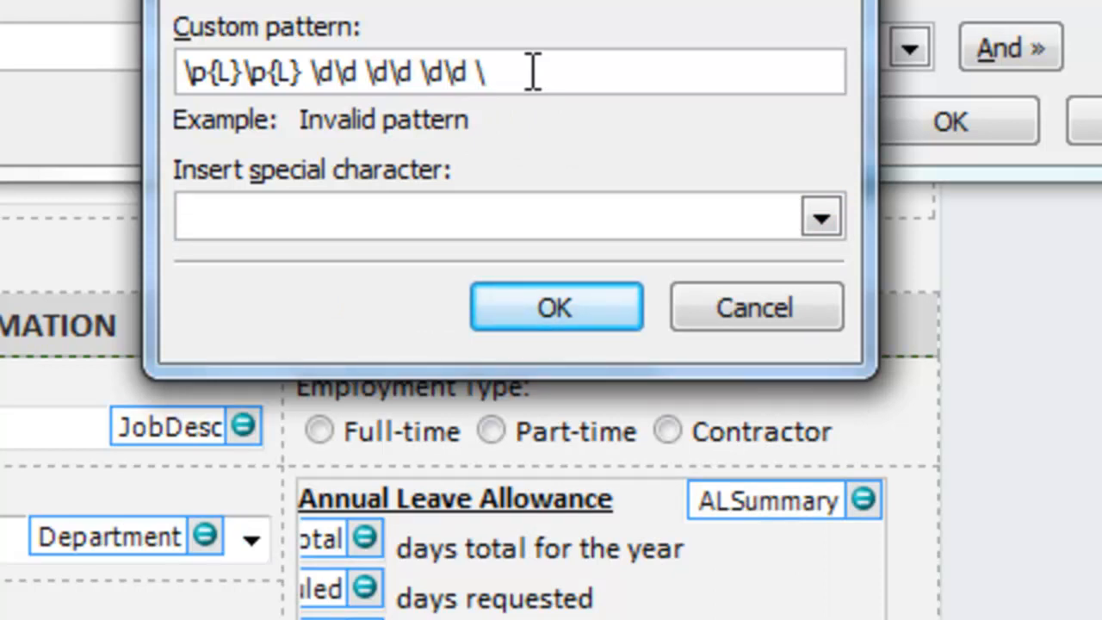
text(p)
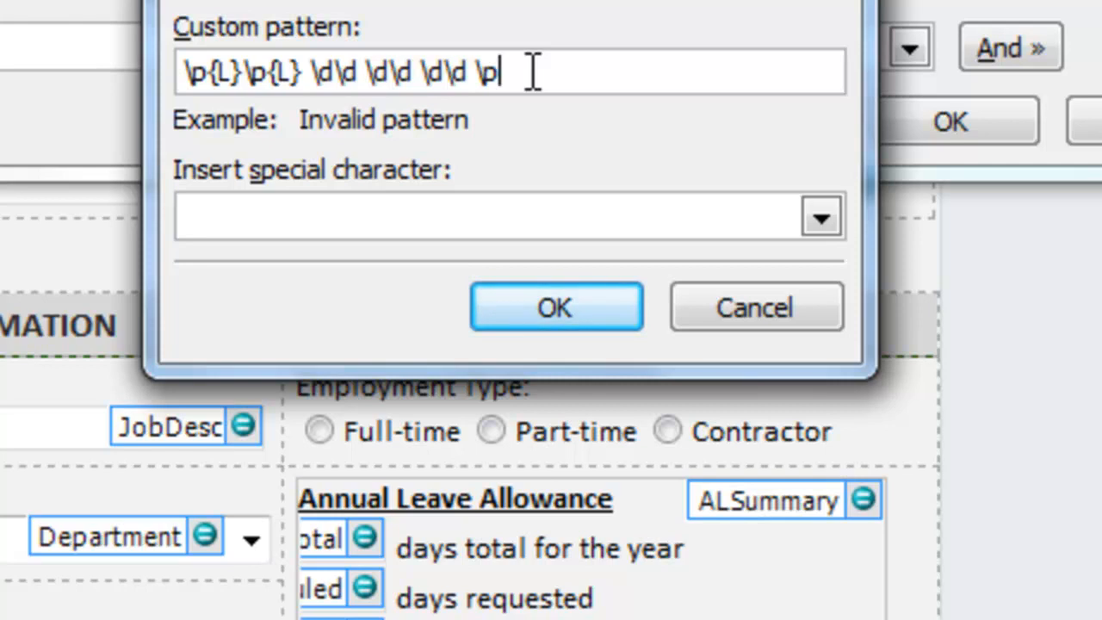
text({)
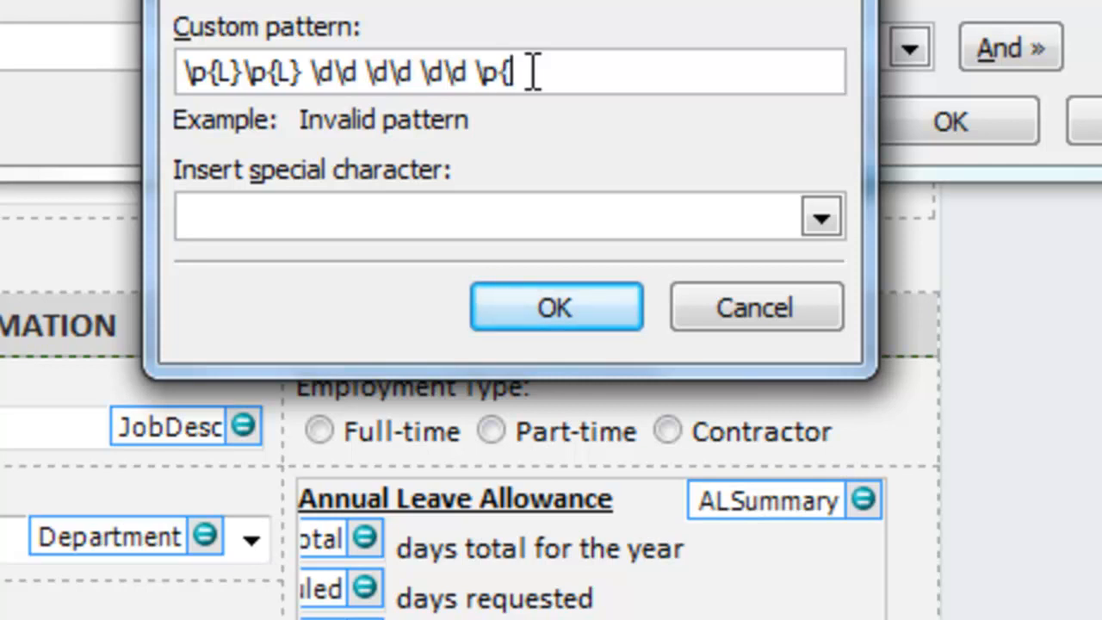
text(L})
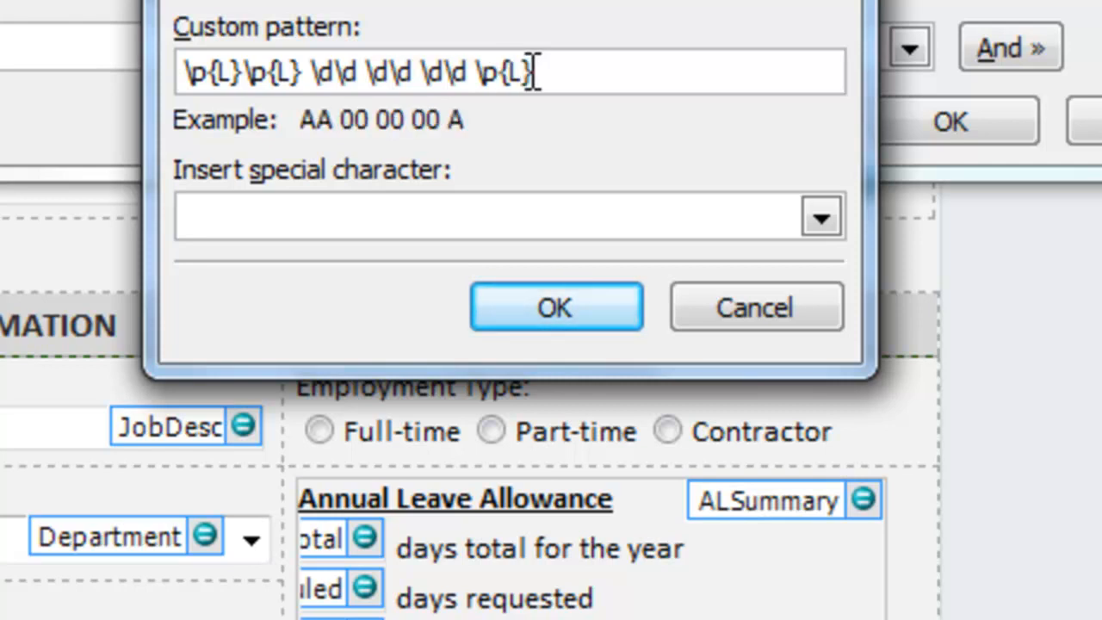
mouse_move(365, 129)
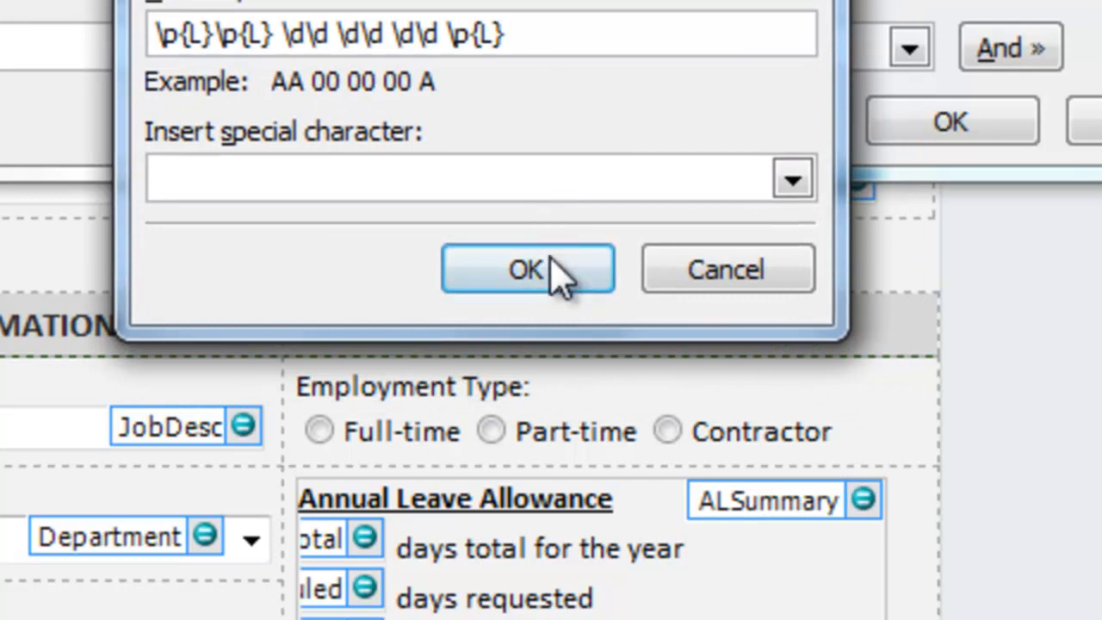
click(526, 269)
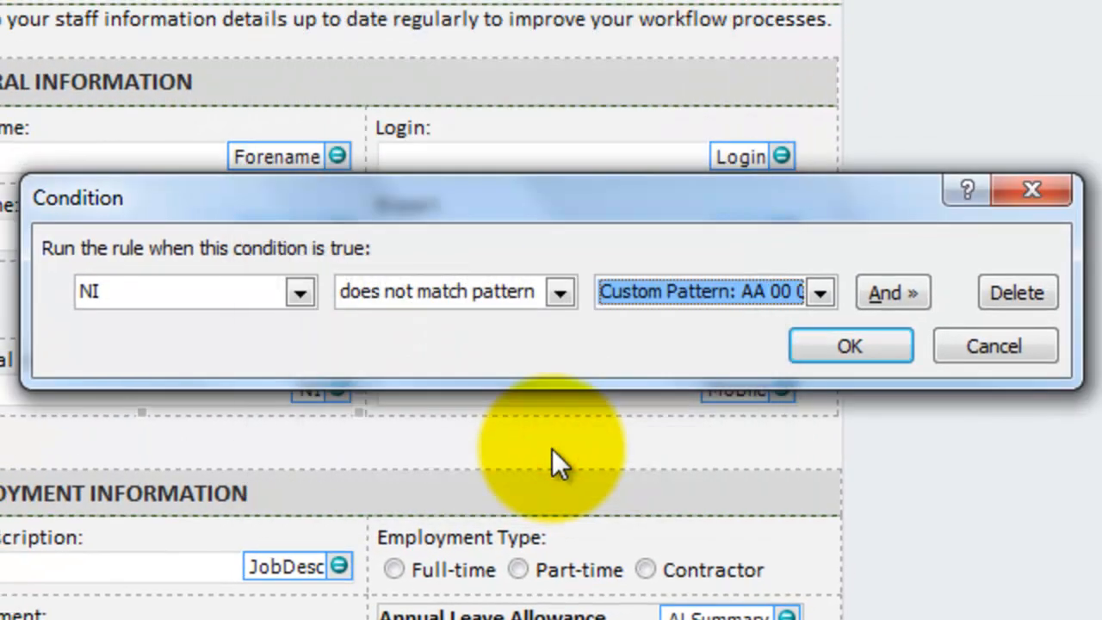
mouse_move(159, 345)
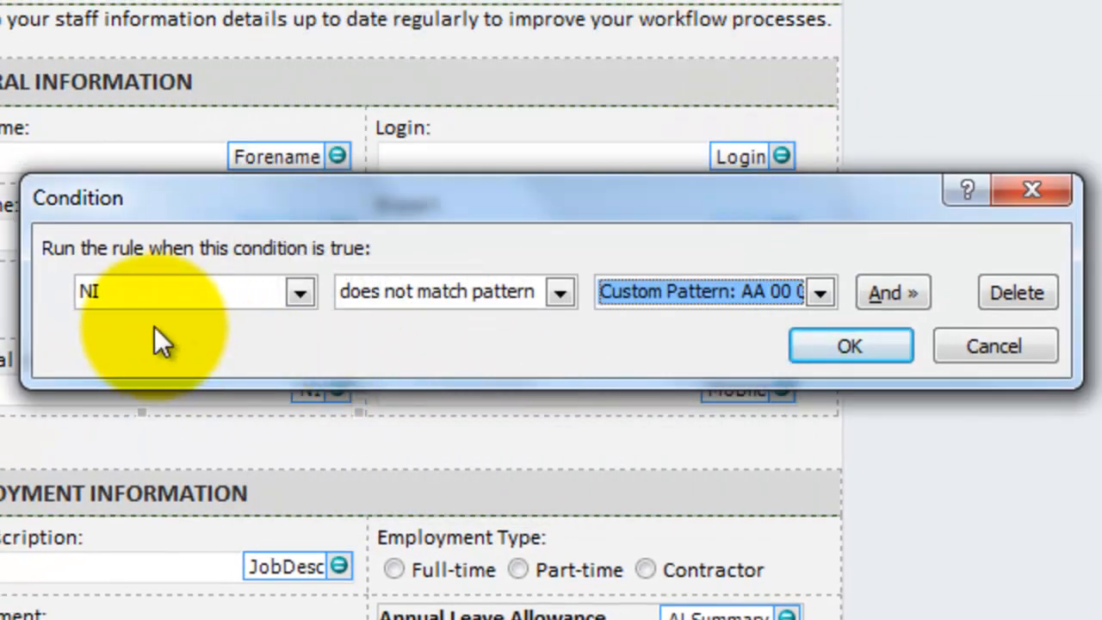
mouse_move(103, 352)
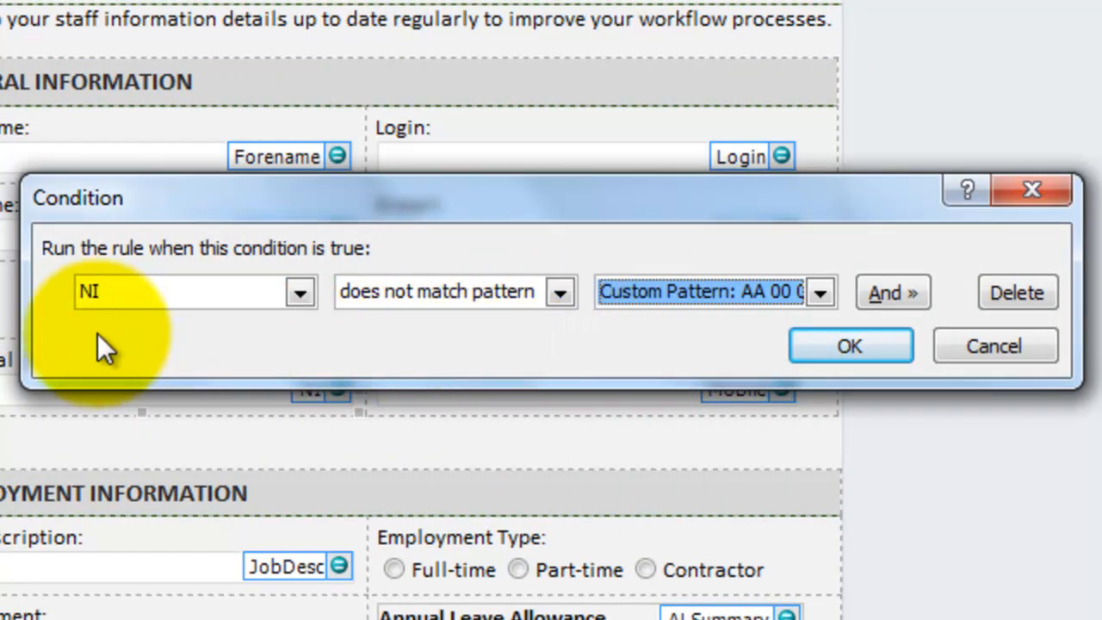
mouse_move(663, 347)
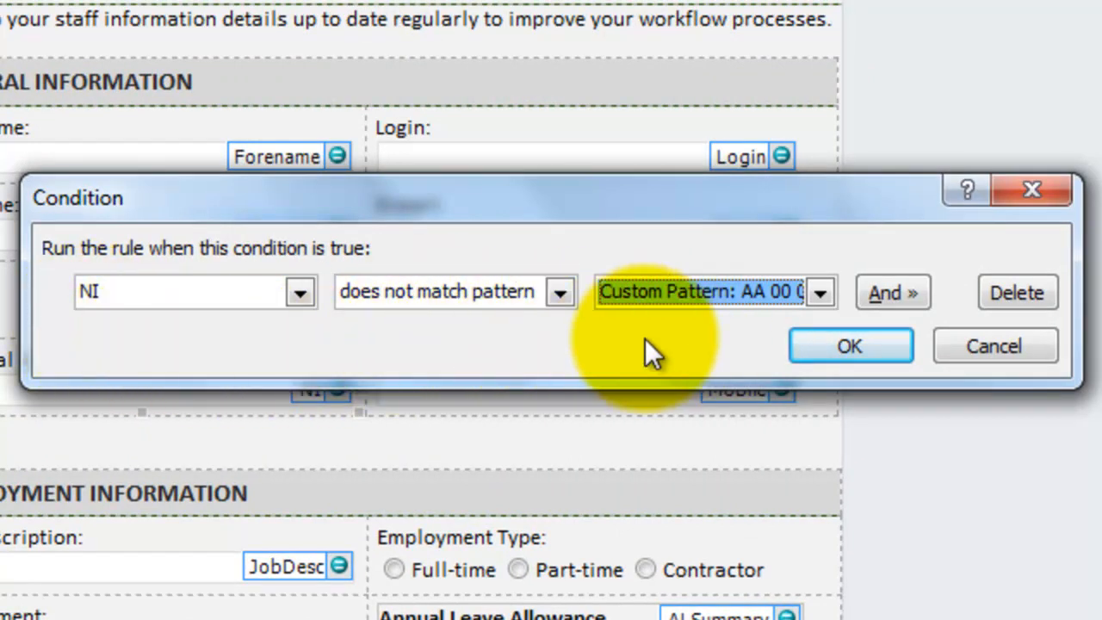
Step: Confirm the condition and enter the ScreenTip 'Invalid National Insurance'
click(851, 344)
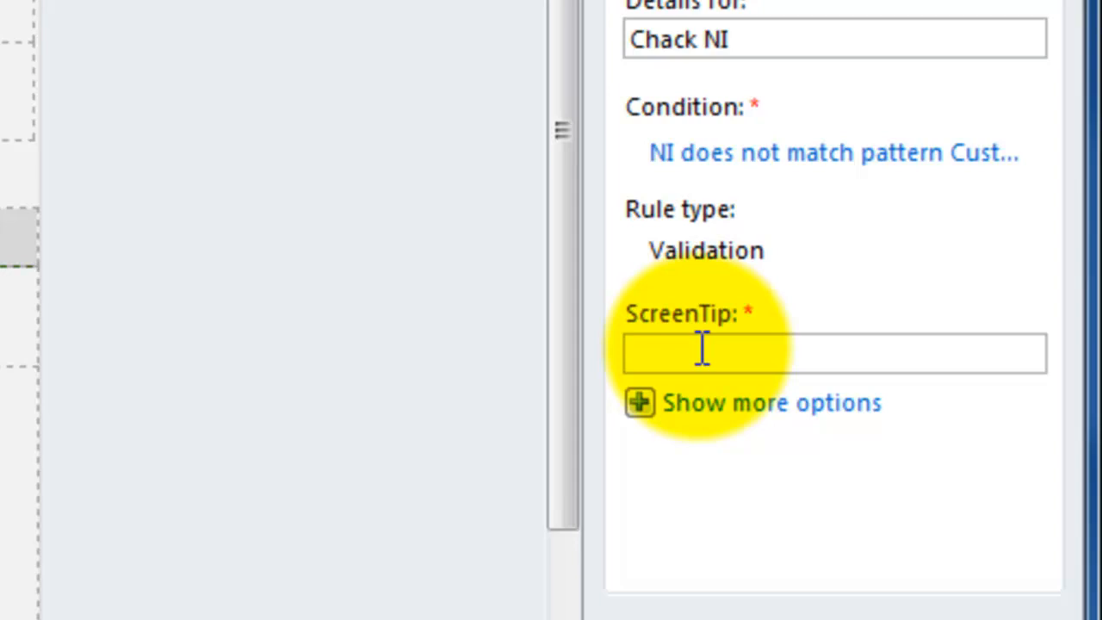
text(Invalid National Insuran)
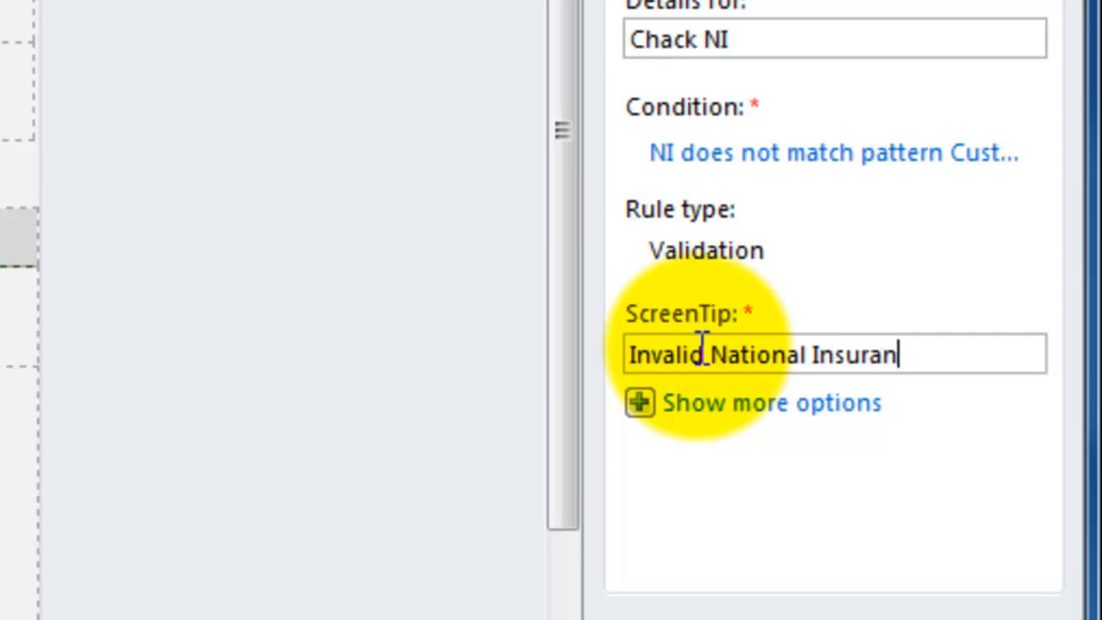
text(ce)
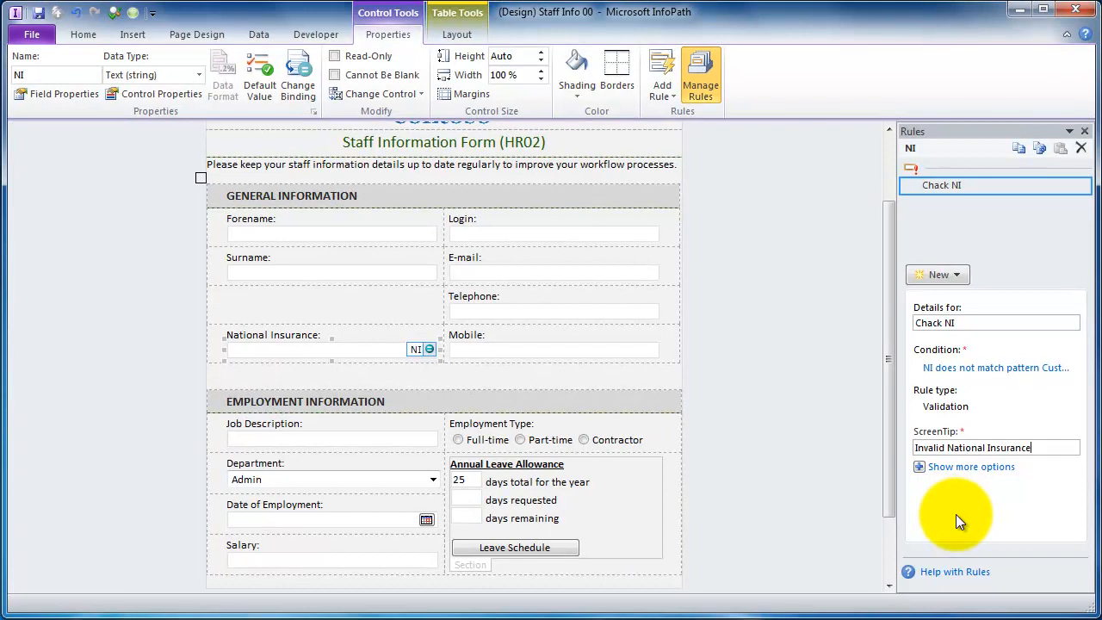
mouse_move(176, 52)
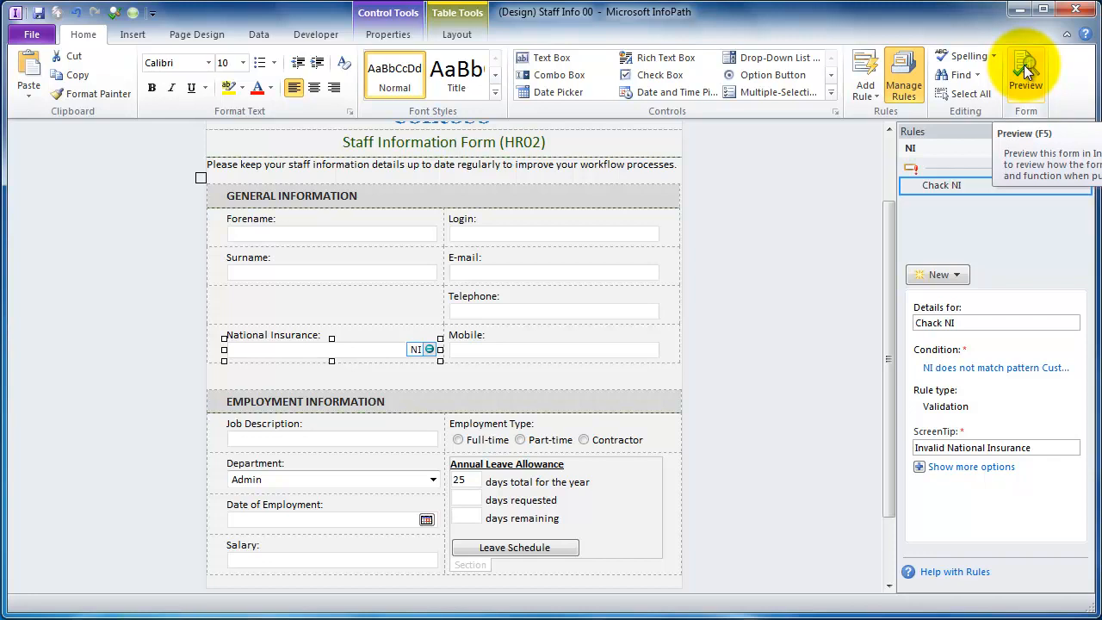
Step: Preview the form and enter the valid value 'HJ 77 88 65 A', which passes validation
click(1026, 76)
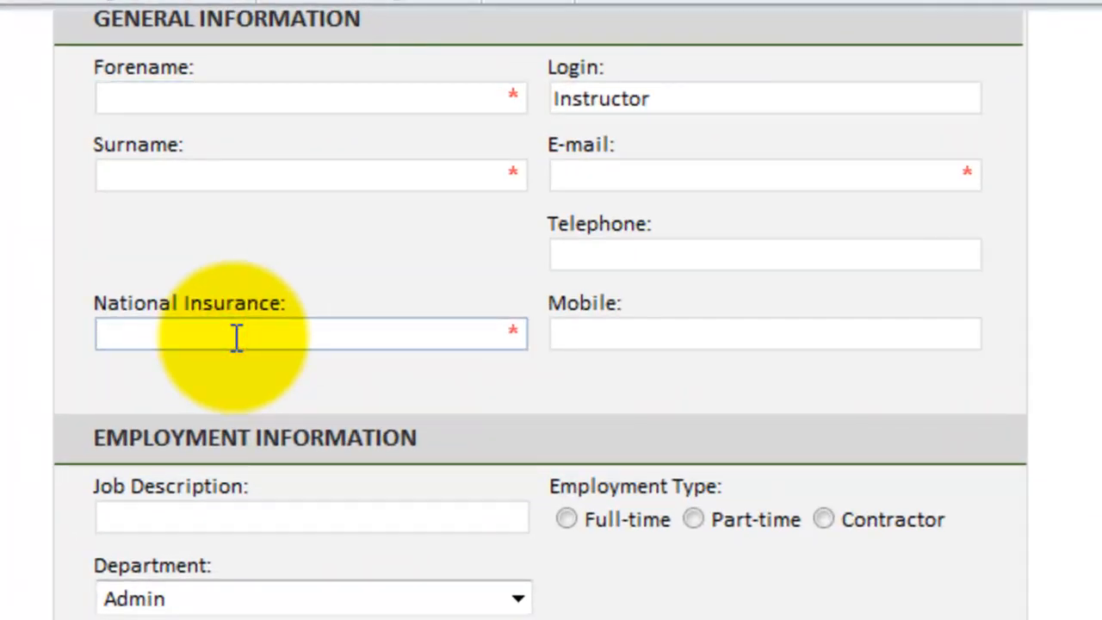
text(HJ)
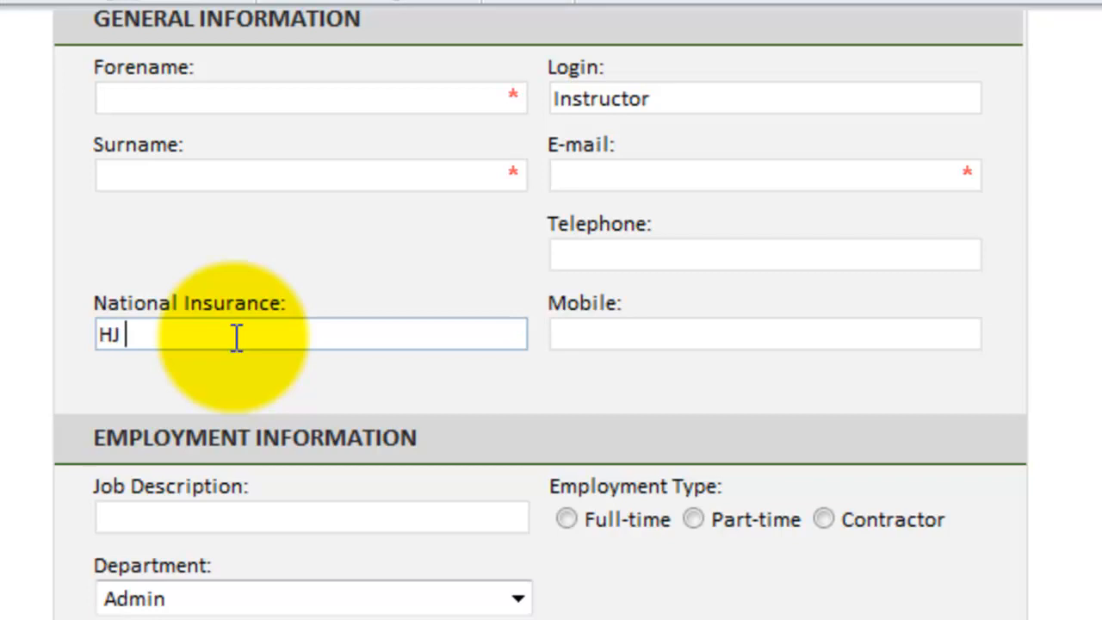
text(77)
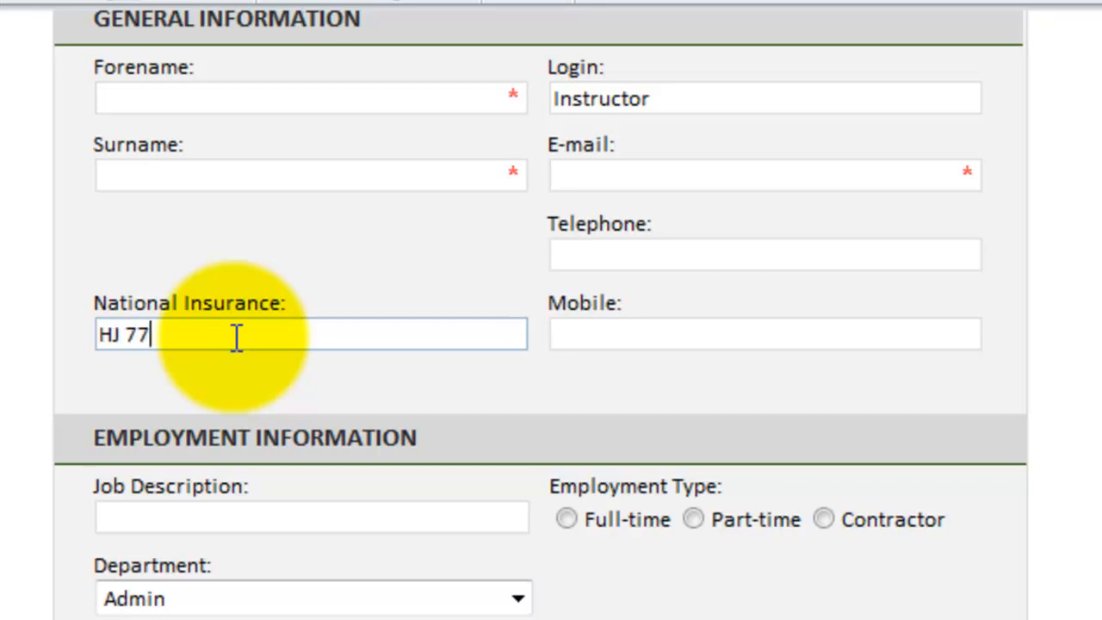
text(88 65)
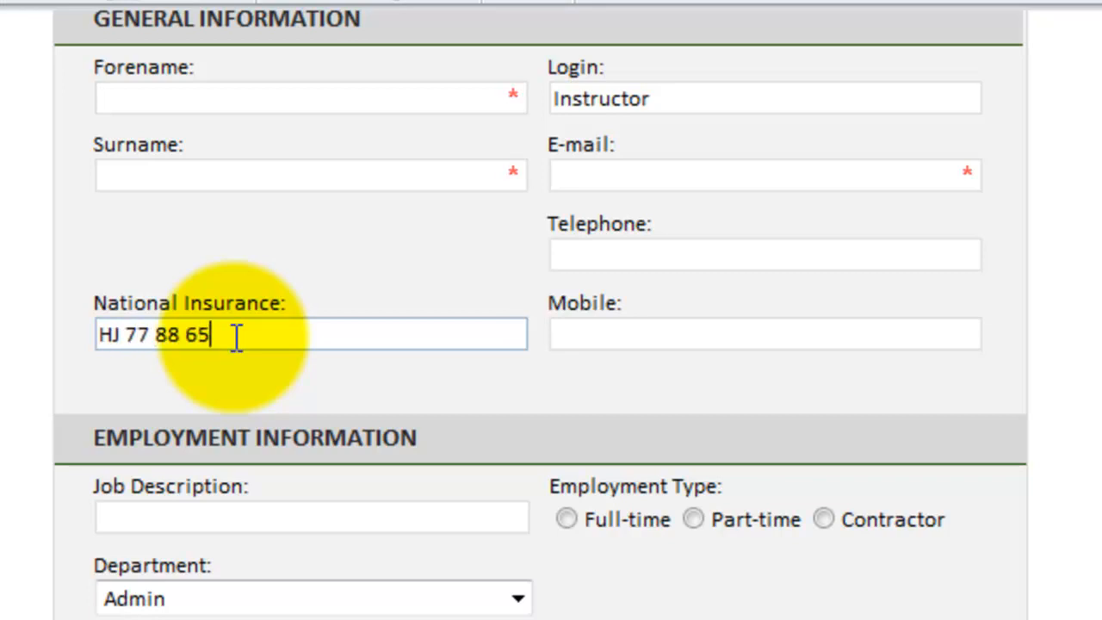
text(A)
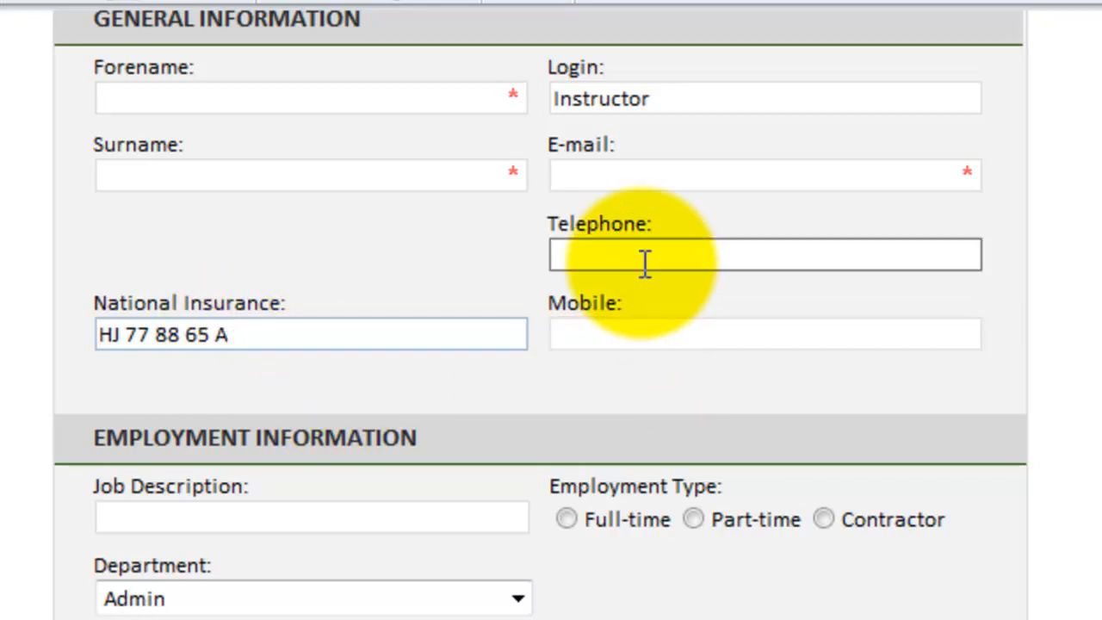
click(764, 255)
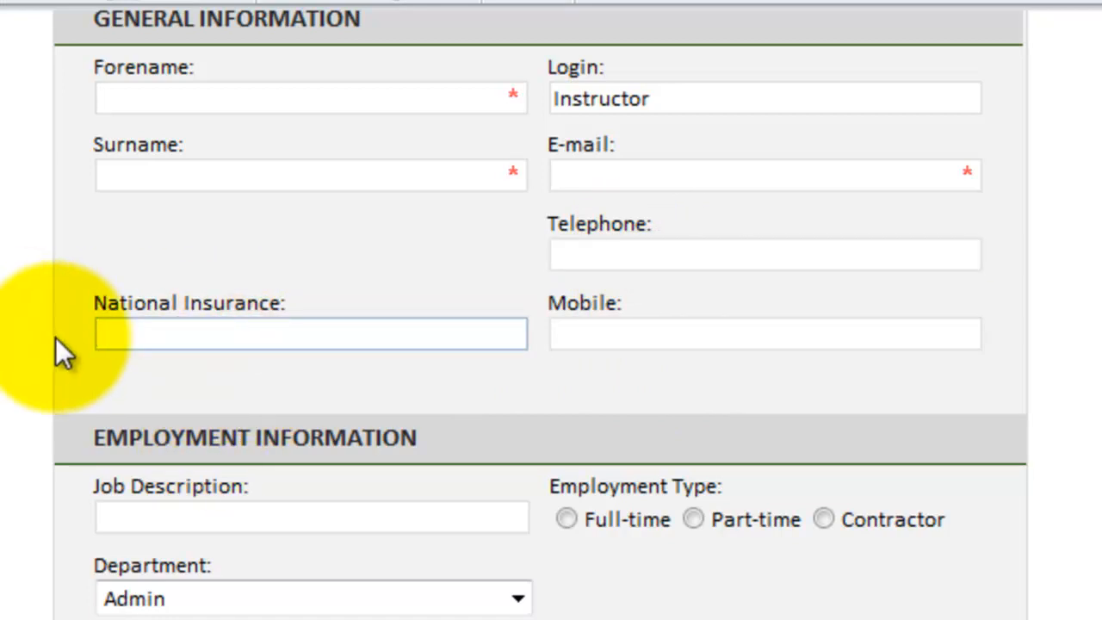
Step: Enter gibberish and lowercase 'fg 76 76 98 u', then clear the field, noting empty NI is still flagged
text(sdfhsfgsiufygi)
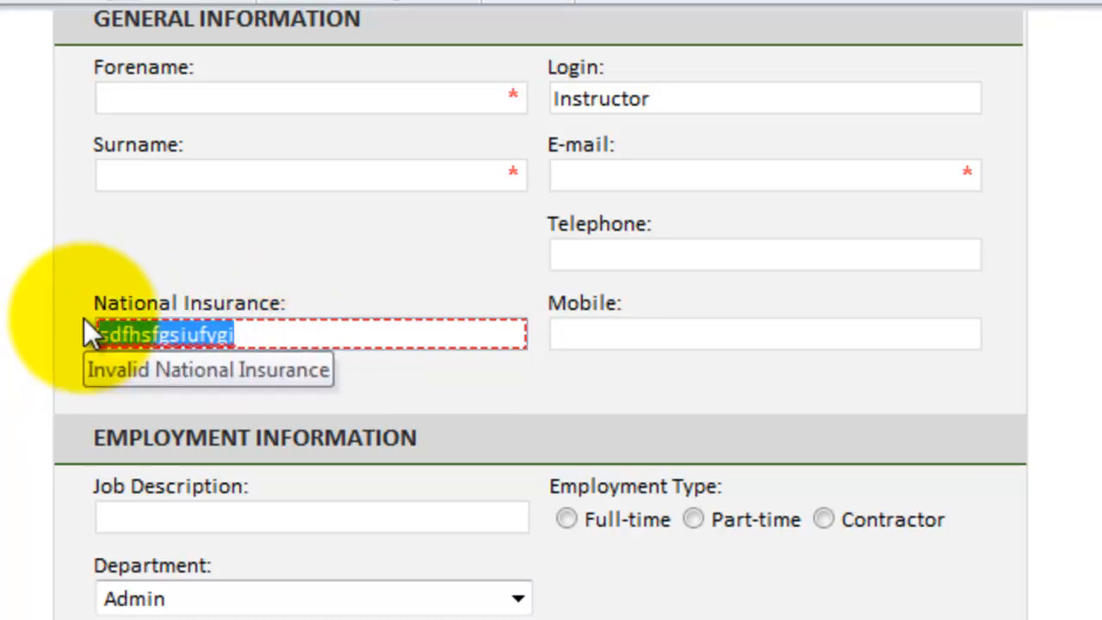
text(fg 76)
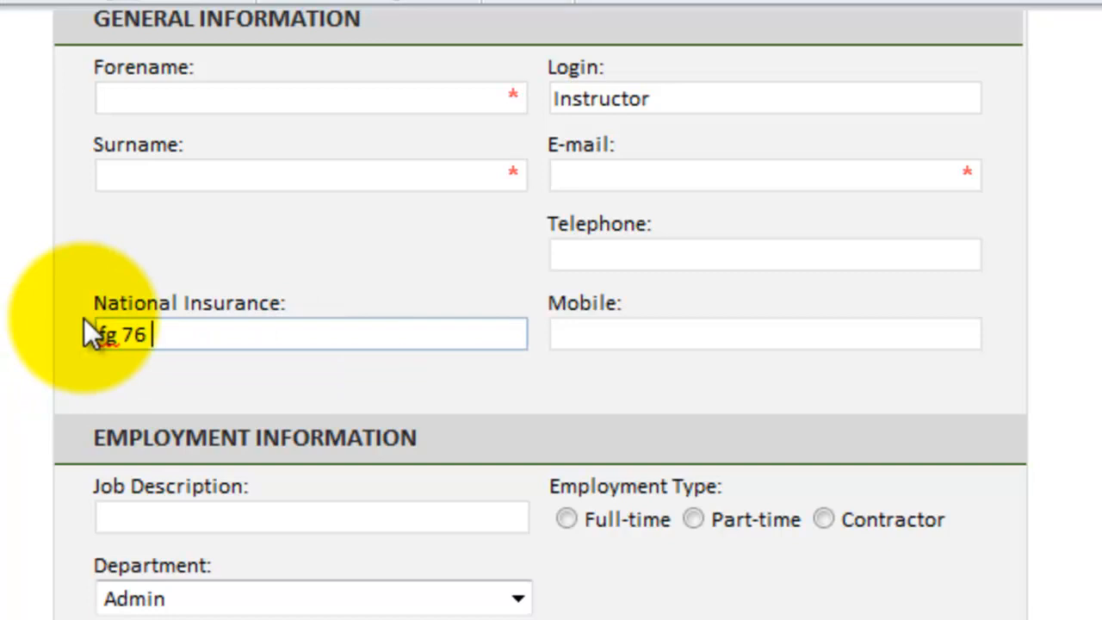
text(76 98)
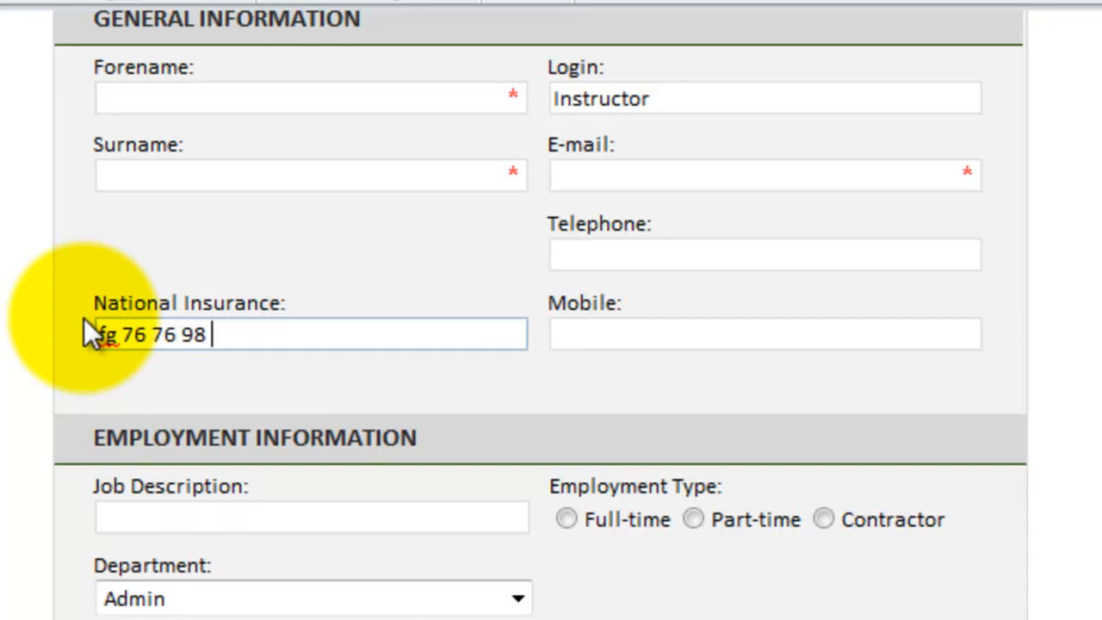
text(u)
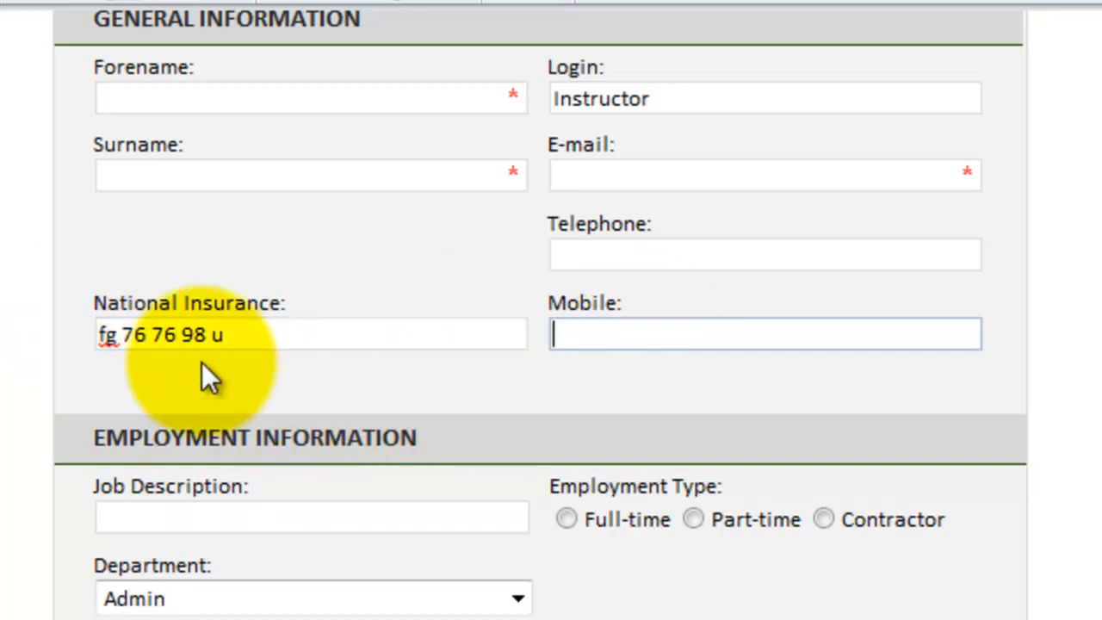
mouse_move(210, 365)
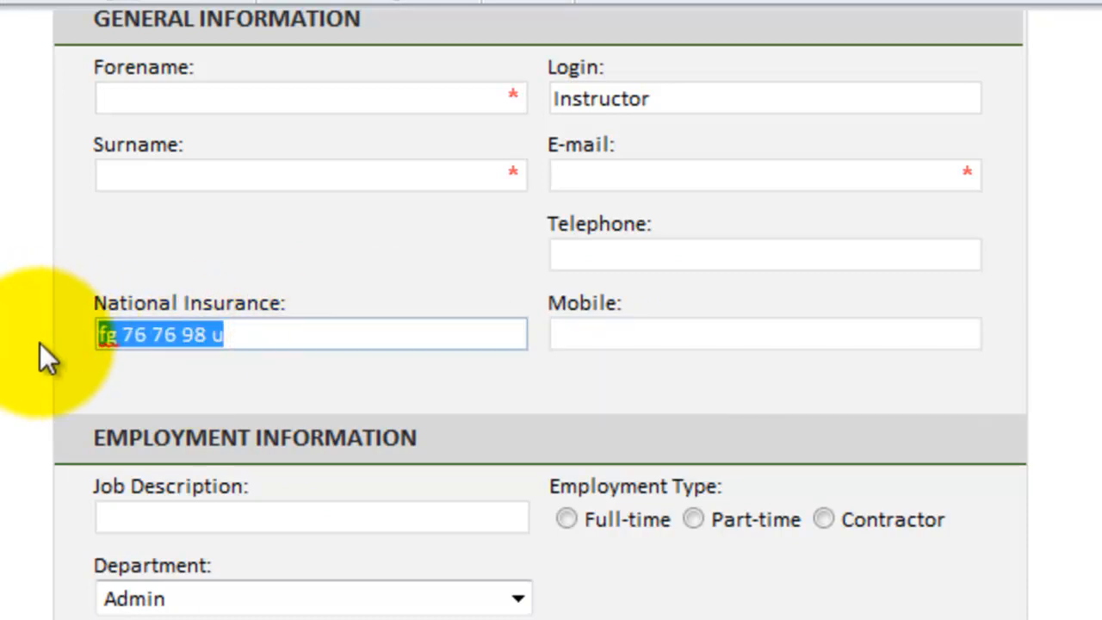
click(310, 175)
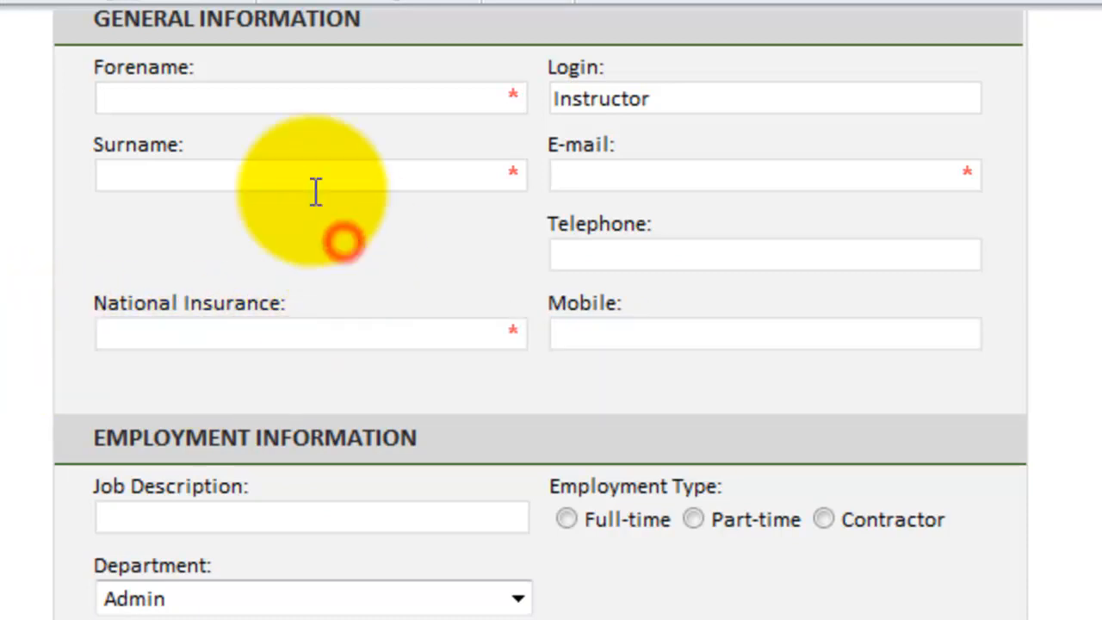
mouse_move(491, 340)
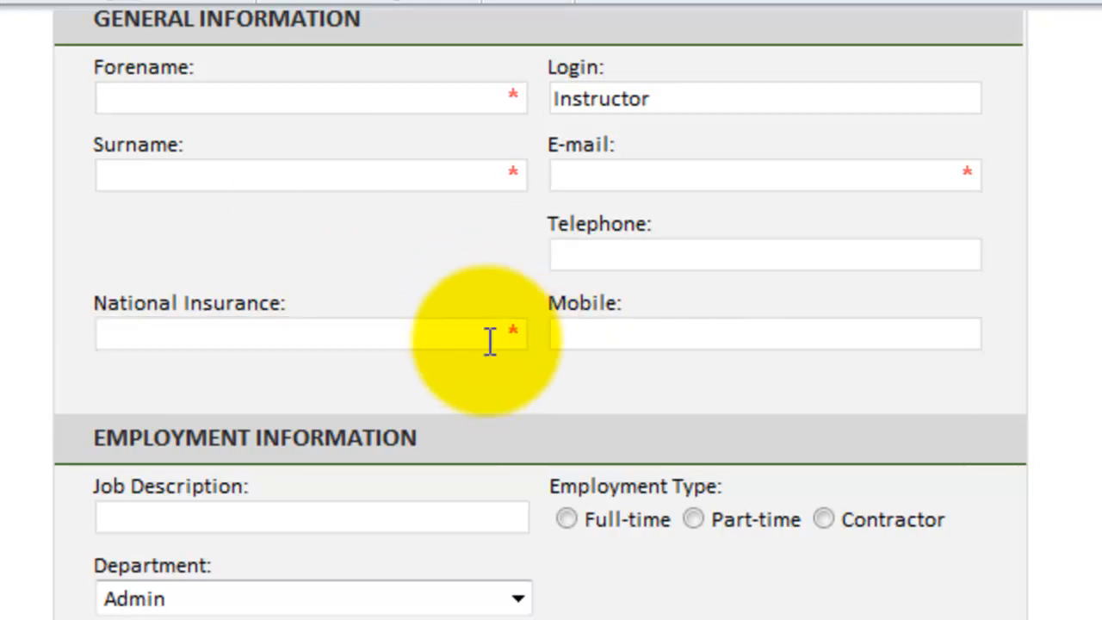
mouse_move(502, 392)
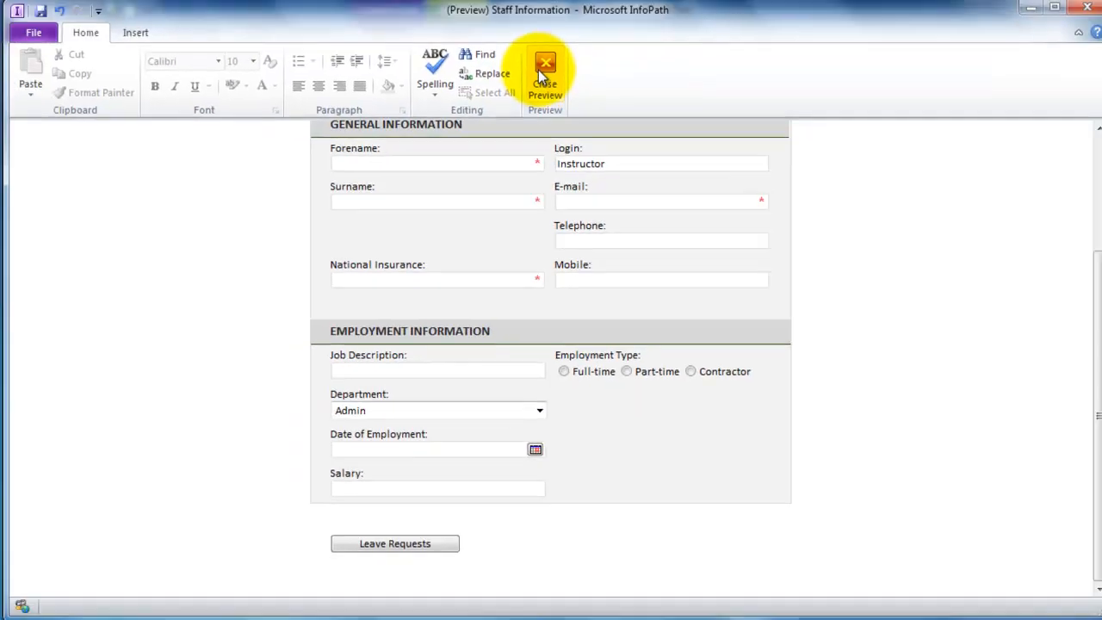
Step: Back in design, add a second condition row requiring NI 'is not blank' and confirm
click(544, 73)
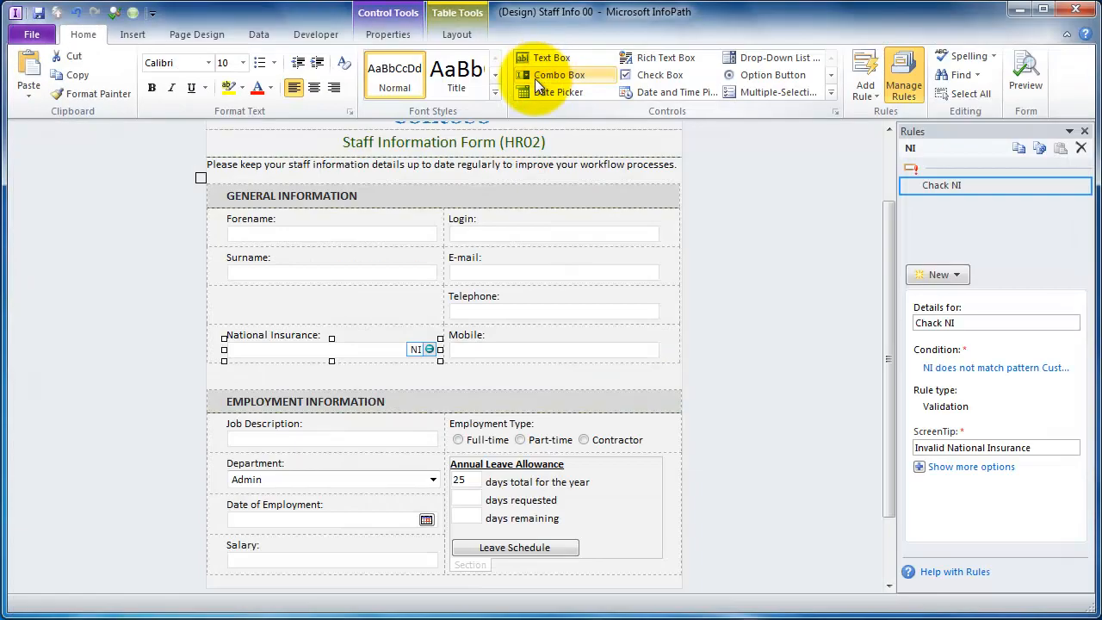
mouse_move(559, 75)
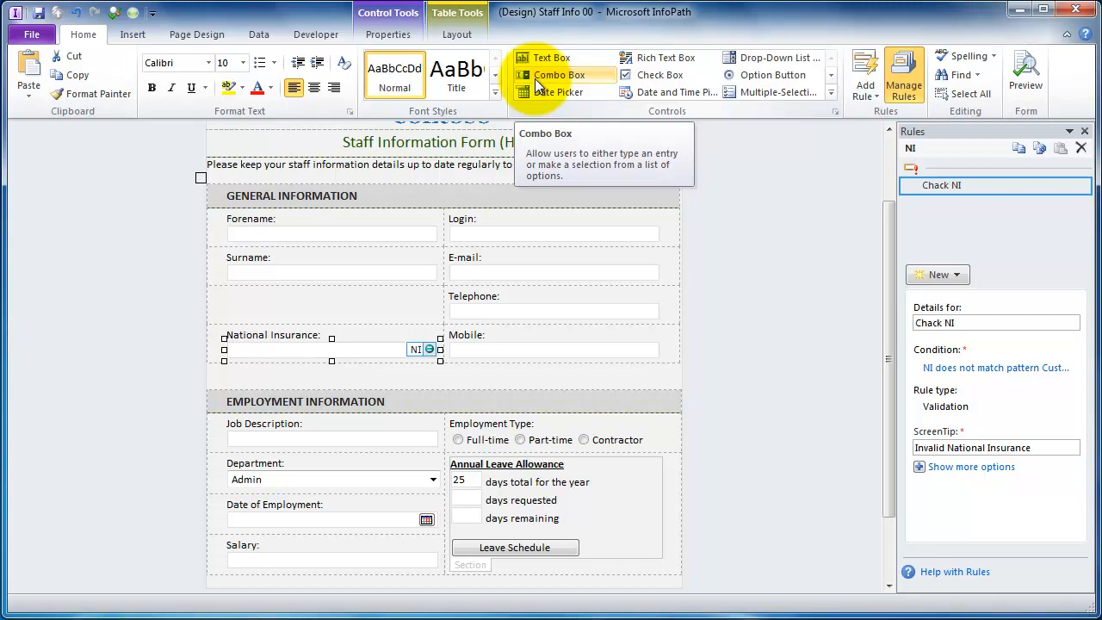
mouse_move(558, 93)
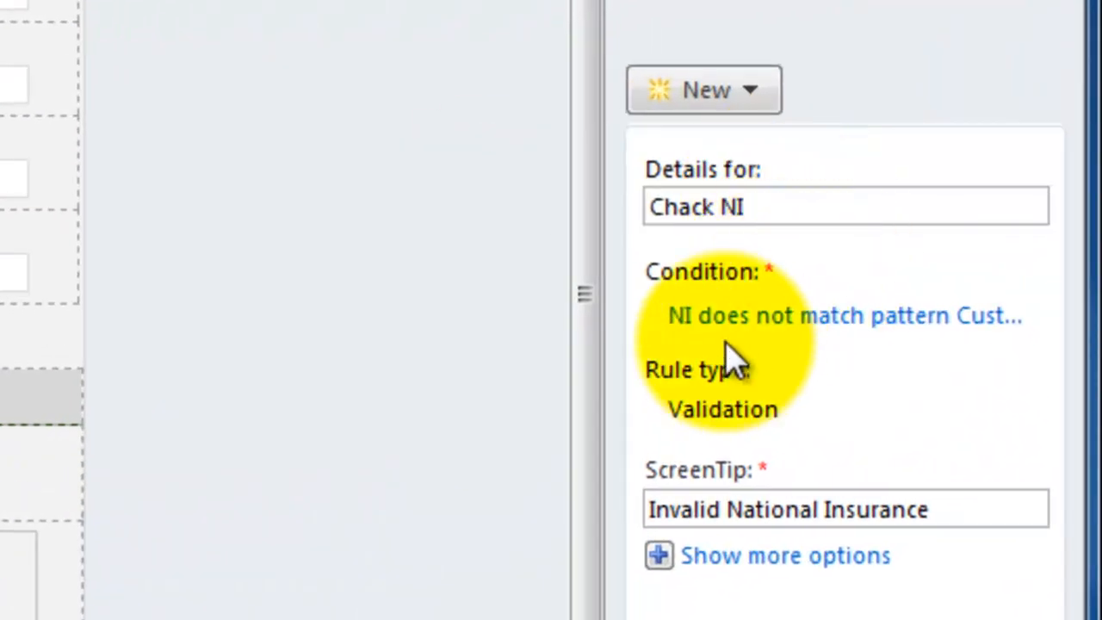
click(843, 315)
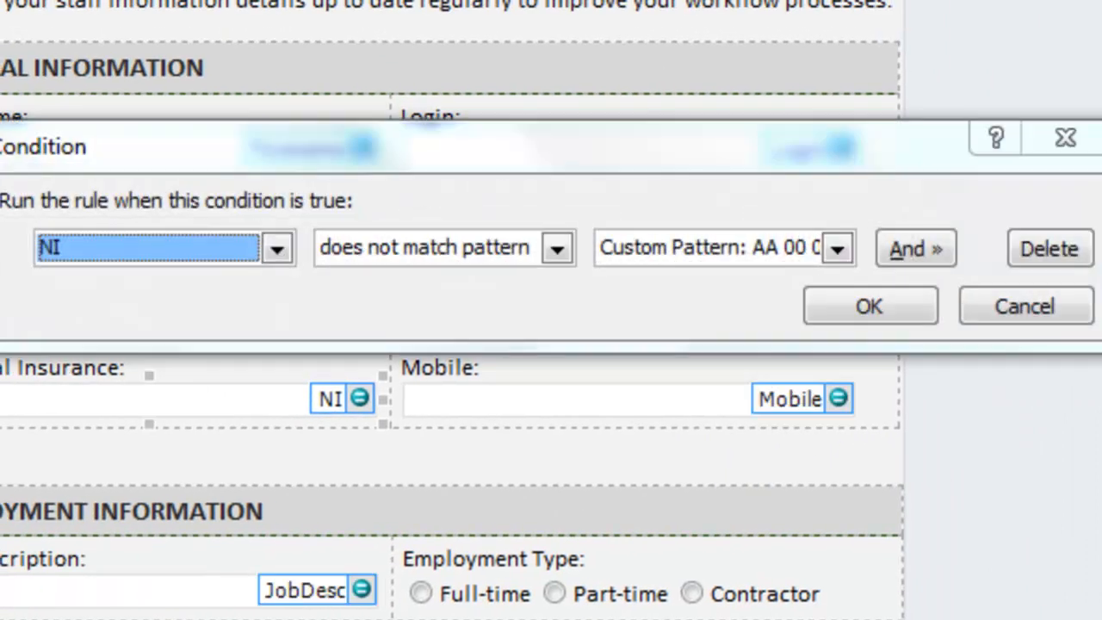
mouse_move(809, 163)
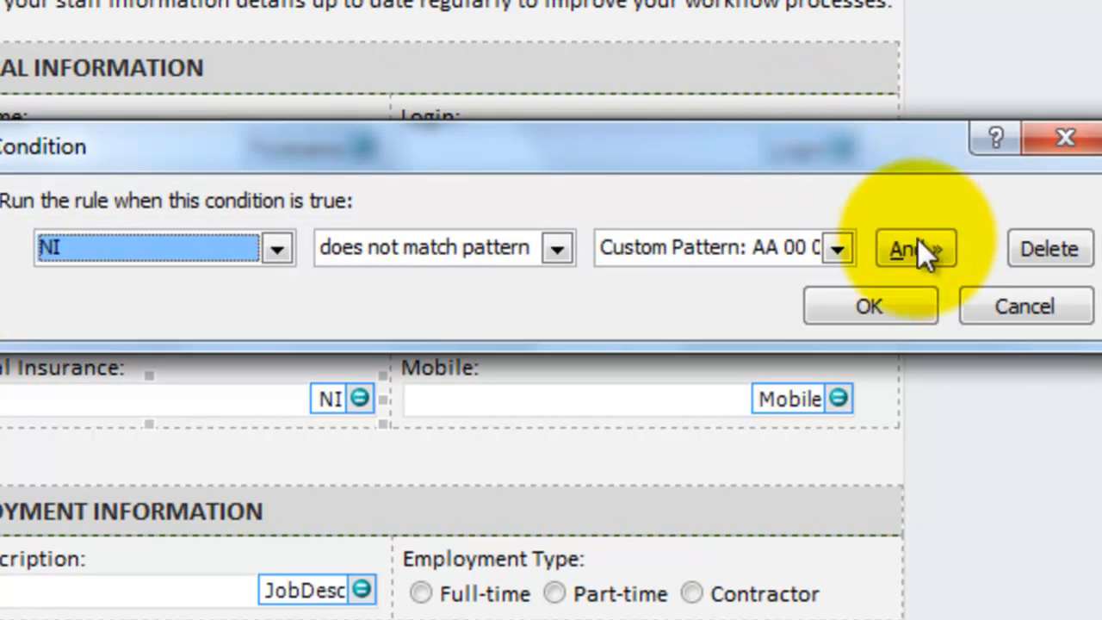
click(916, 248)
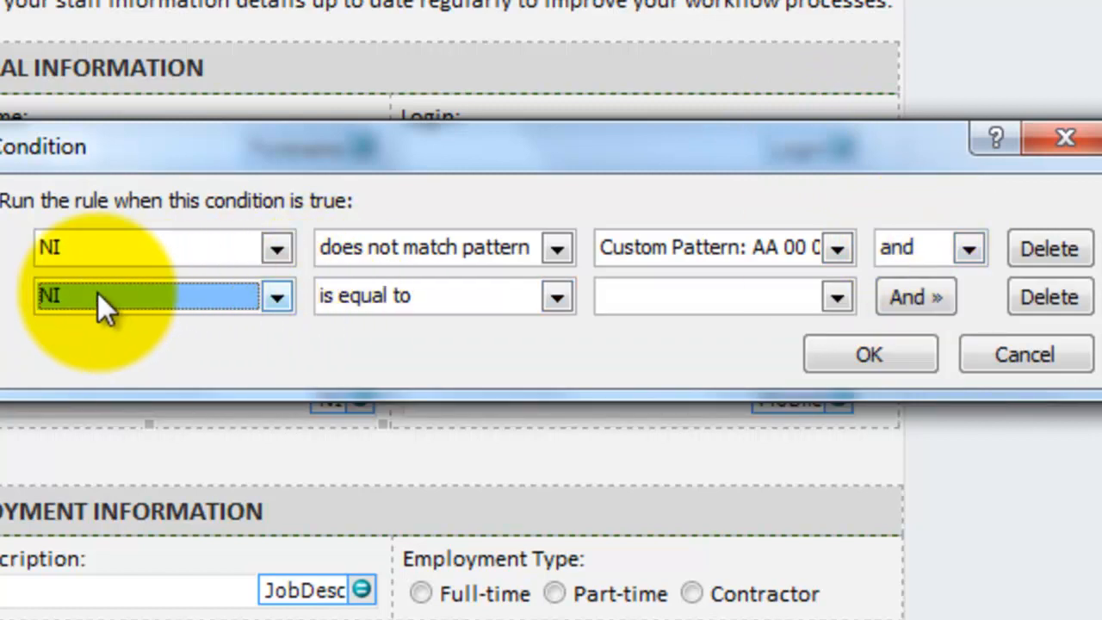
click(556, 296)
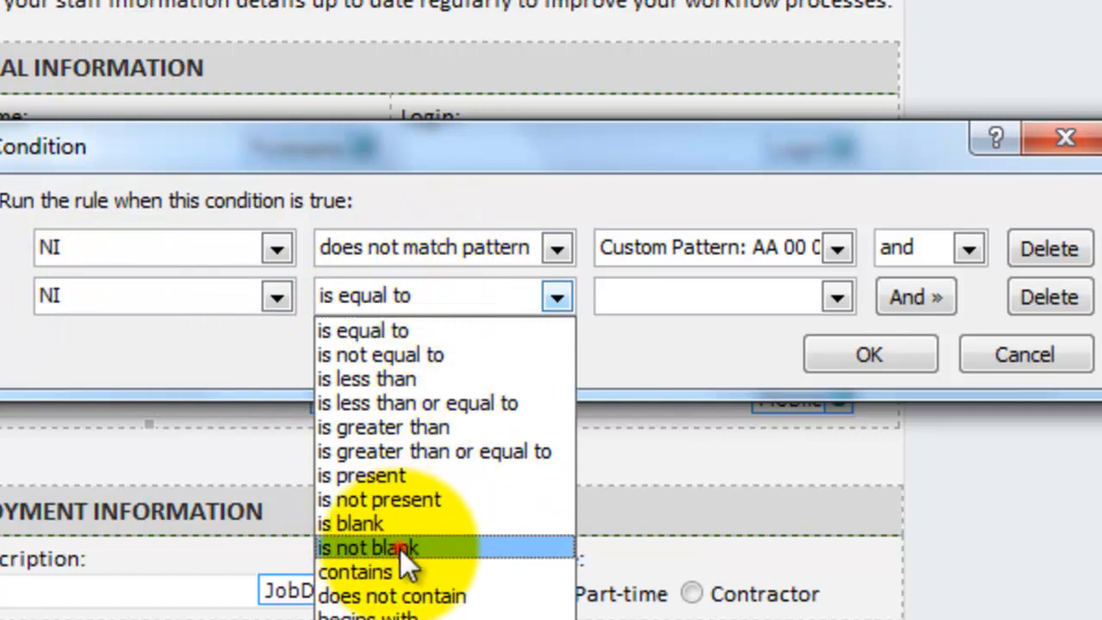
click(368, 547)
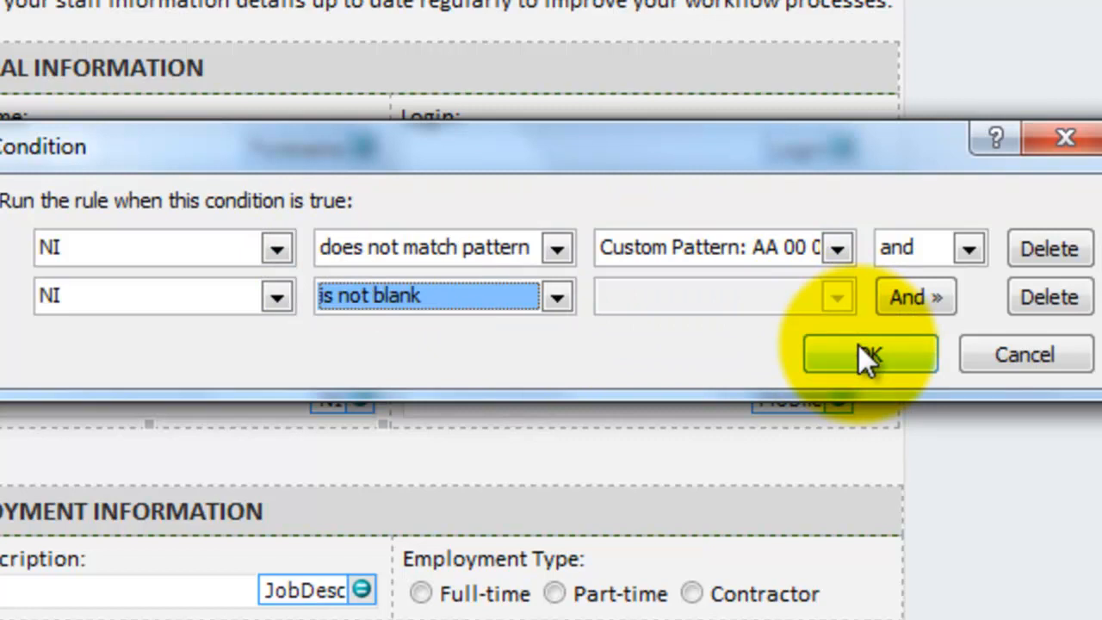
click(870, 355)
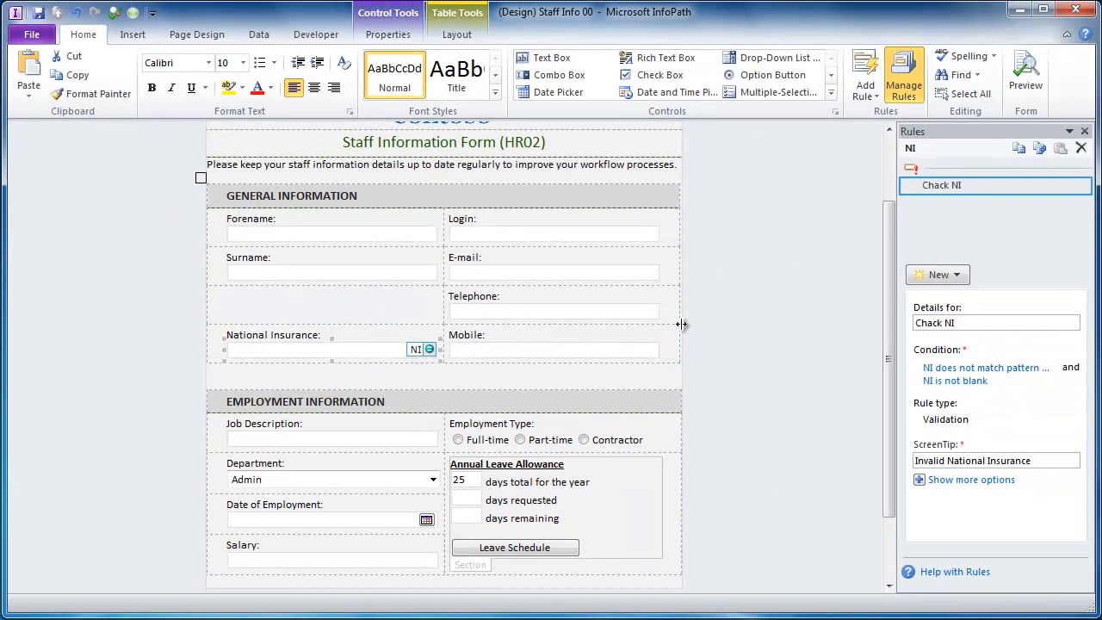
Step: Preview again, enter lowercase 'hg 76 76 87 h' without a warning, and select the entry
click(314, 348)
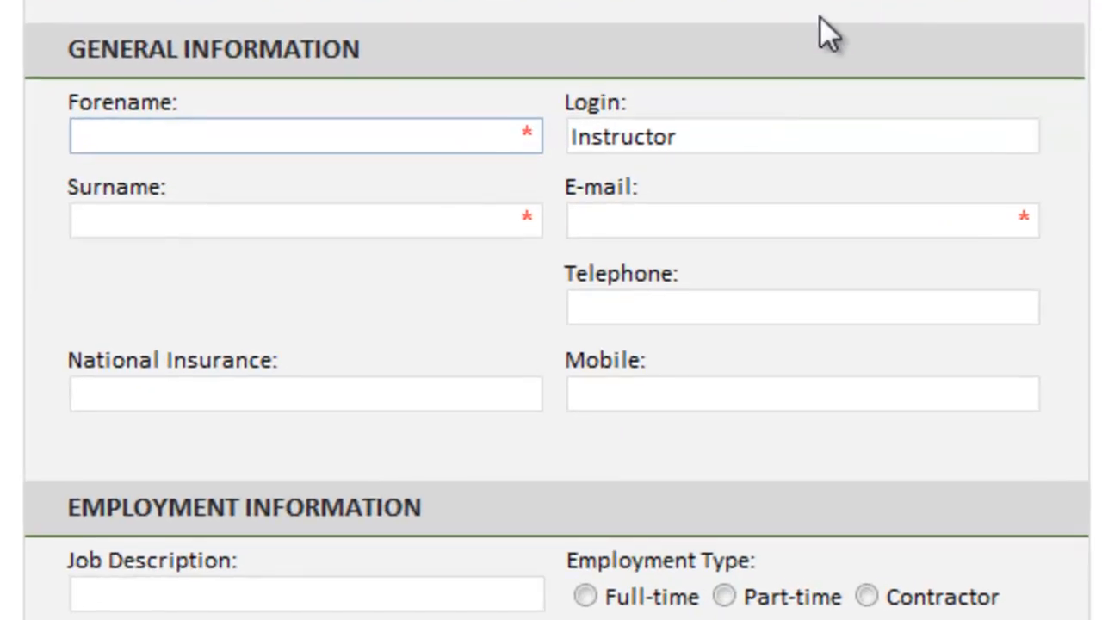
scroll(down, 3)
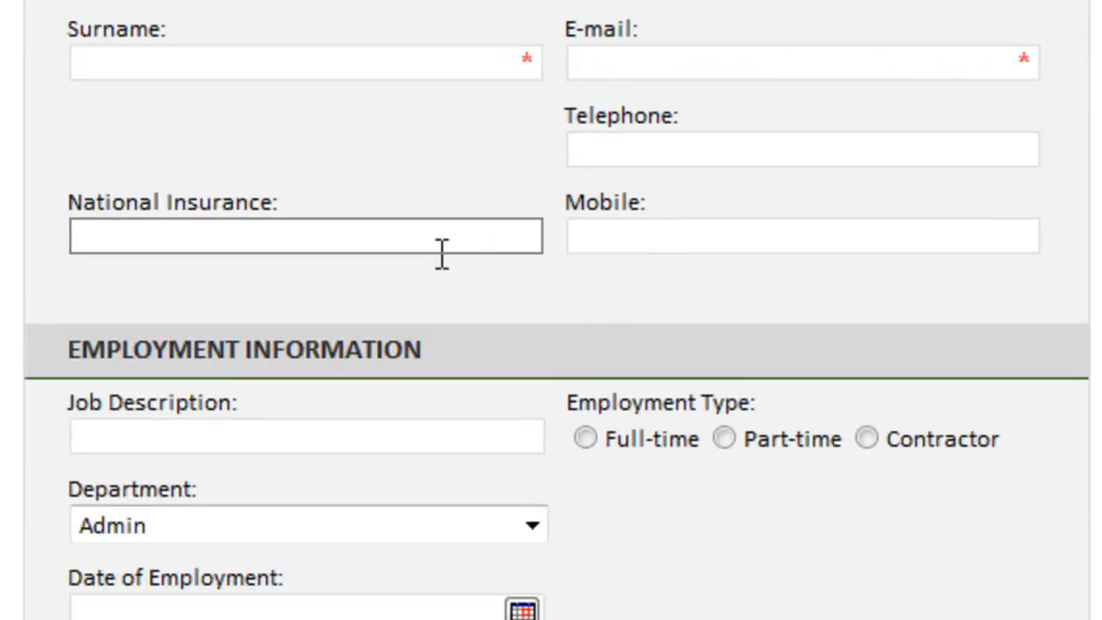
mouse_move(482, 204)
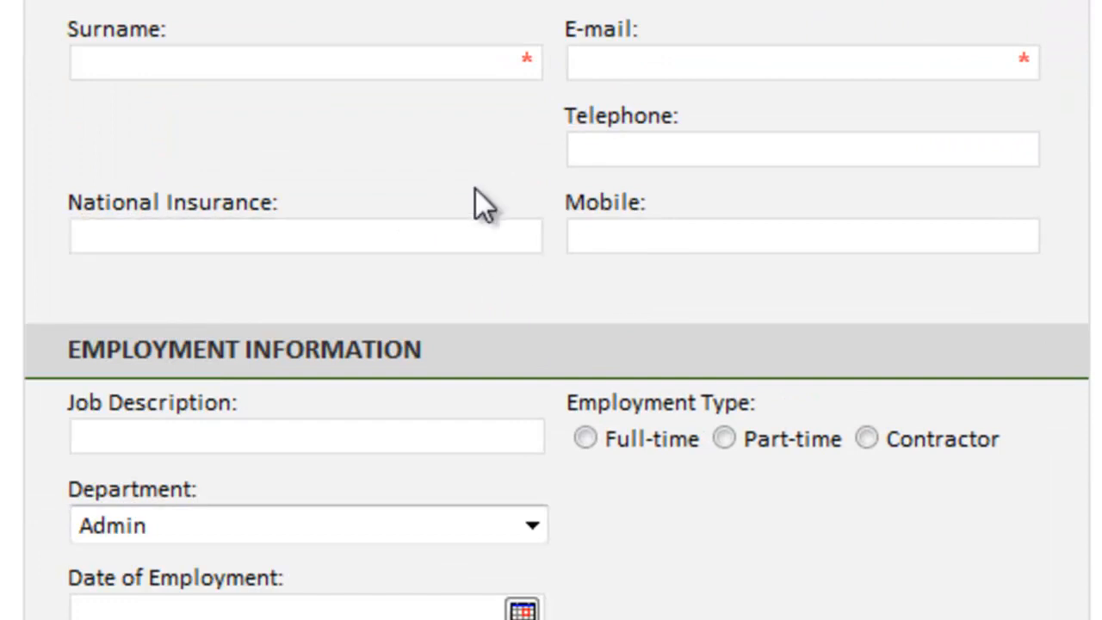
click(305, 235)
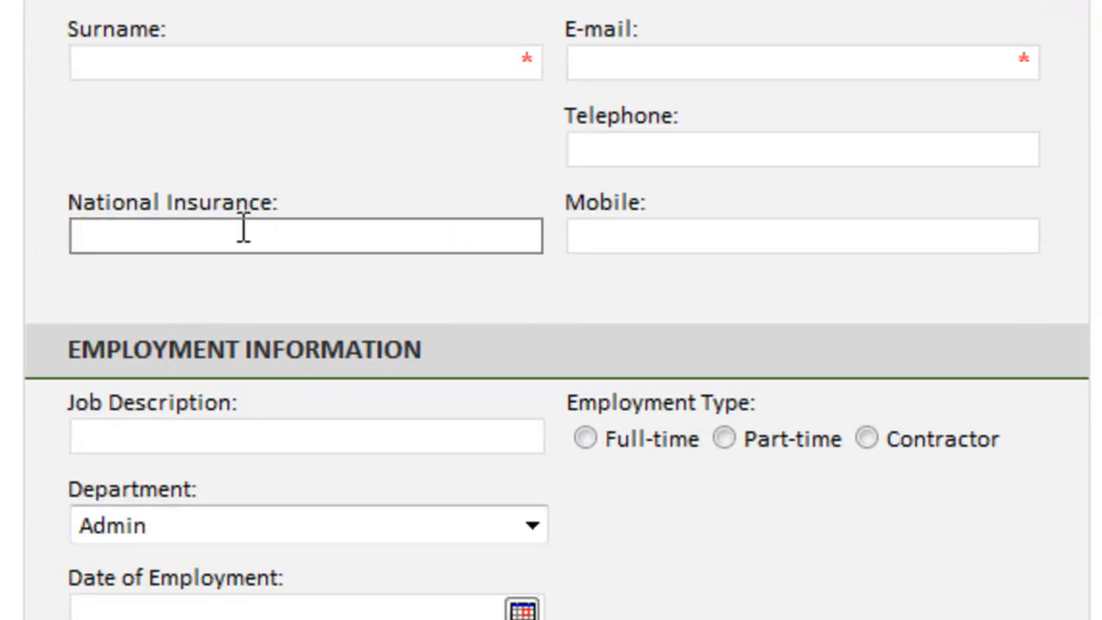
text(hg)
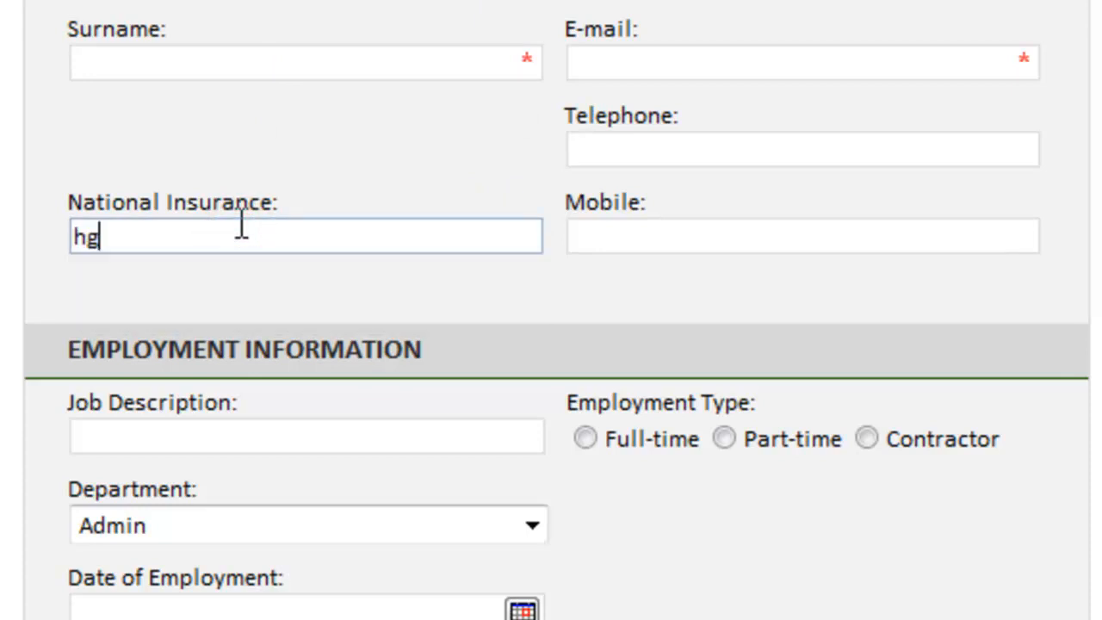
text(76 76)
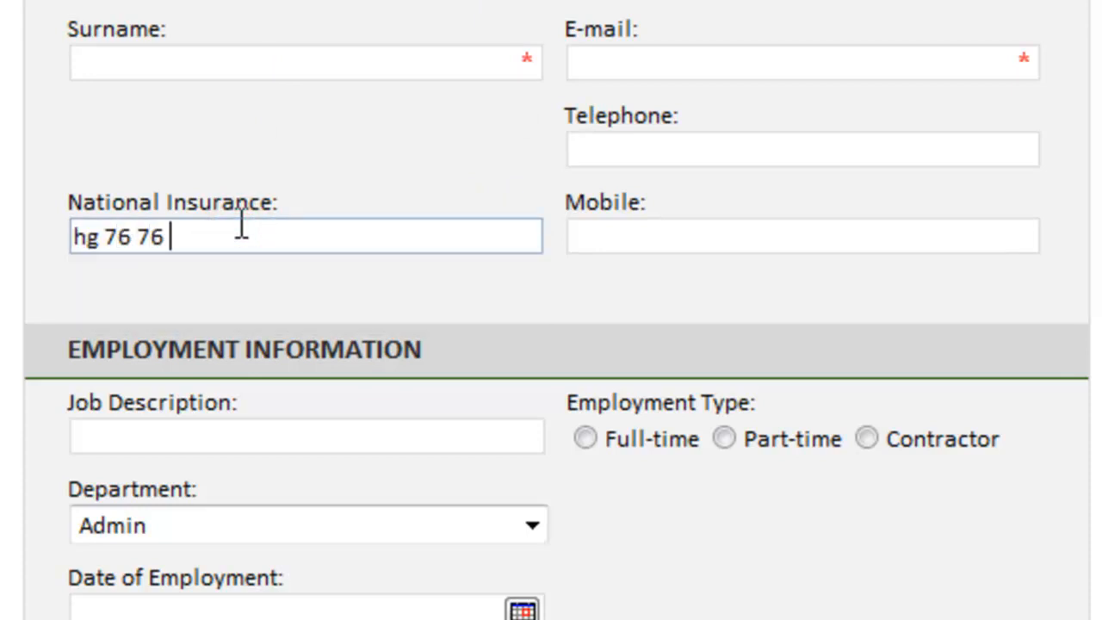
text(87 h)
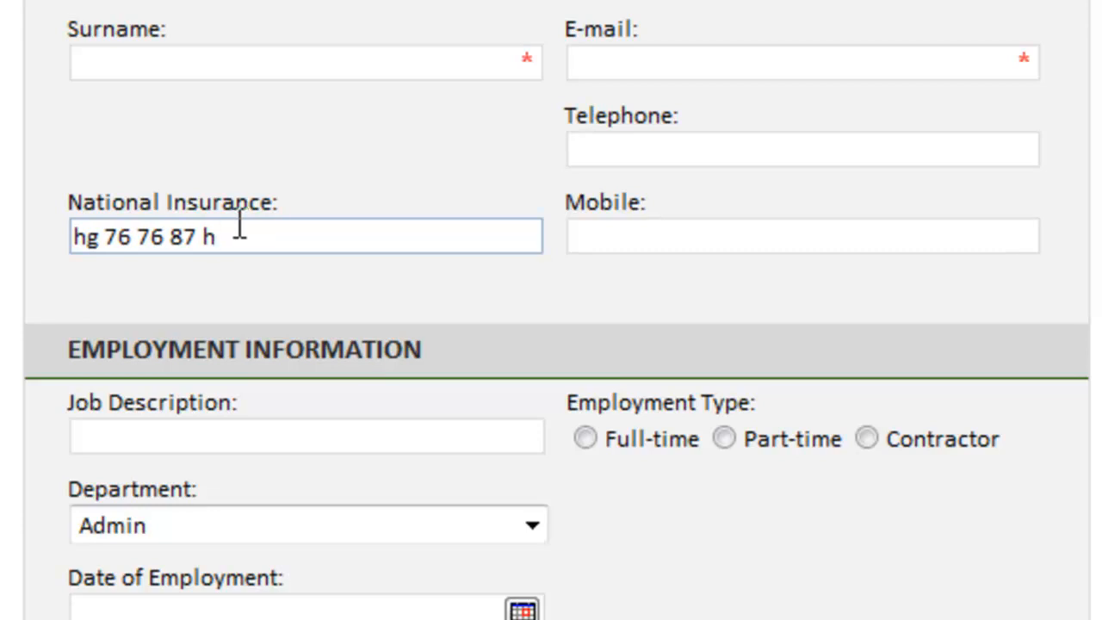
click(801, 234)
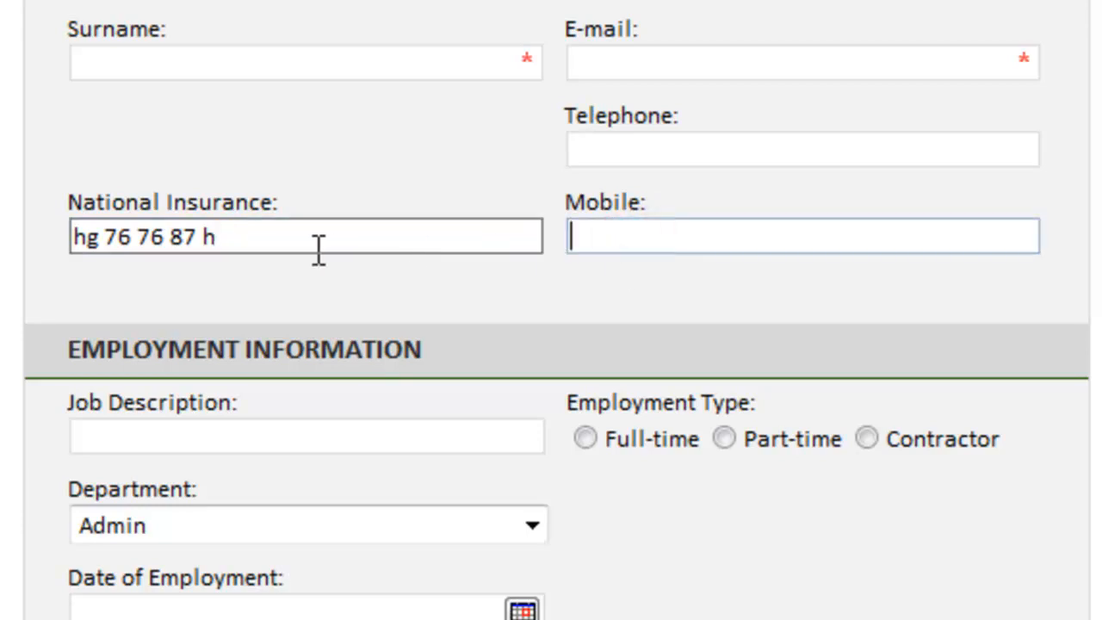
triple_click(305, 236)
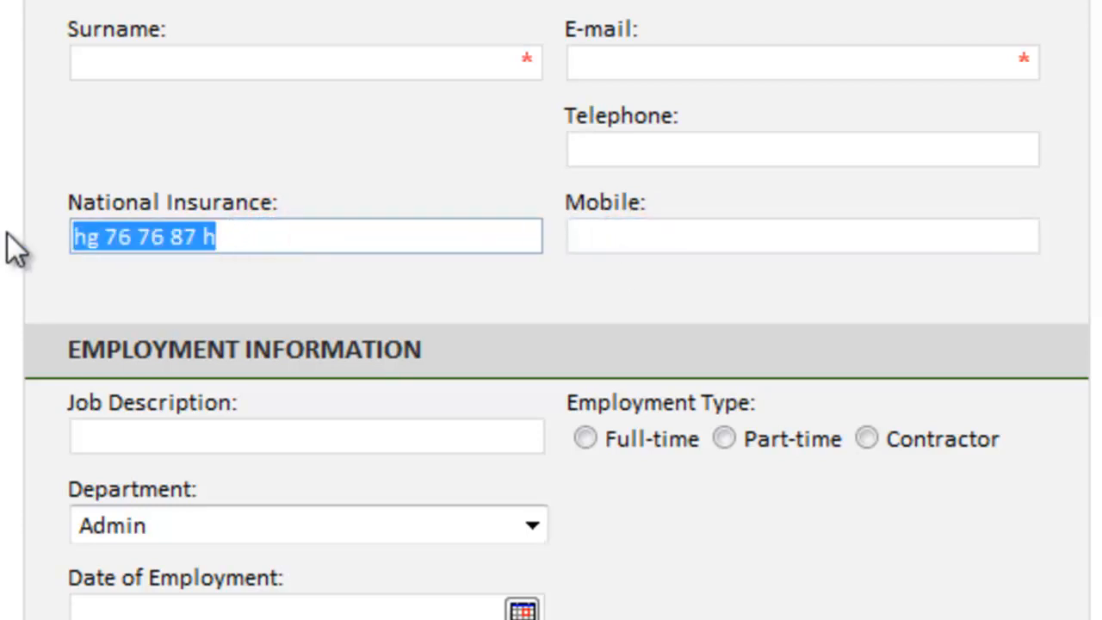
mouse_move(25, 244)
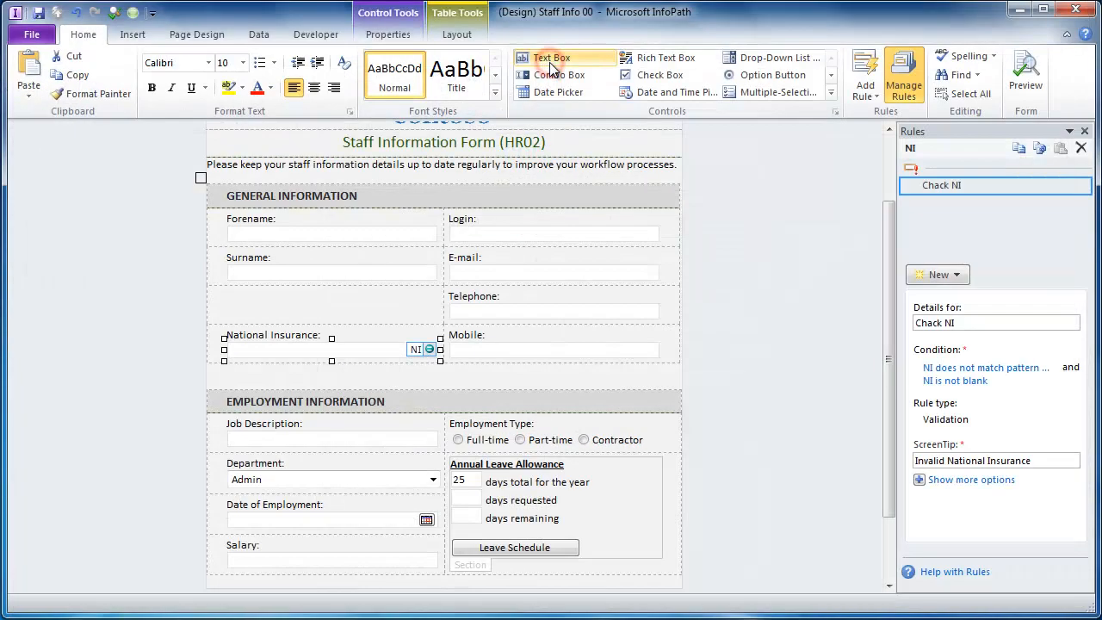
mouse_move(355, 356)
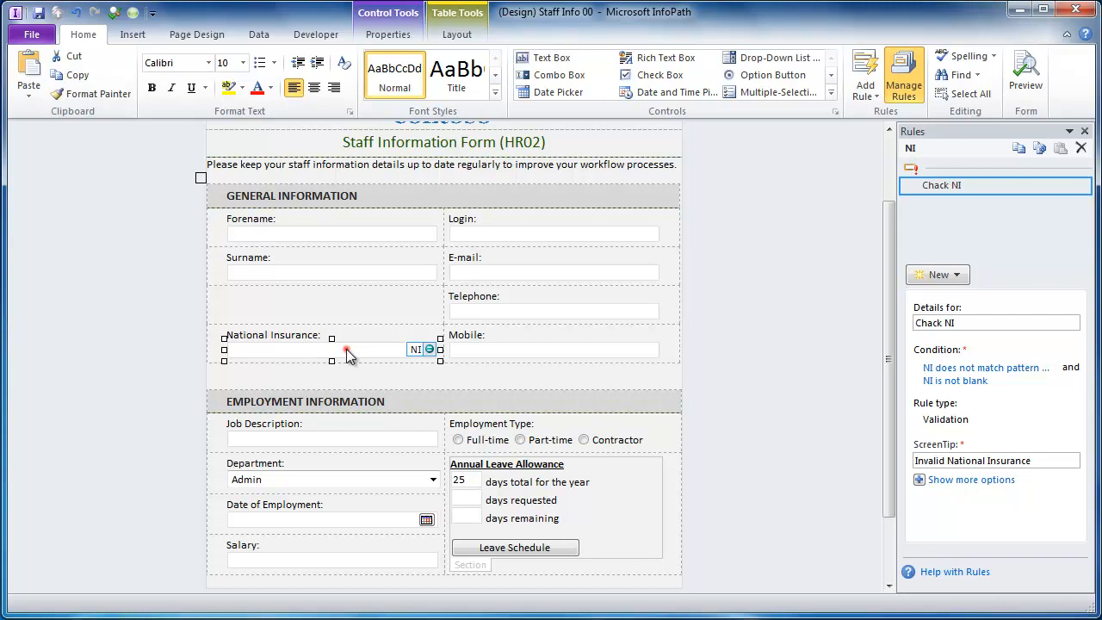
Step: Insert the translate() text function as the NI text box's default-value formula
click(387, 34)
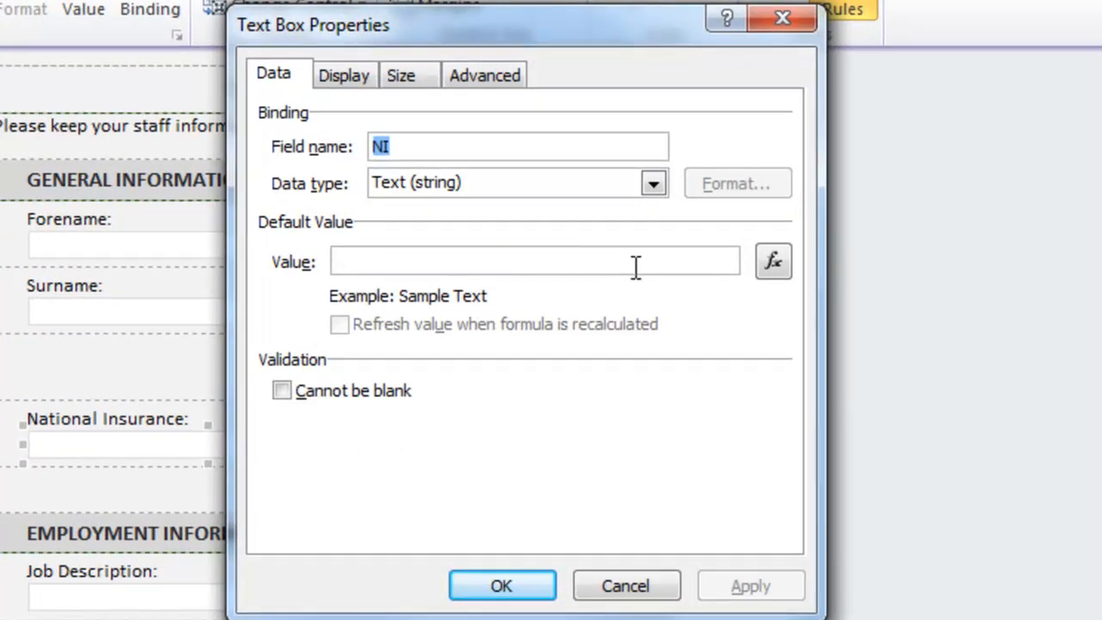
mouse_move(771, 262)
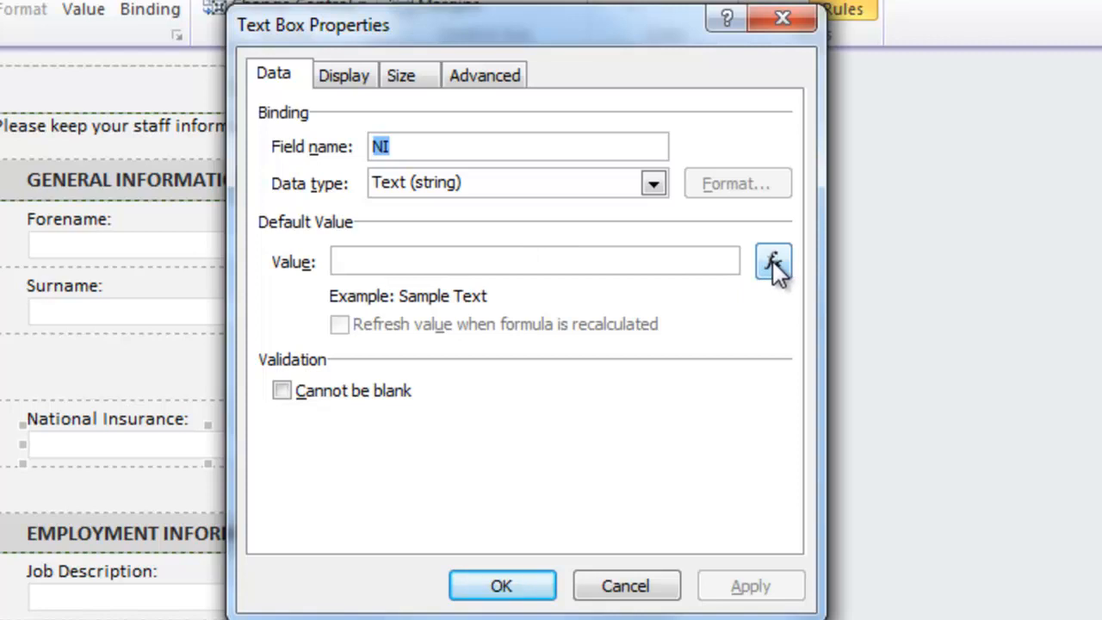
click(771, 262)
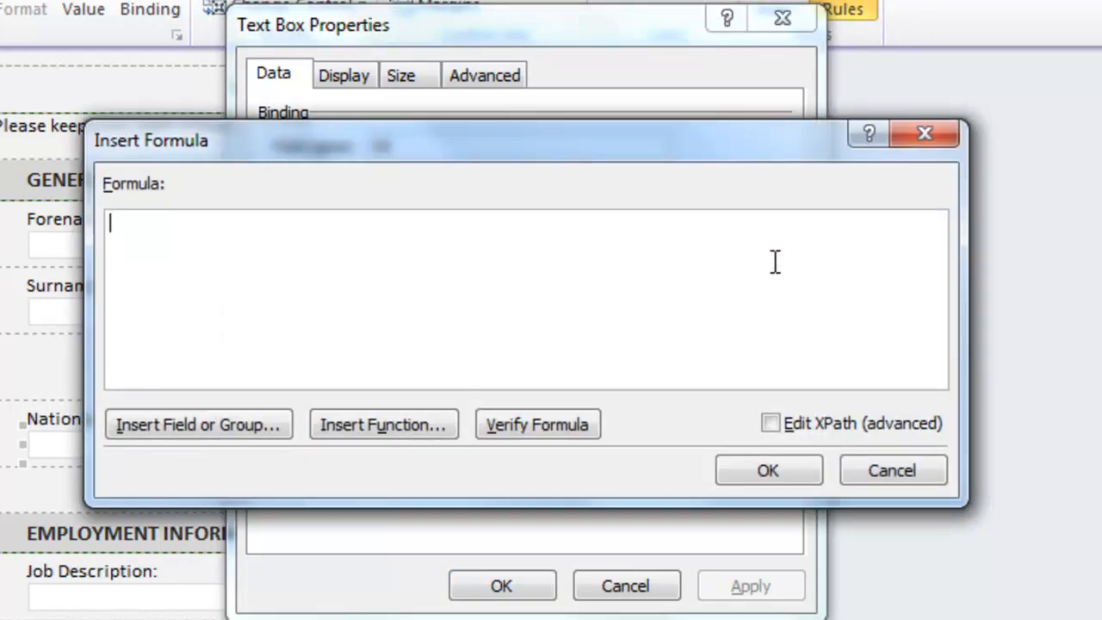
mouse_move(385, 313)
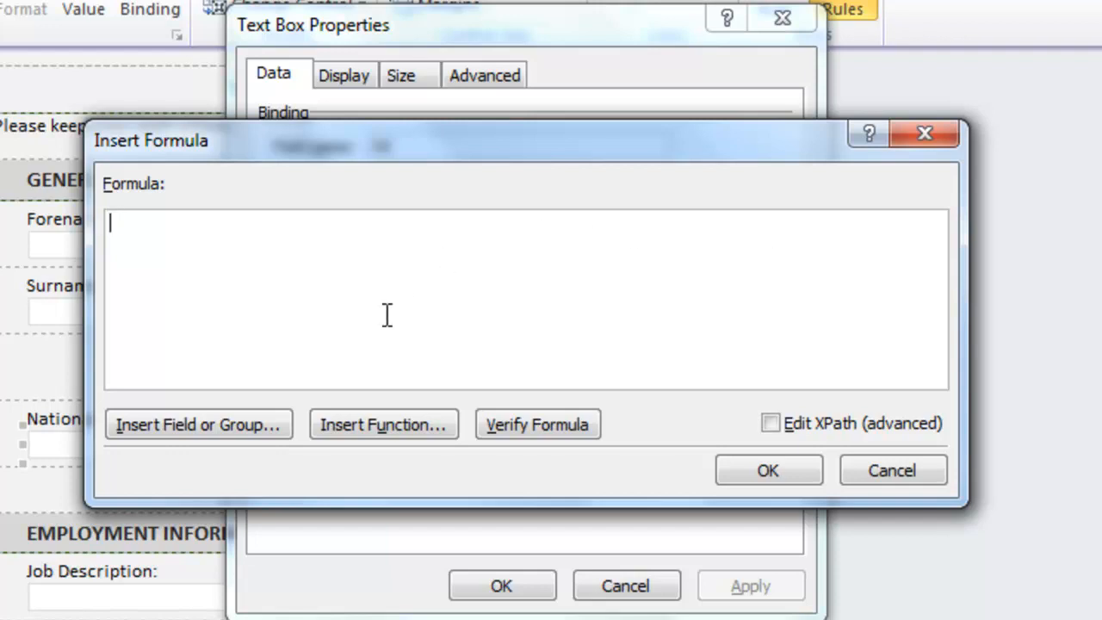
click(383, 424)
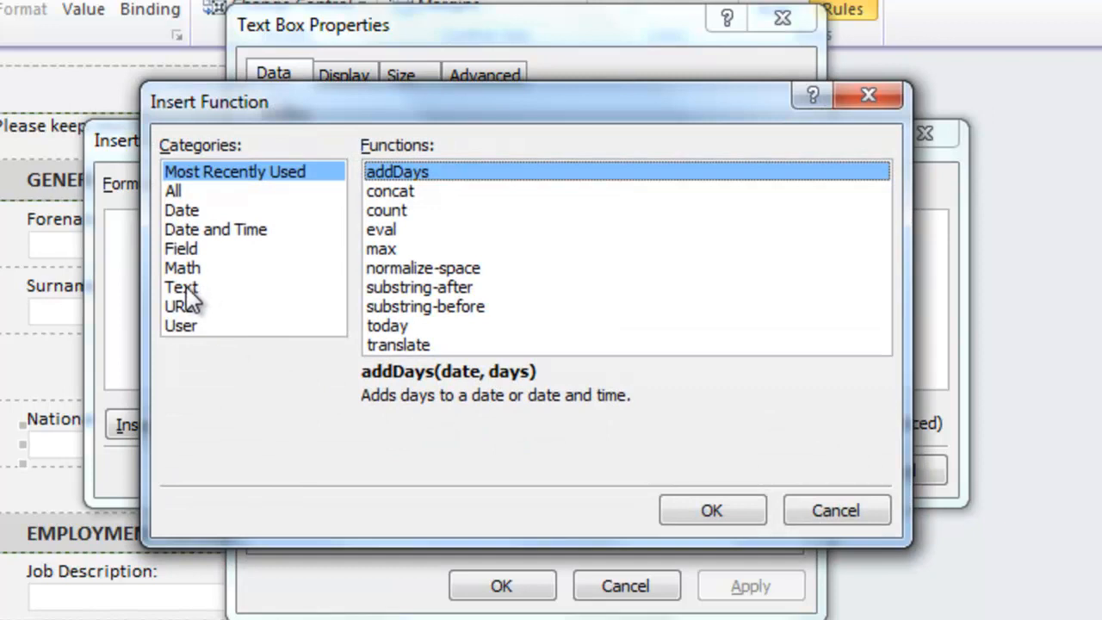
click(181, 286)
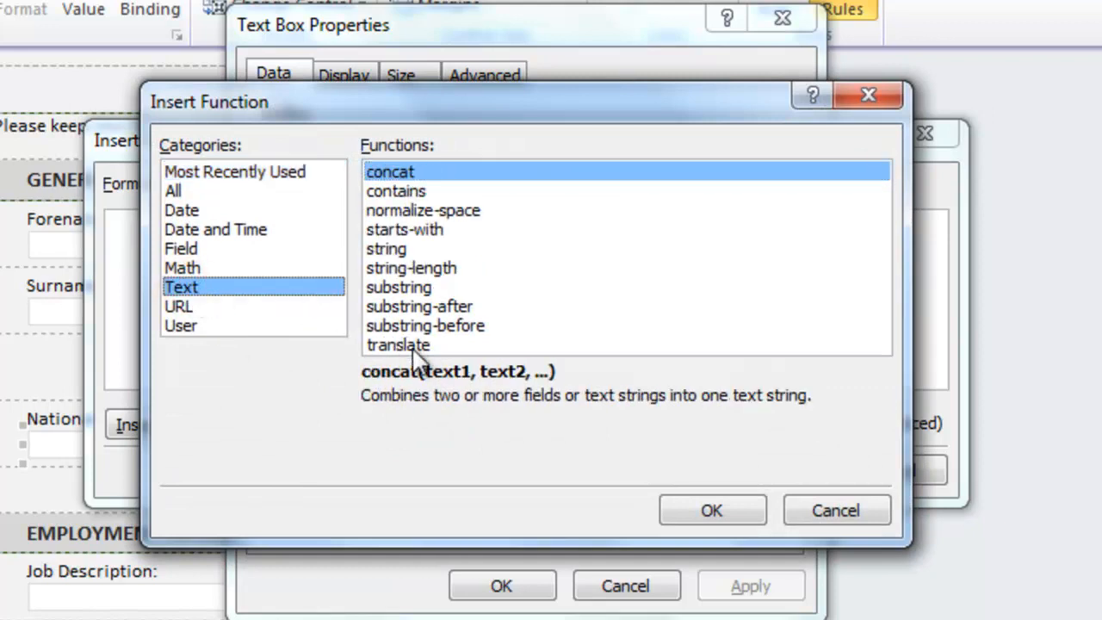
click(398, 344)
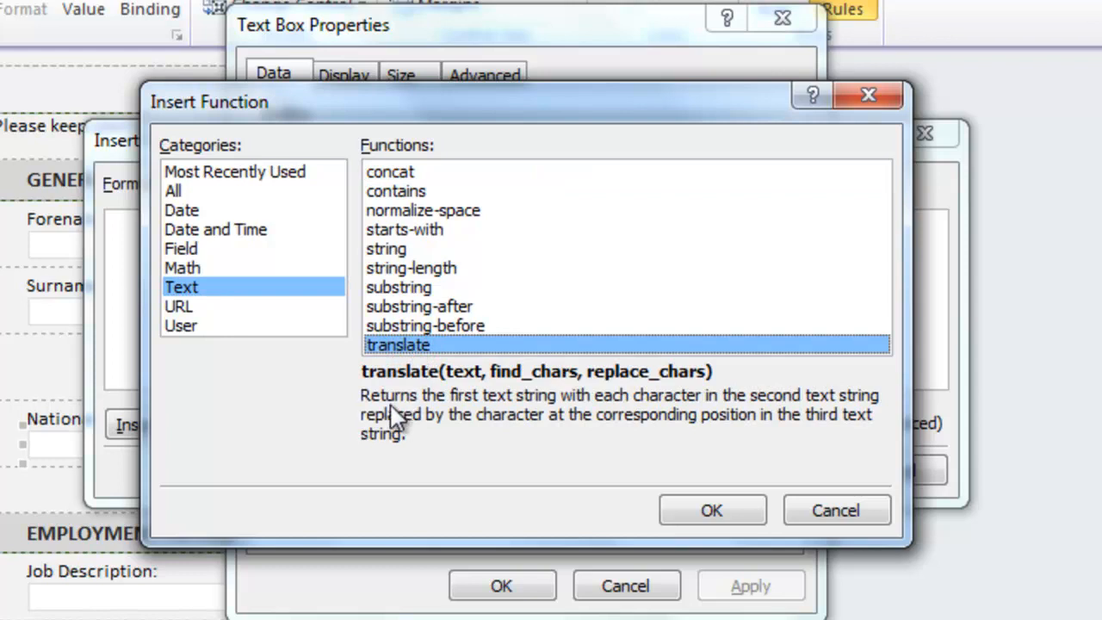
mouse_move(503, 420)
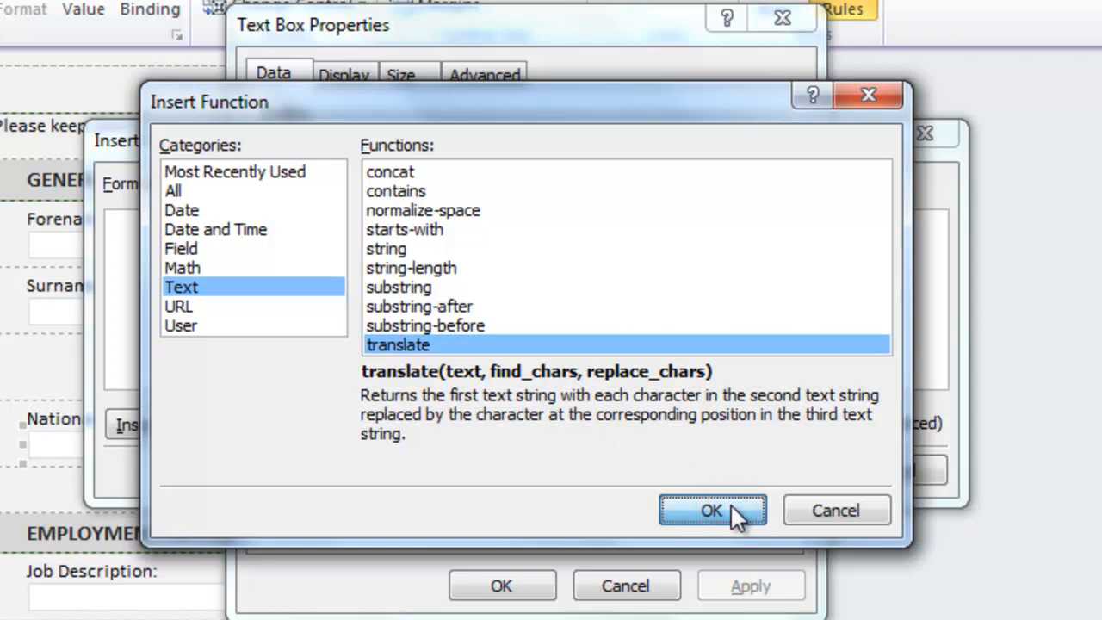
click(711, 510)
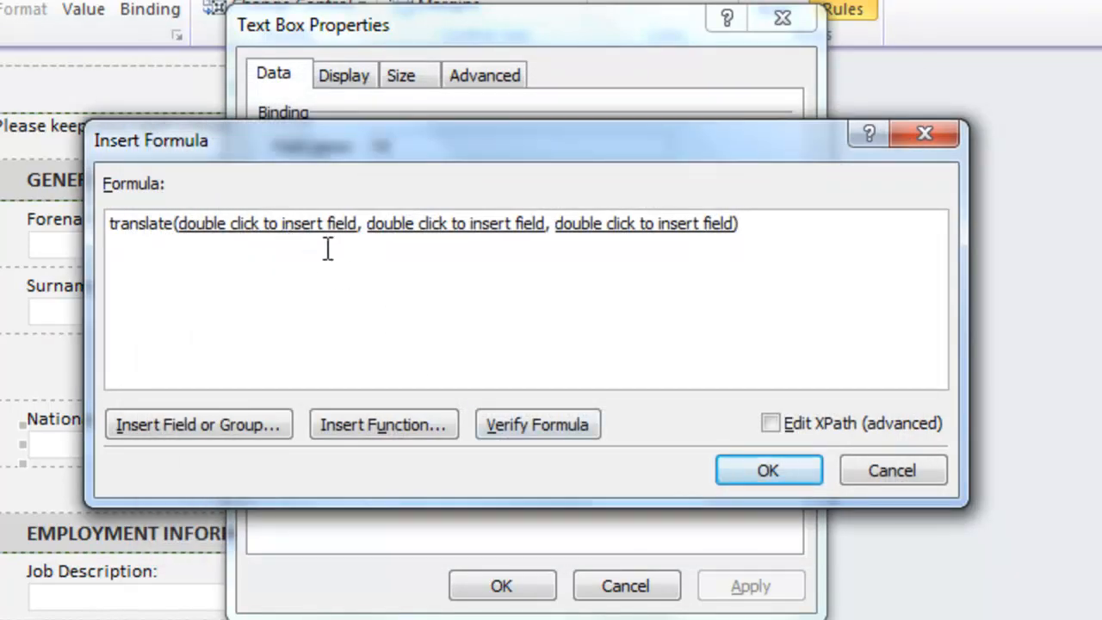
mouse_move(410, 323)
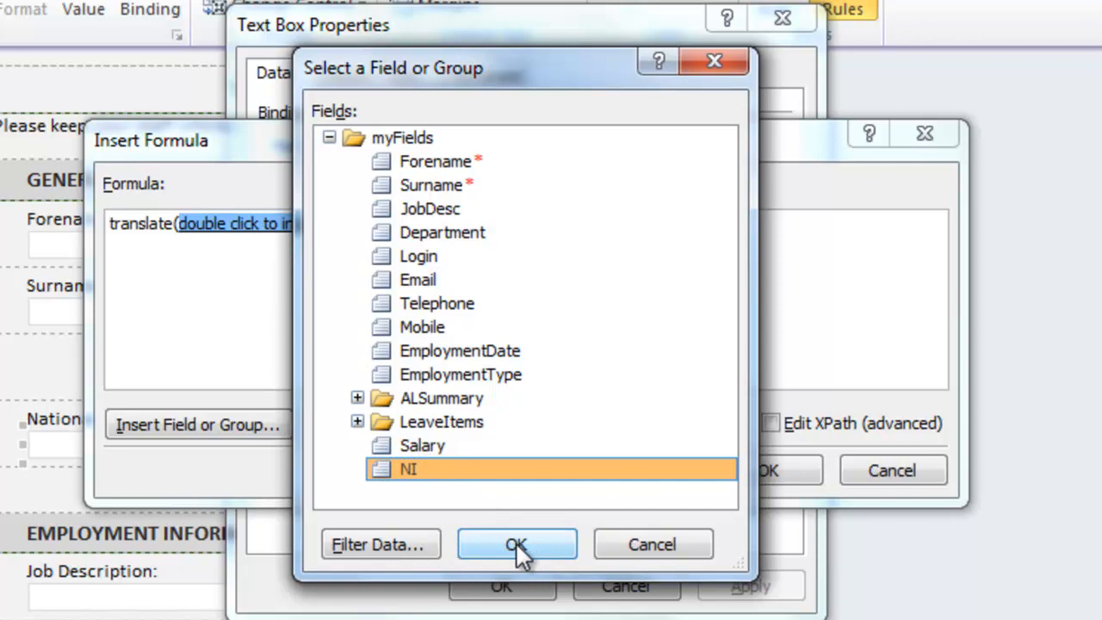
Step: Make the NI field the translate formula's first argument and select the second placeholder
click(516, 544)
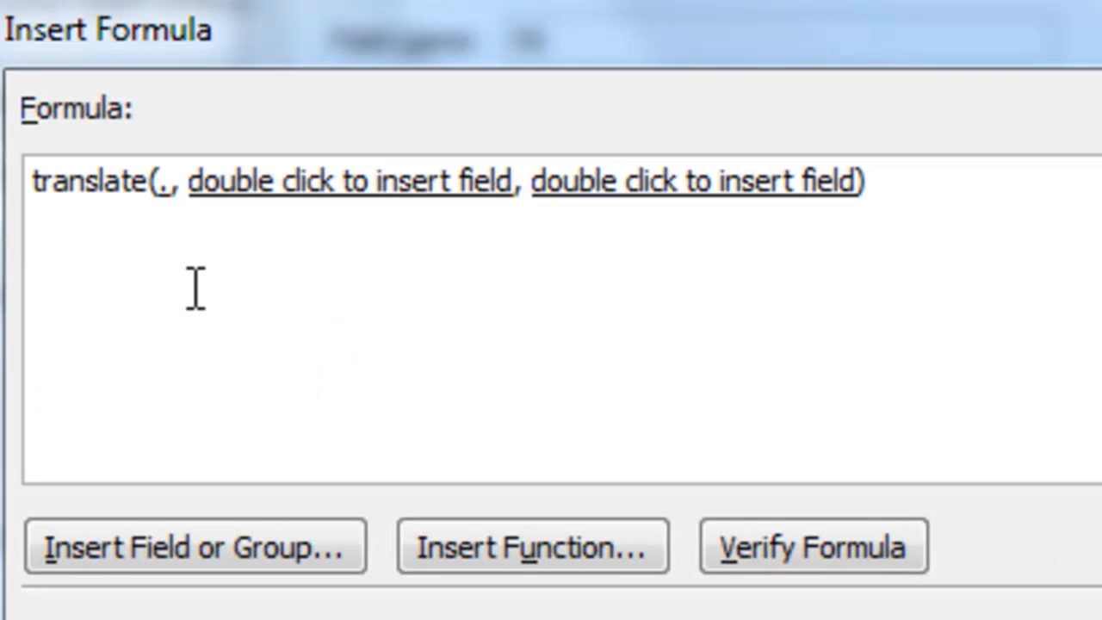
mouse_move(240, 306)
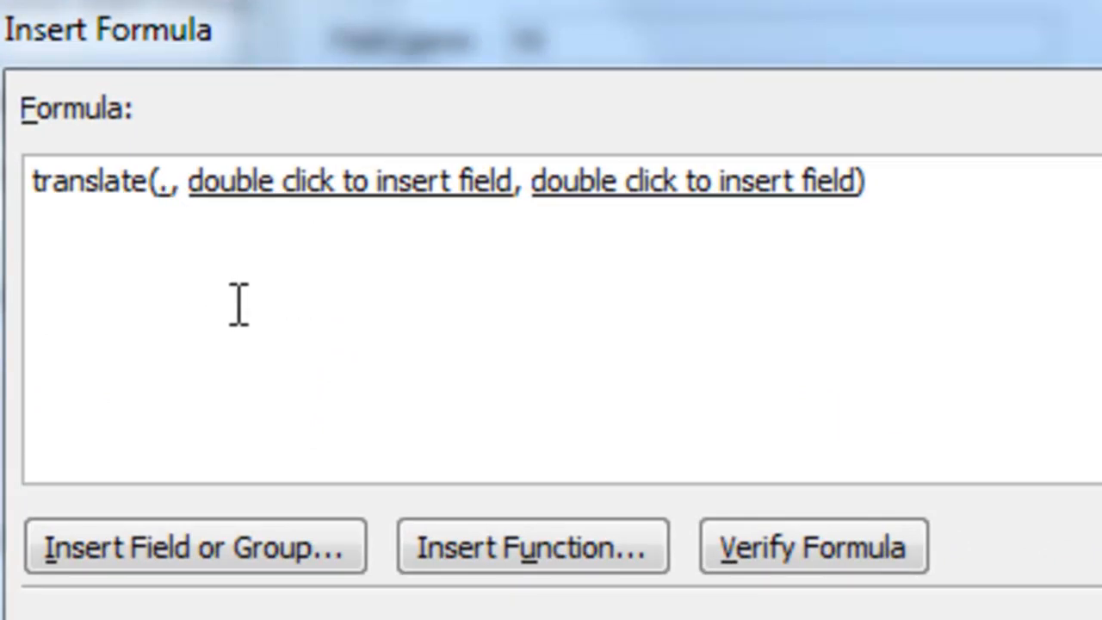
click(171, 181)
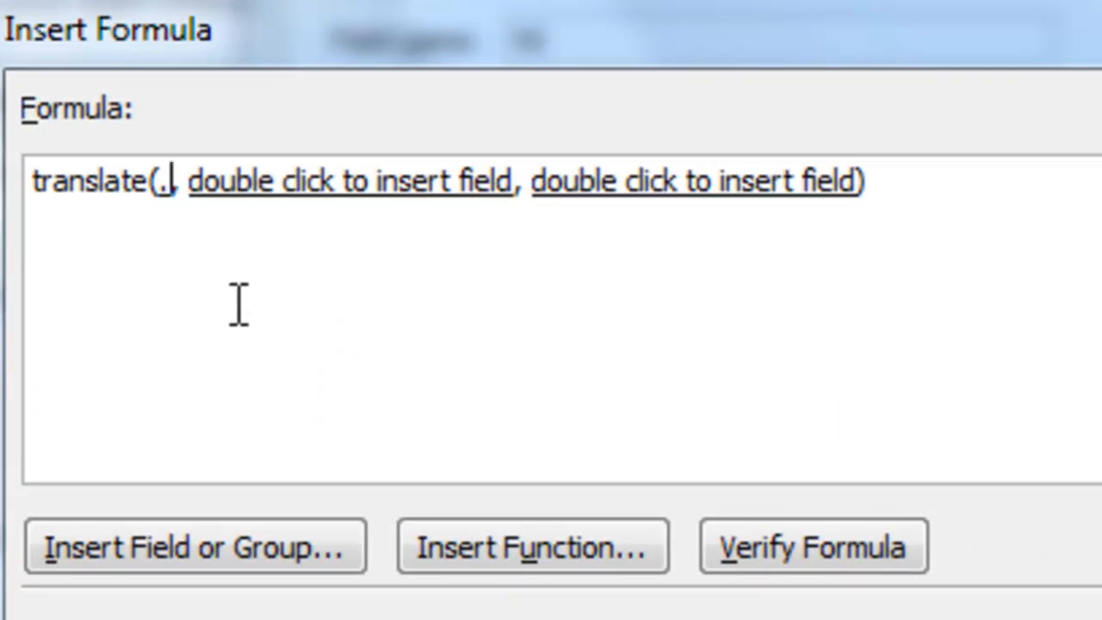
double_click(348, 181)
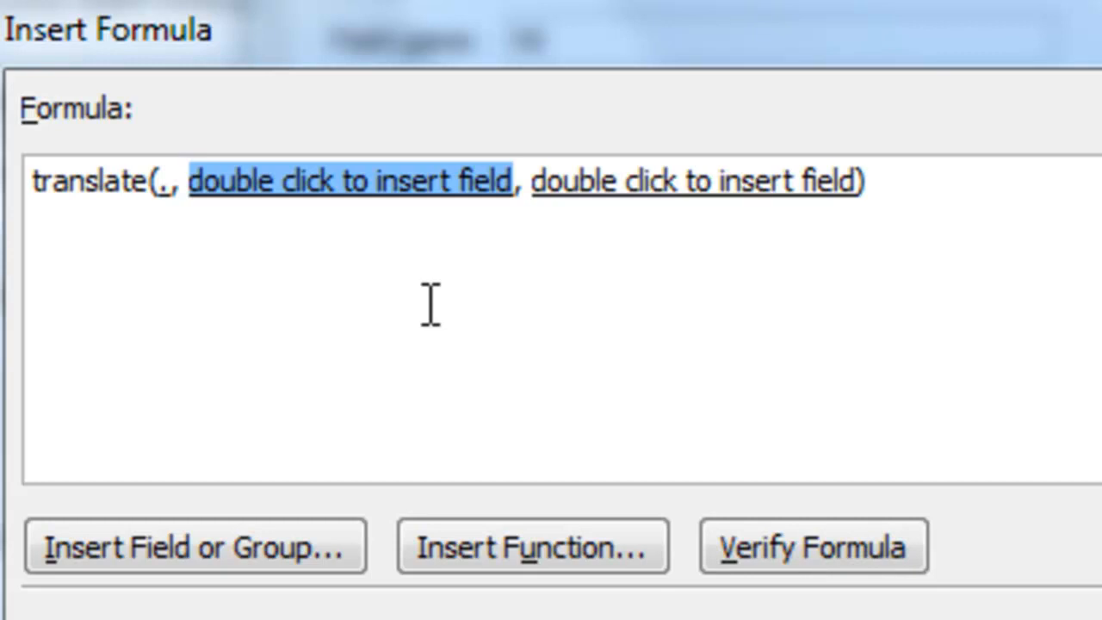
Step: Enter the lowercase alphabet "abcdefghijklmnopqrstuvwxyz" as the second argument, followed by a comma
text(")
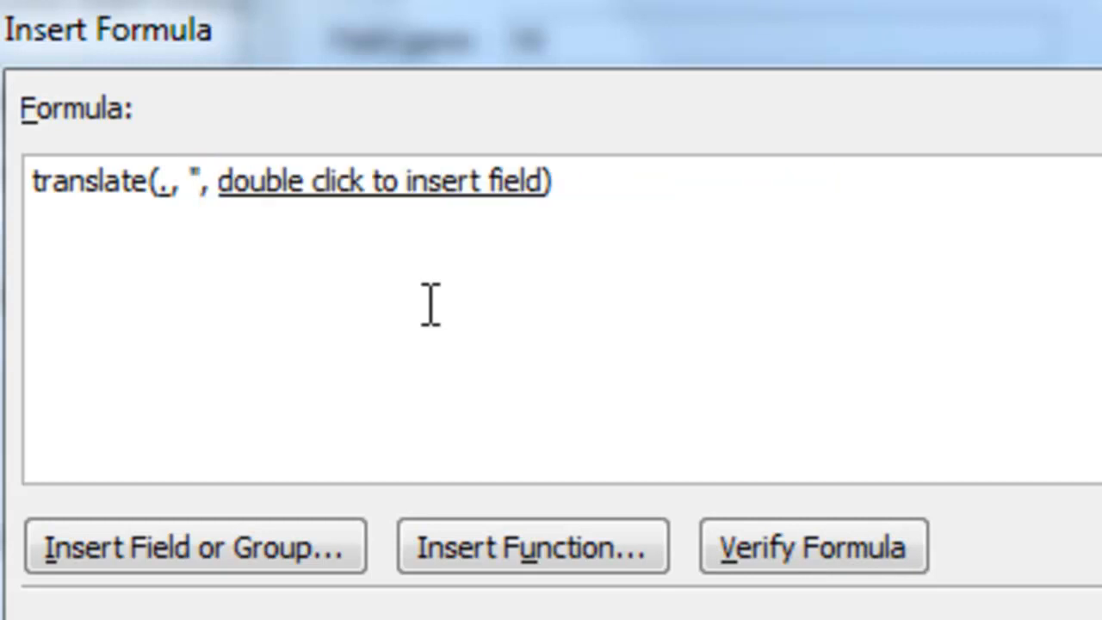
text(AB)
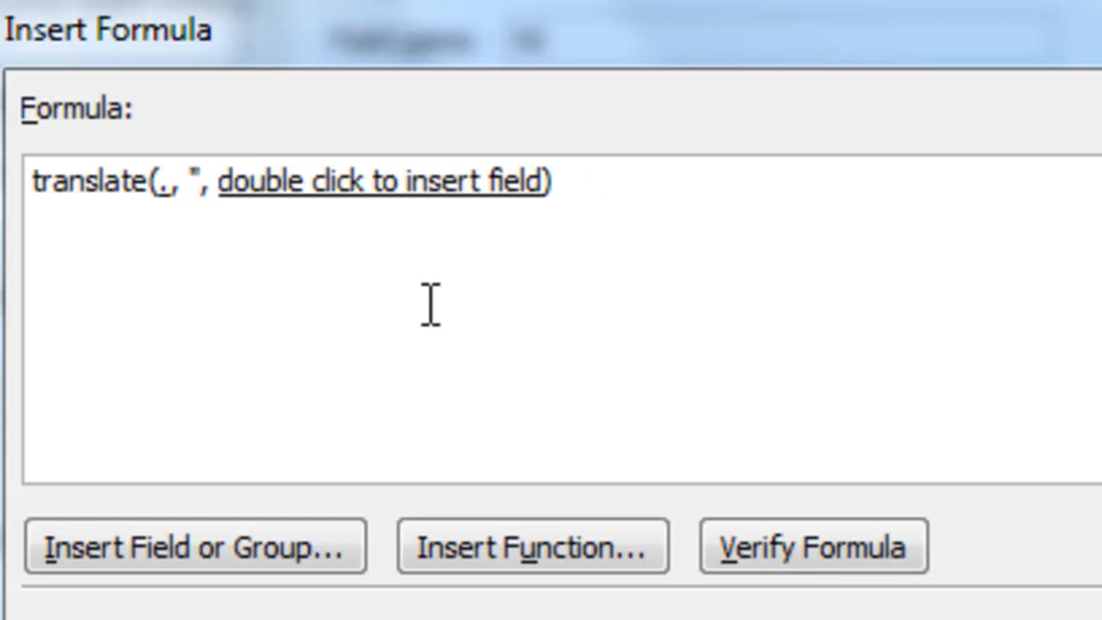
text(abcd)
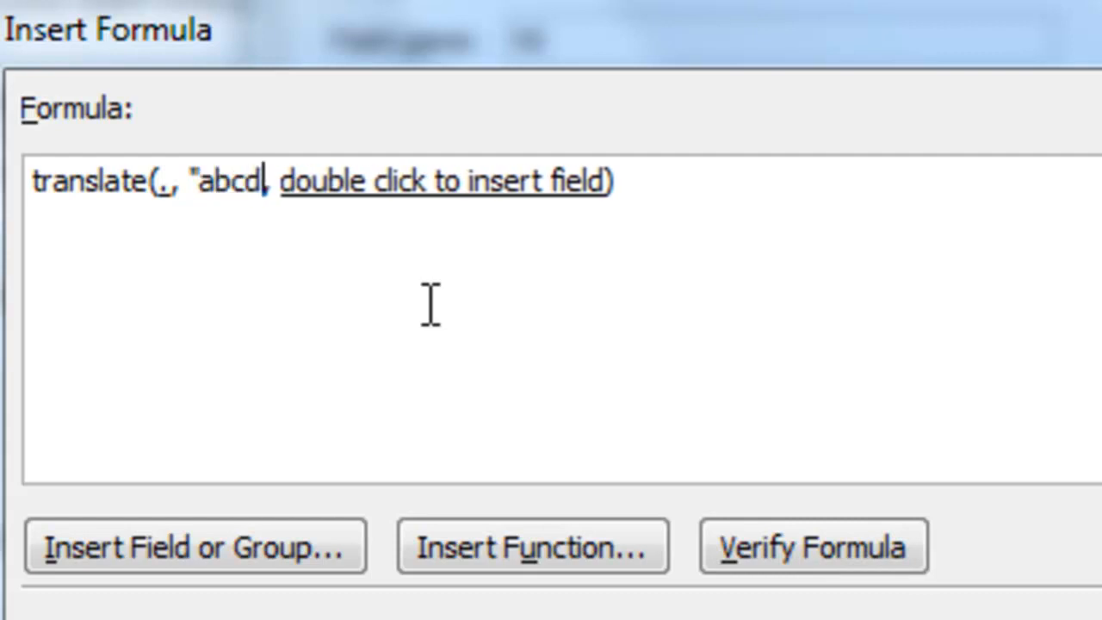
text(efgh)
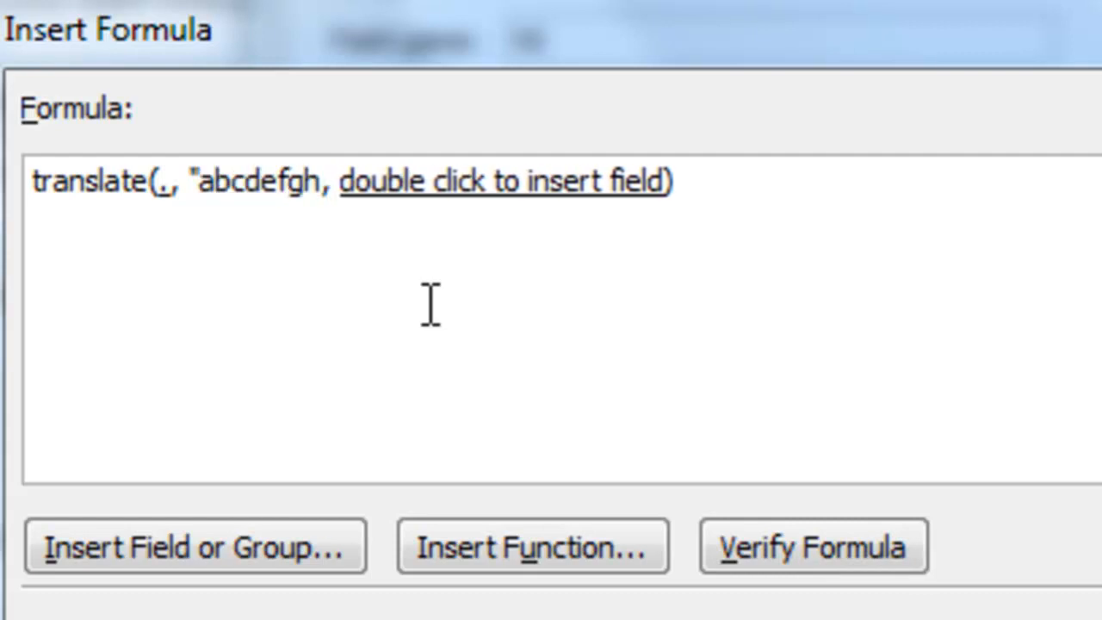
text(ijk)
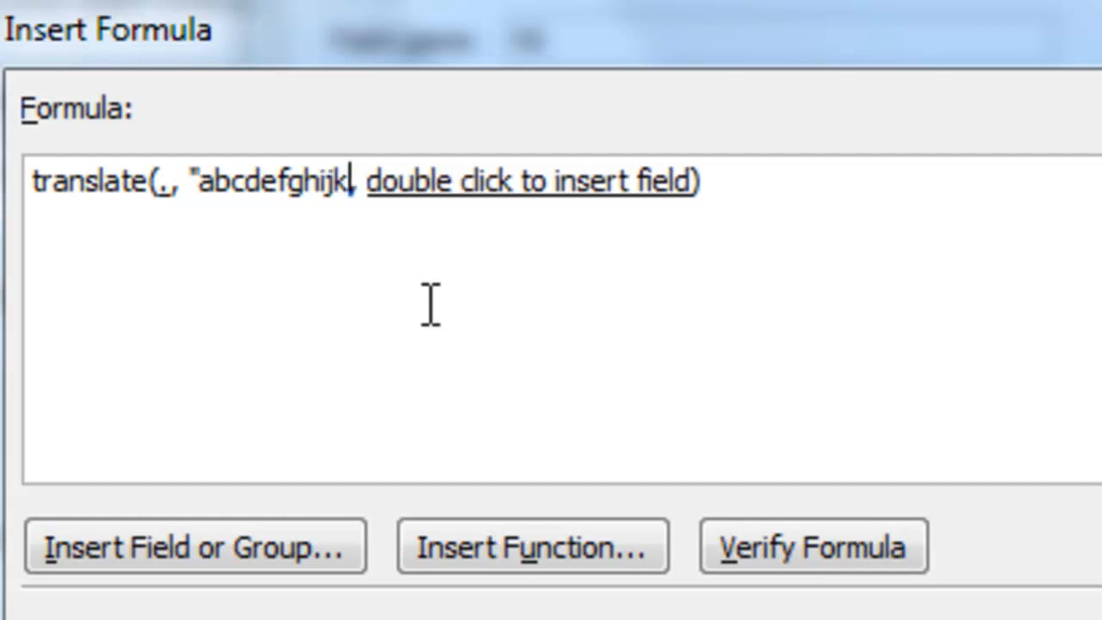
text(lmnopqr)
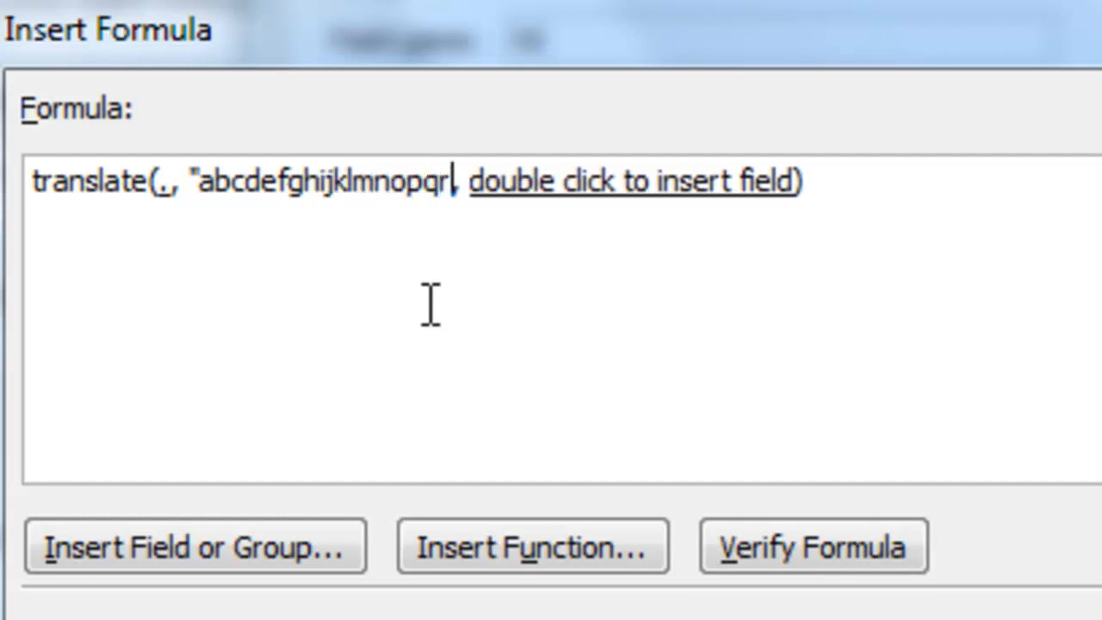
text(stuv)
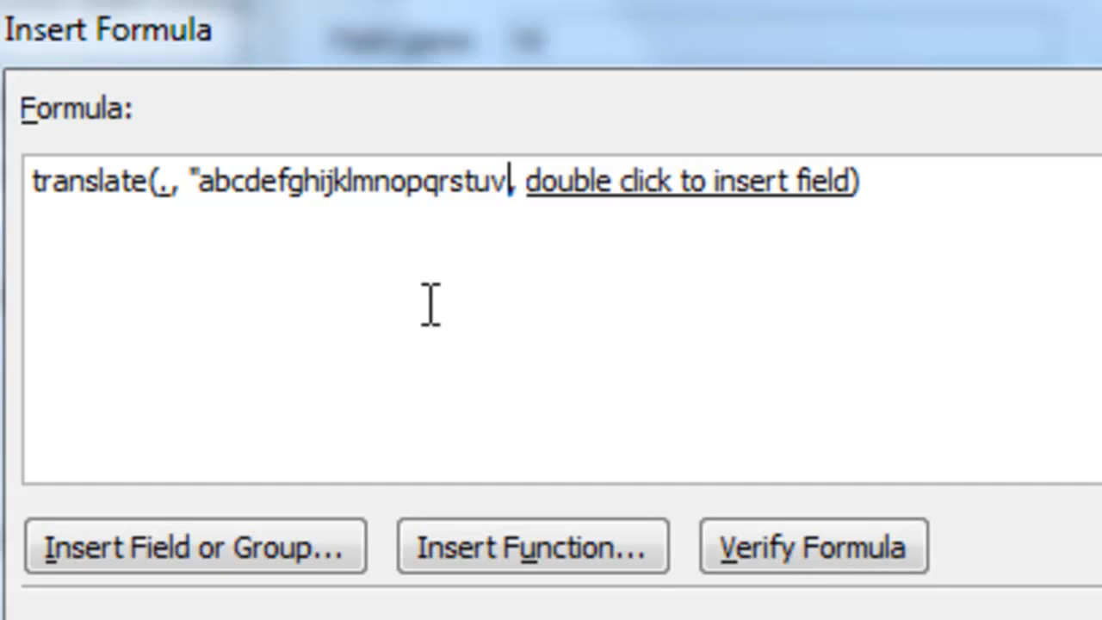
text(wxyz)
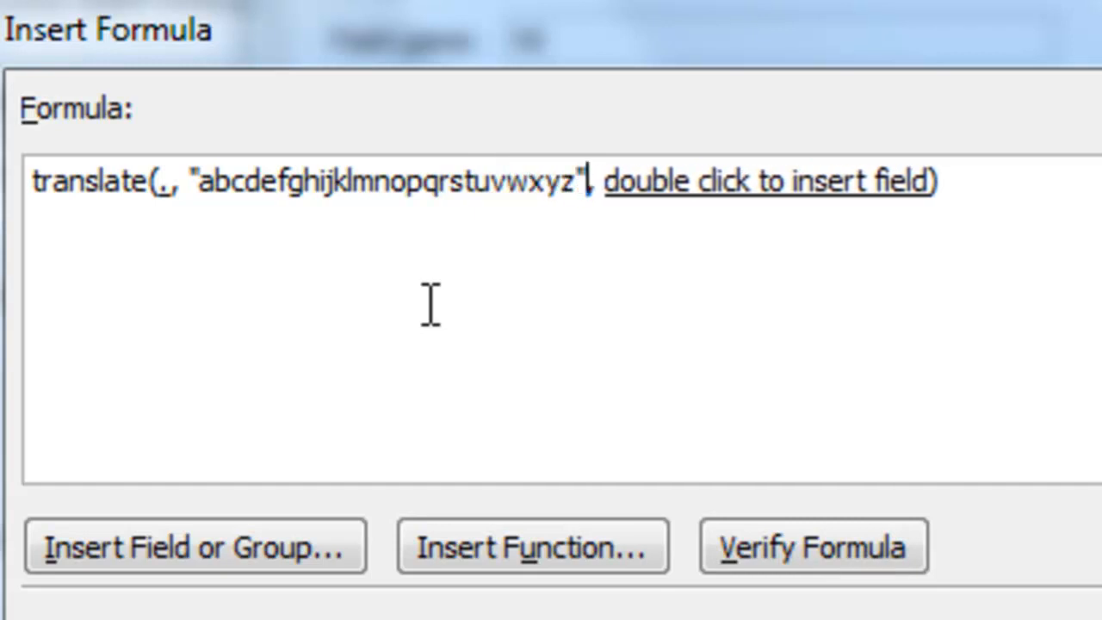
mouse_move(434, 336)
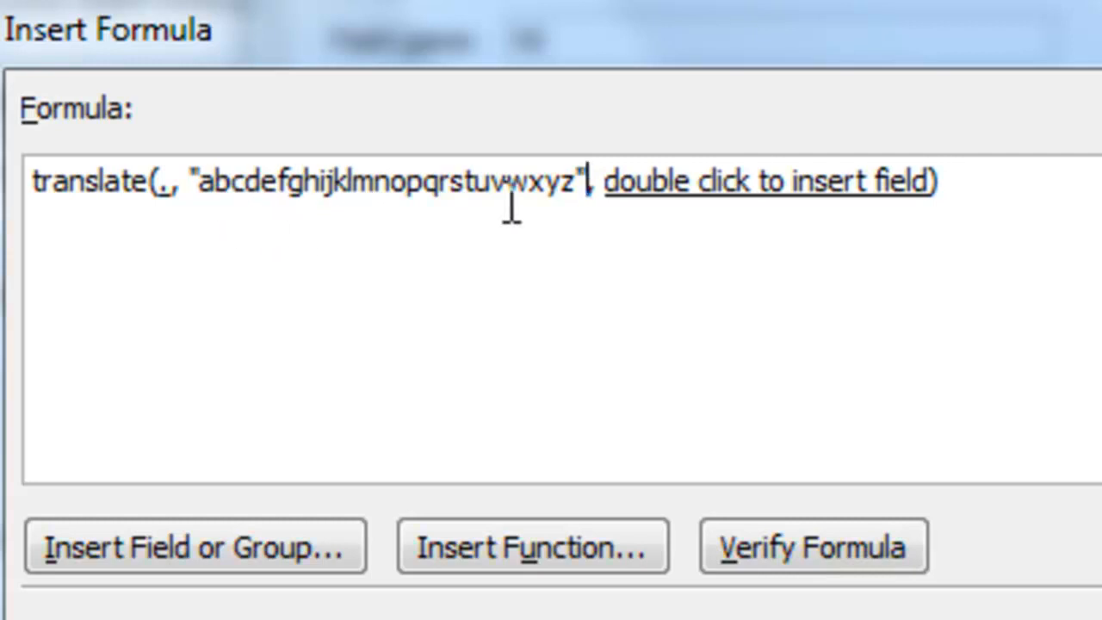
text(,)
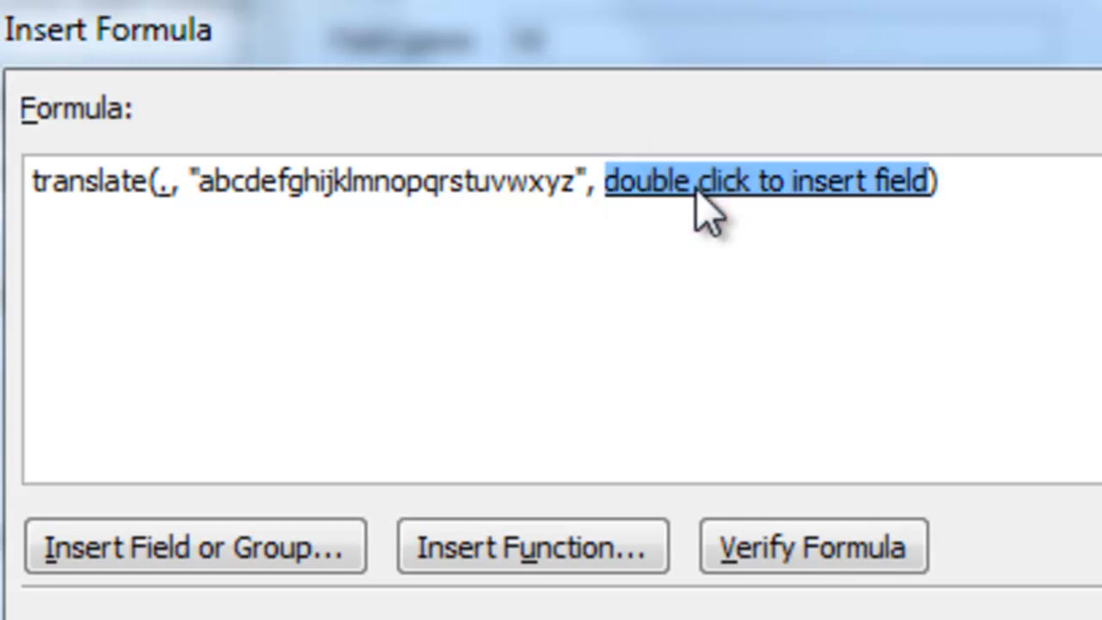
Step: Enter the uppercase alphabet "ABCDEFGHIJKLMNOPQRSTUVWXYZ" as the third argument and verify the formula is error-free
text(")
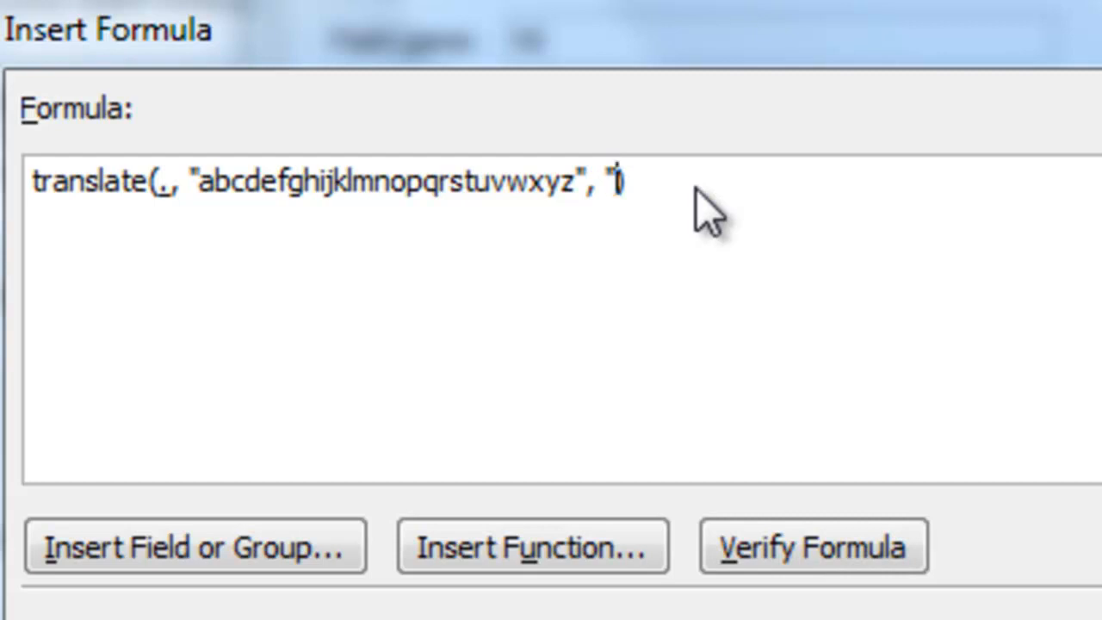
text(ABC)
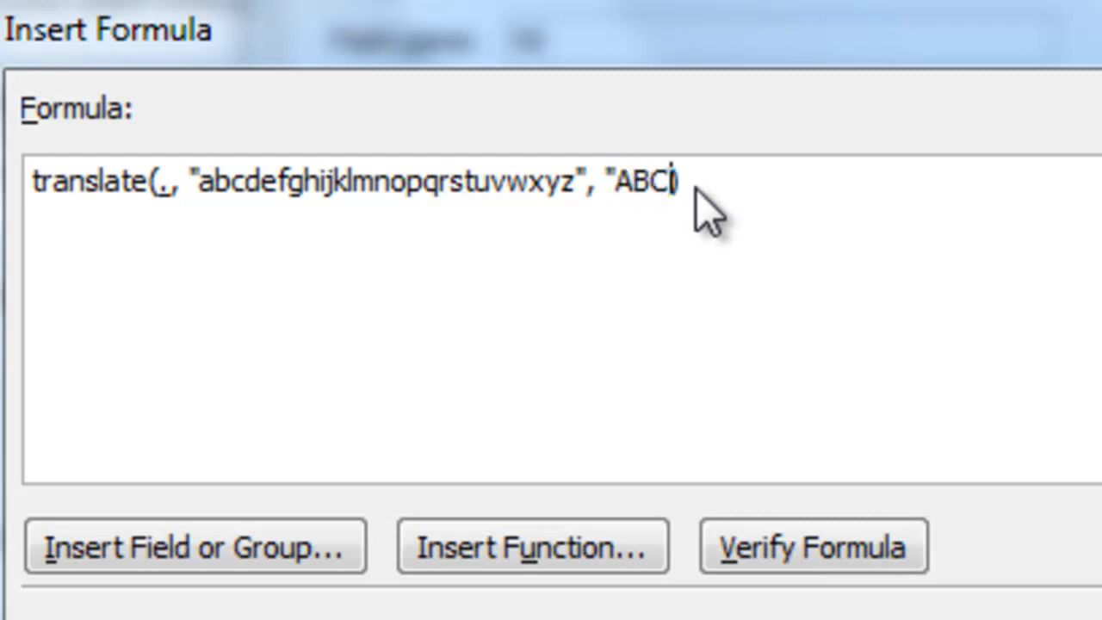
text(DE)
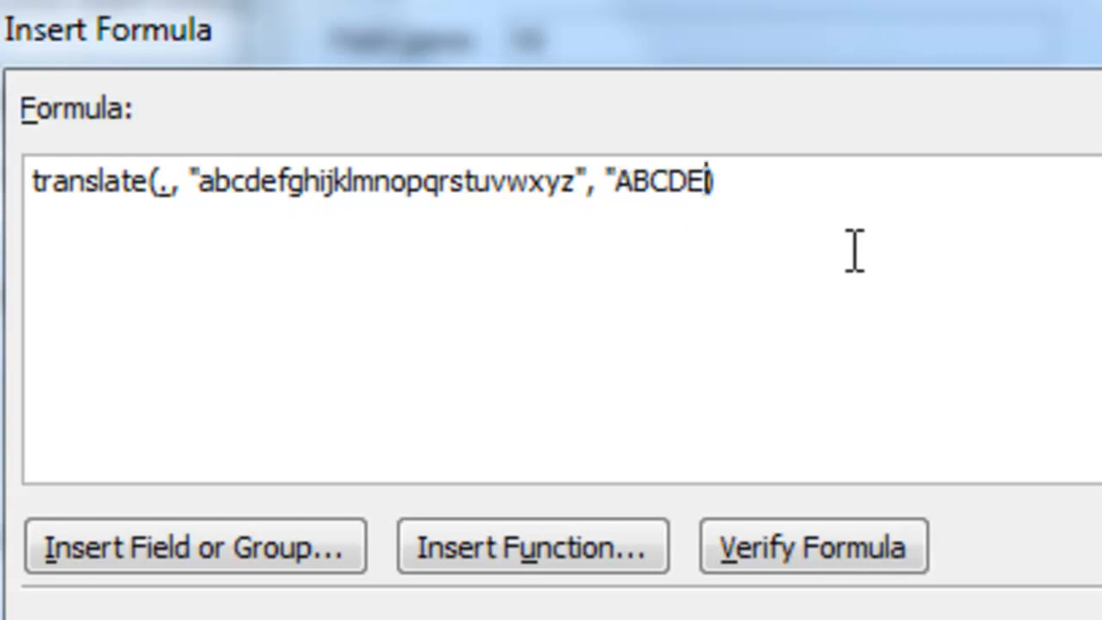
text(F))
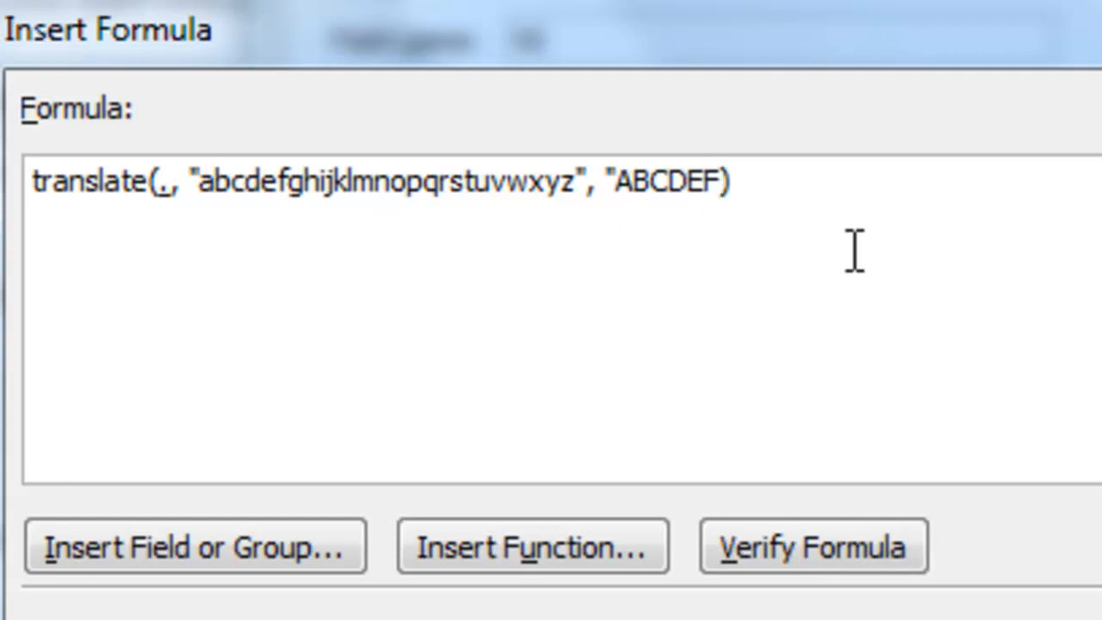
text(GHIJK)
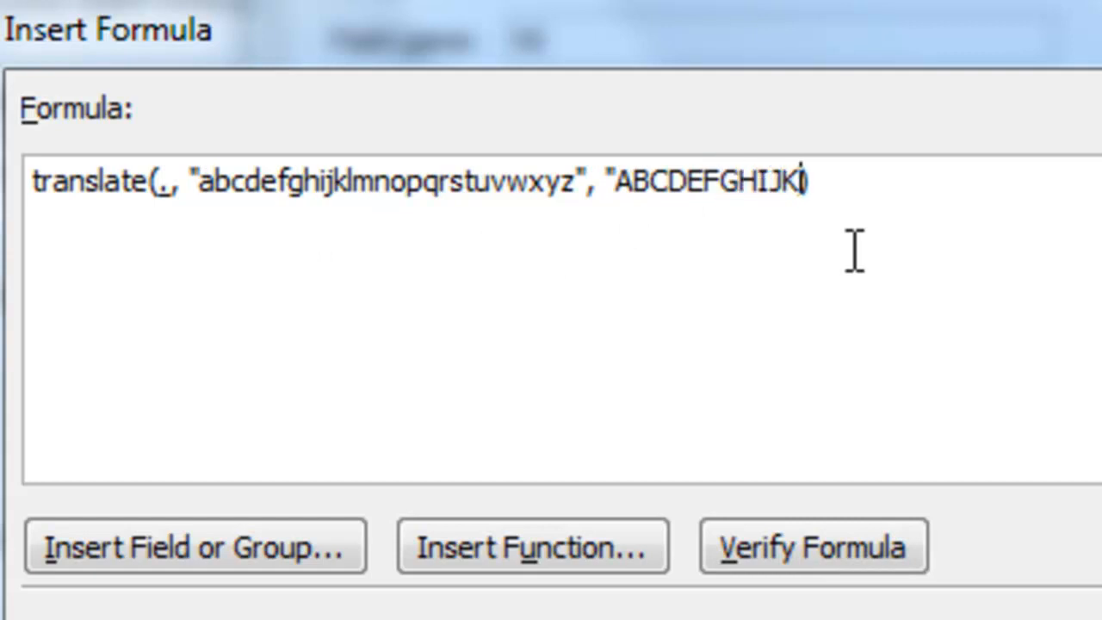
text(LMNOPQR)
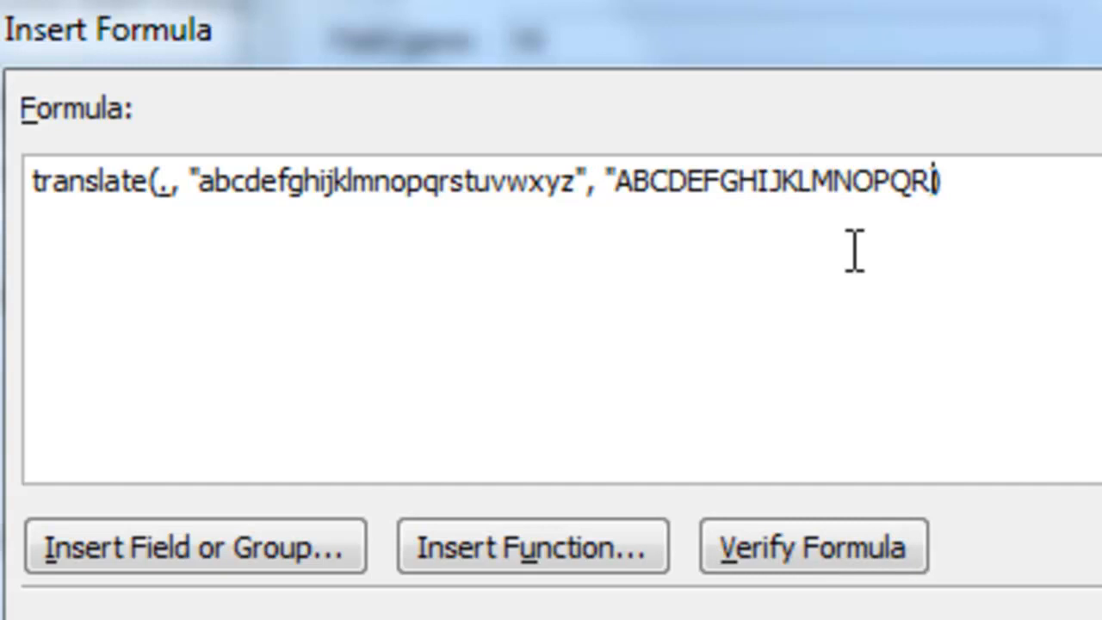
text(STUV)
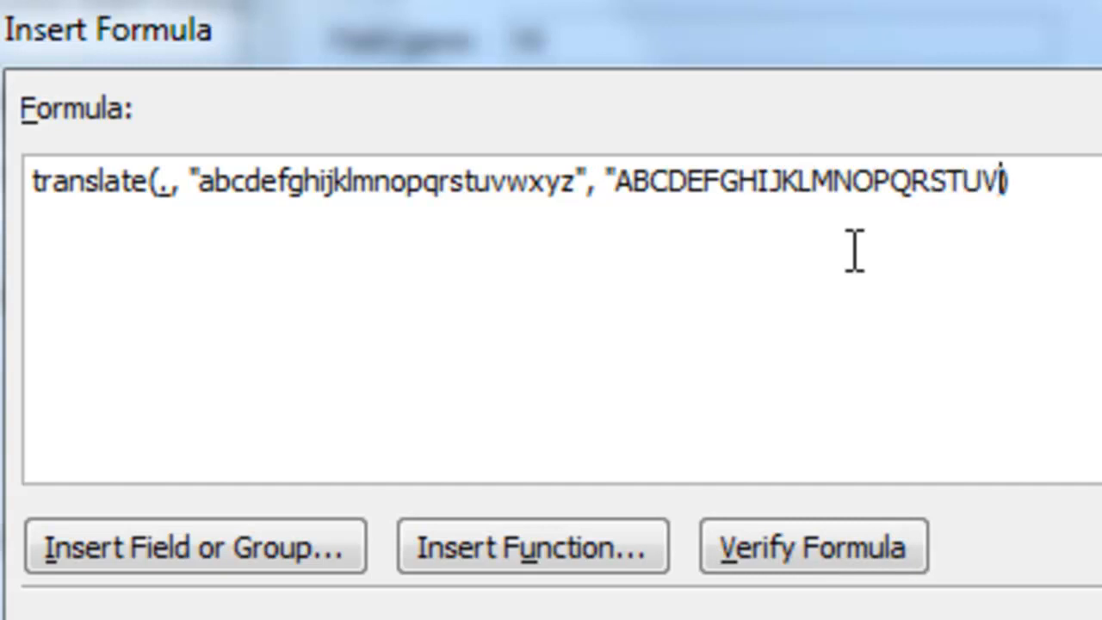
text(WXYZ)
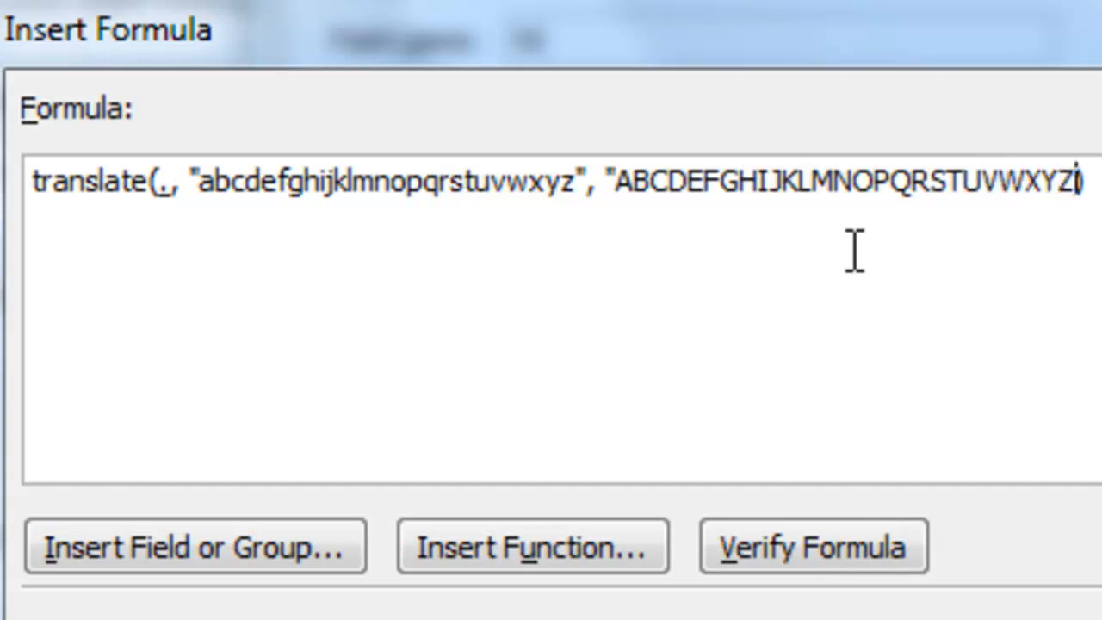
text(")
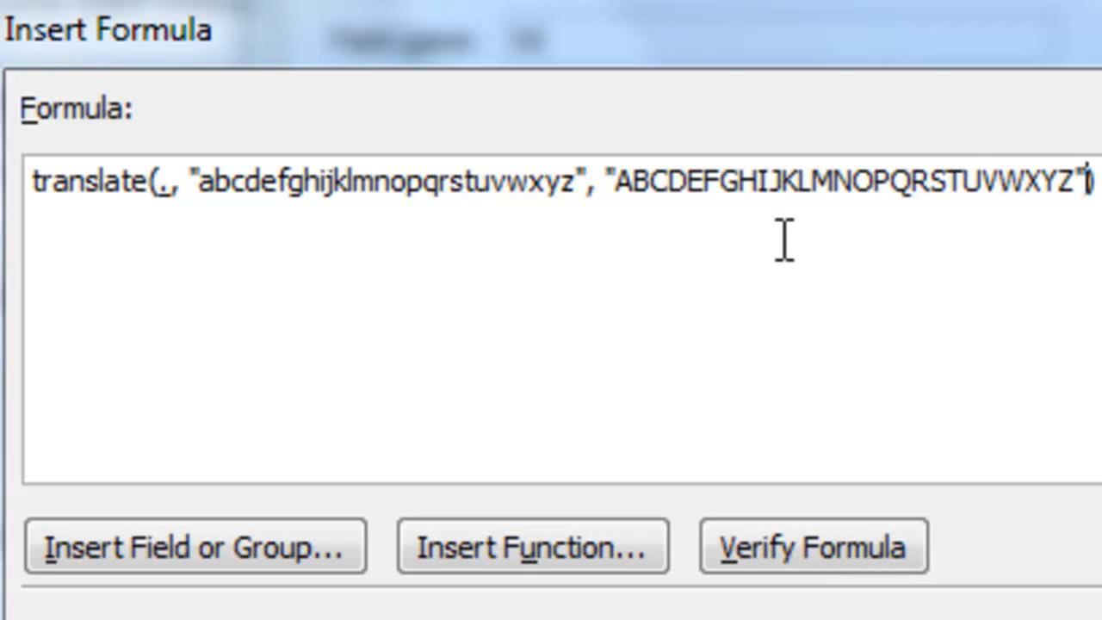
mouse_move(353, 241)
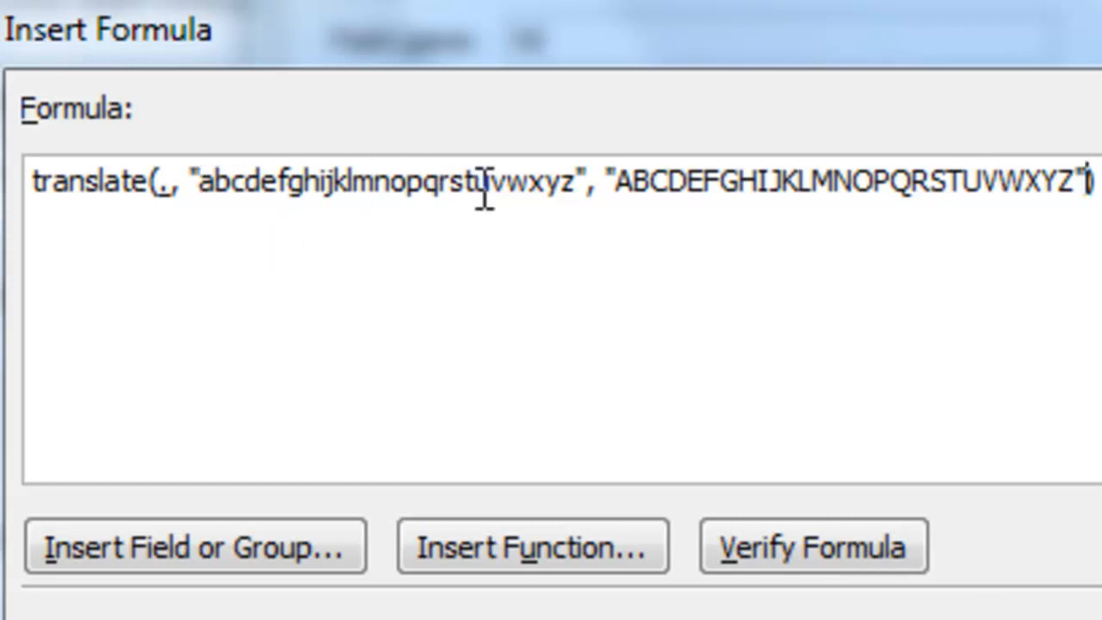
mouse_move(758, 203)
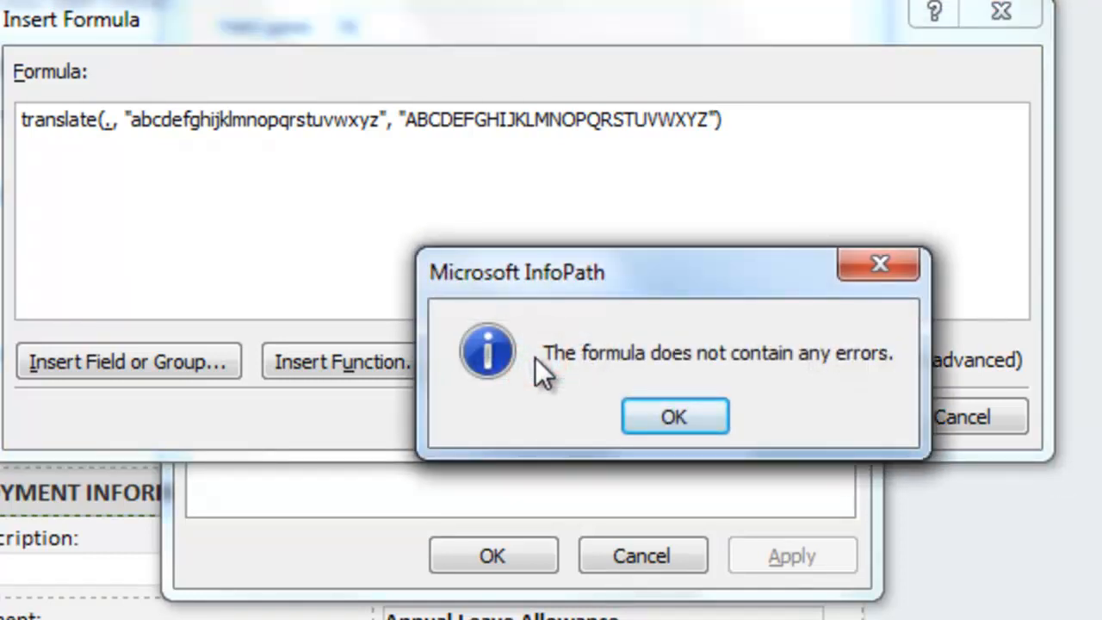
click(675, 416)
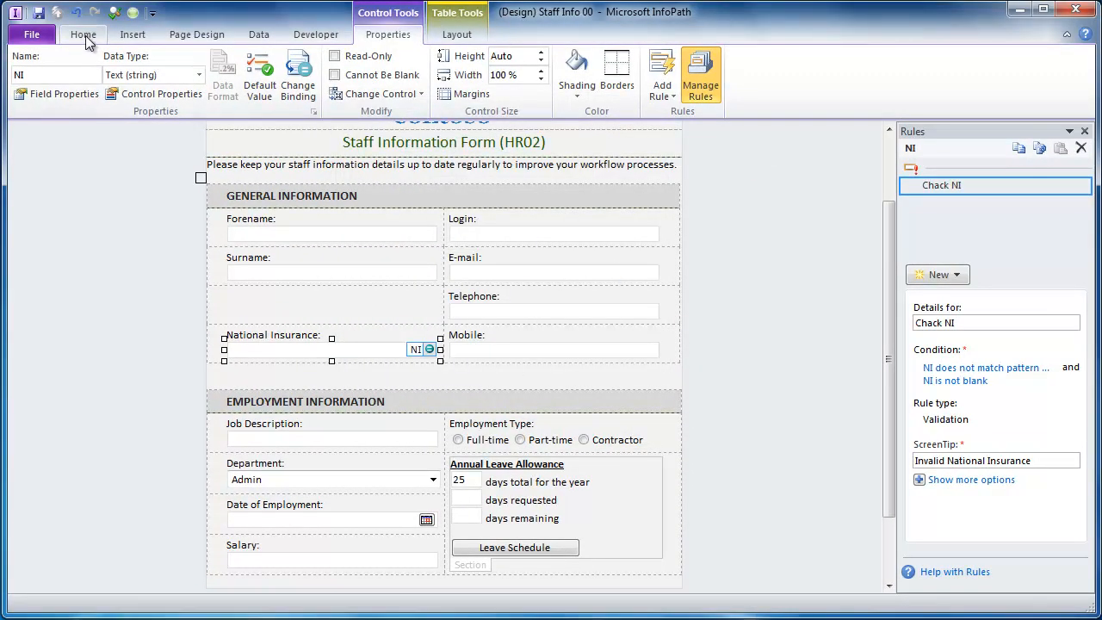
Step: Return to Home and preview the Staff Information Form to test the NI field
click(83, 34)
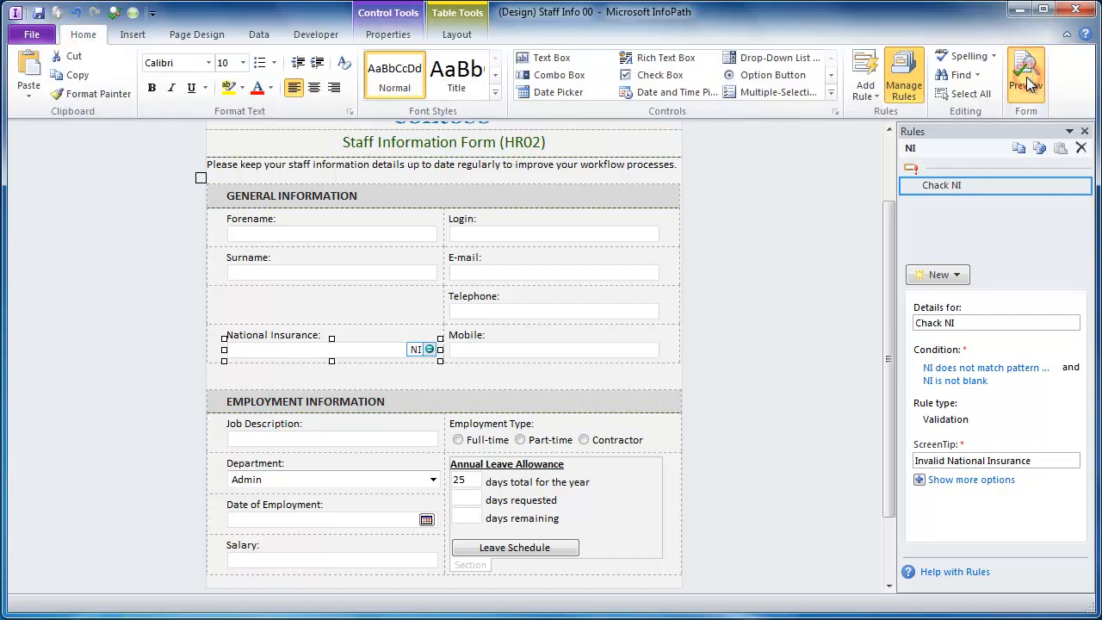
click(1026, 73)
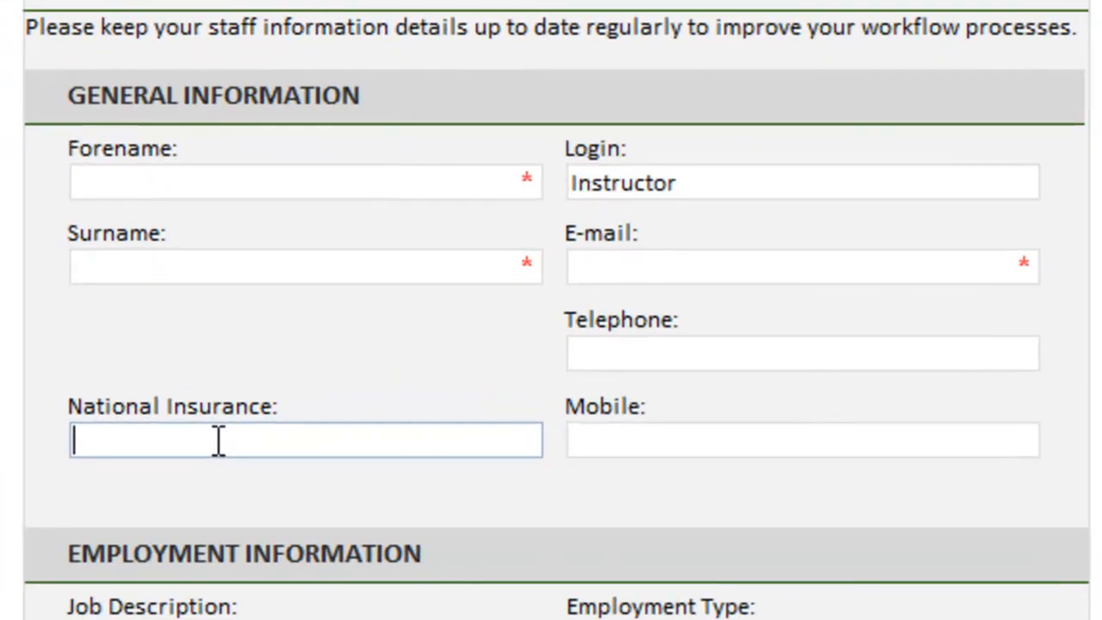
Step: Enter the lowercase NI number "nw 67 68 69 t" into the National Insurance field
text(nw)
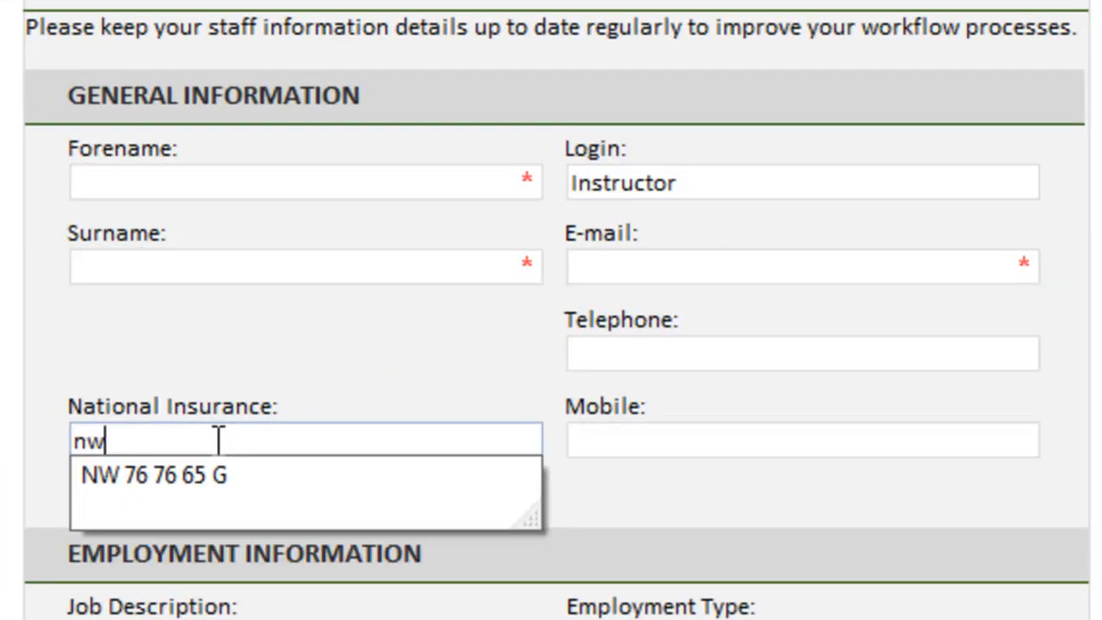
text(67 6)
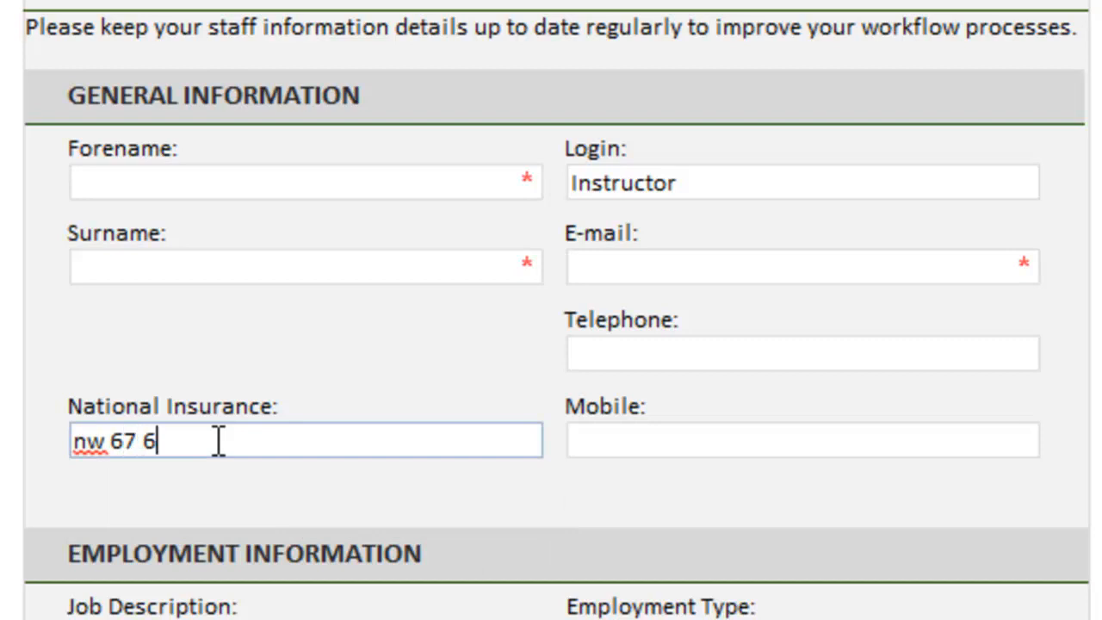
text(8 69)
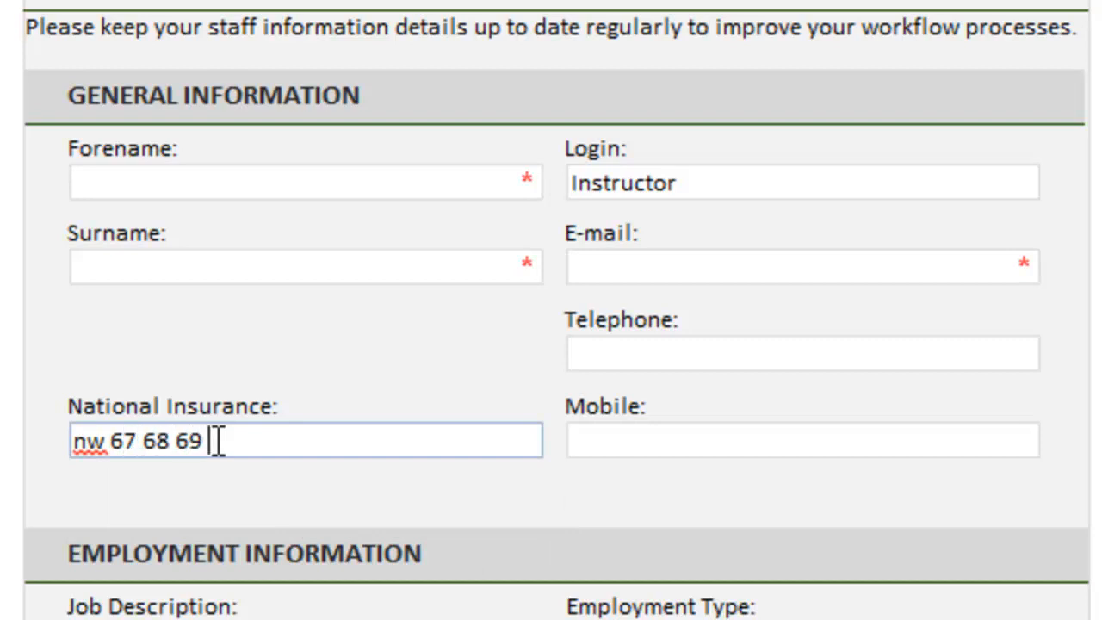
text(t)
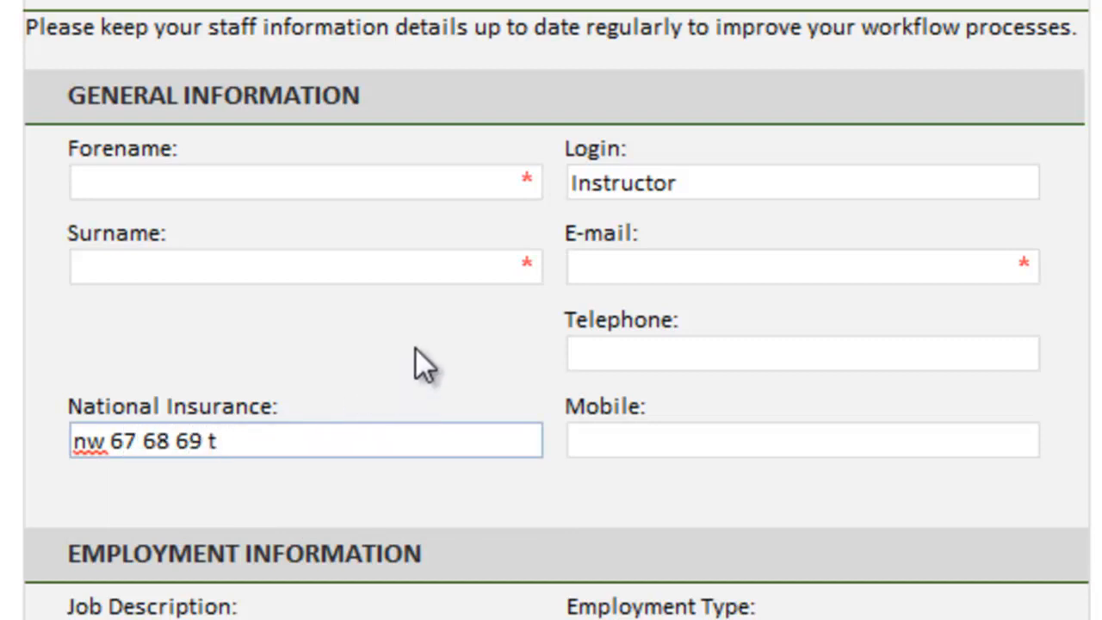
mouse_move(439, 351)
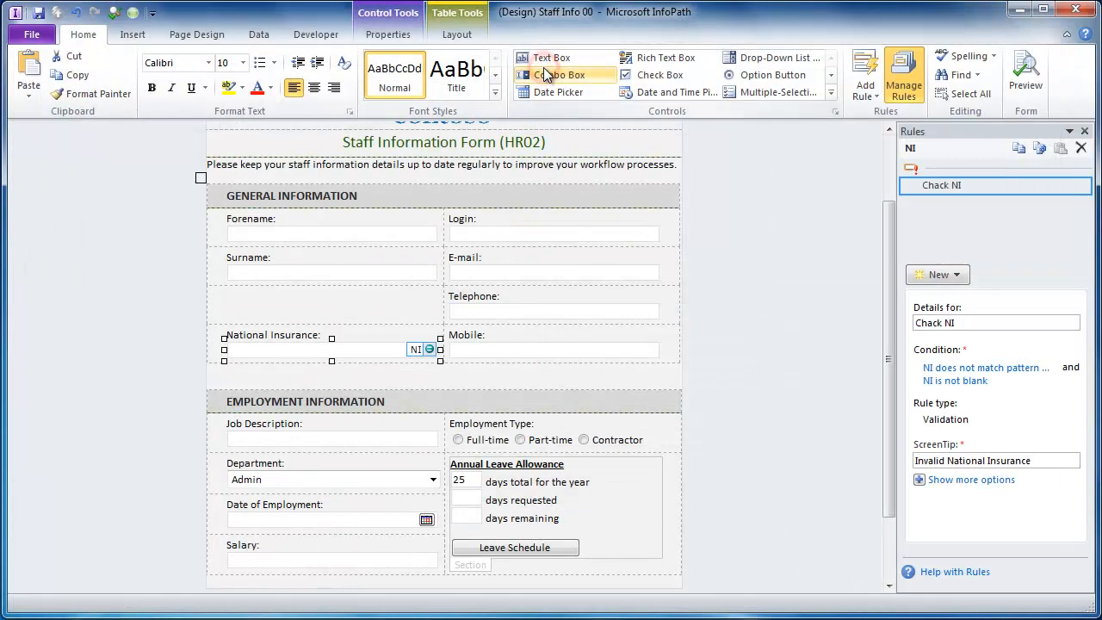
mouse_move(310, 360)
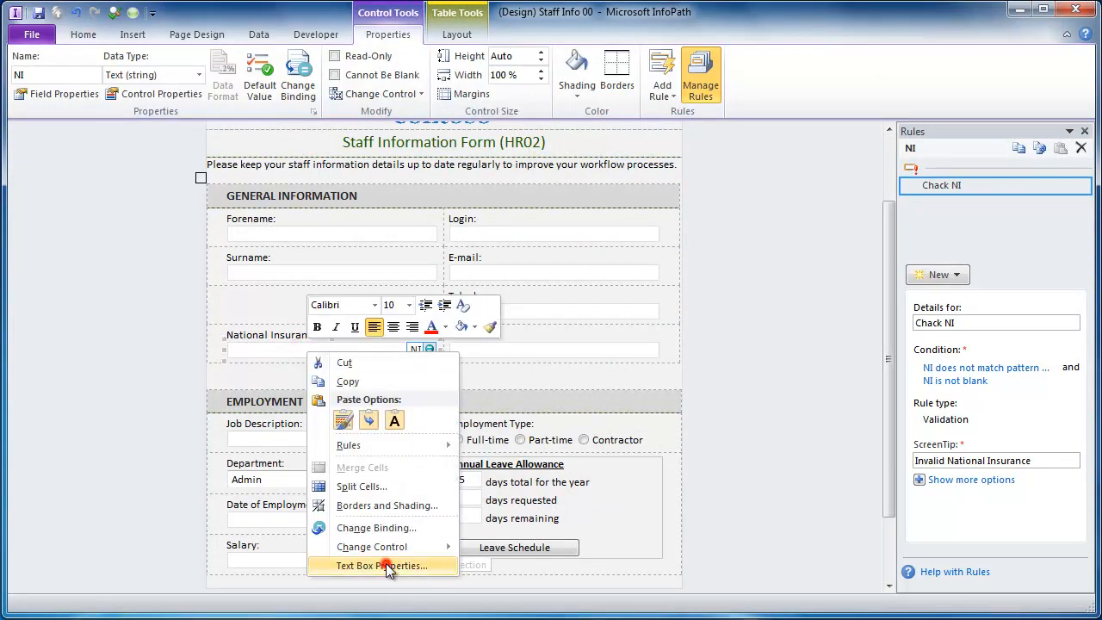
click(383, 564)
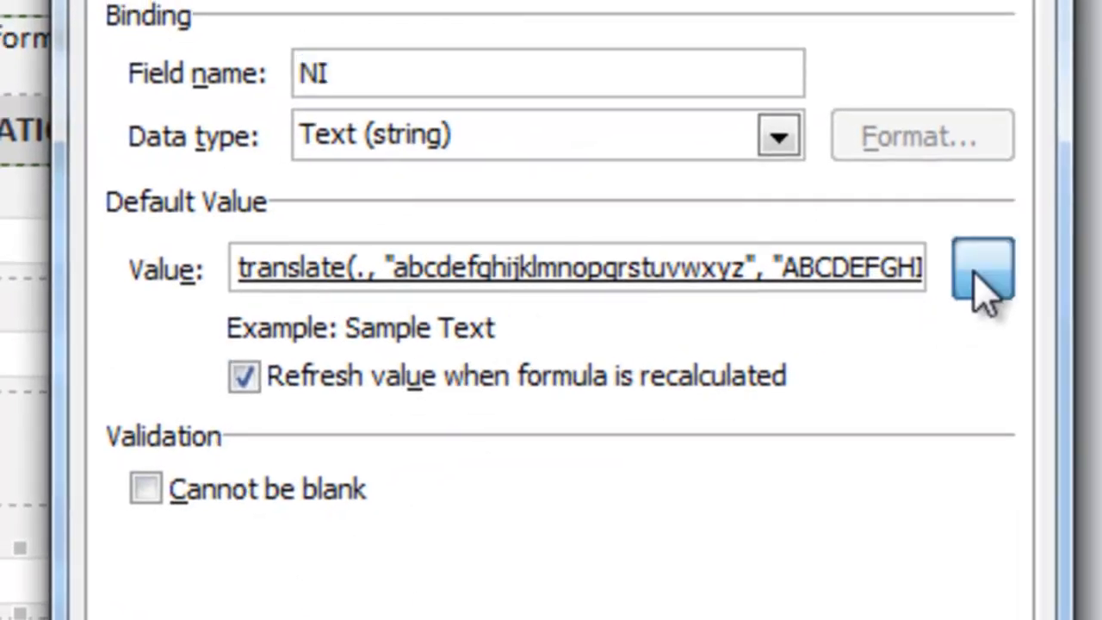
click(981, 275)
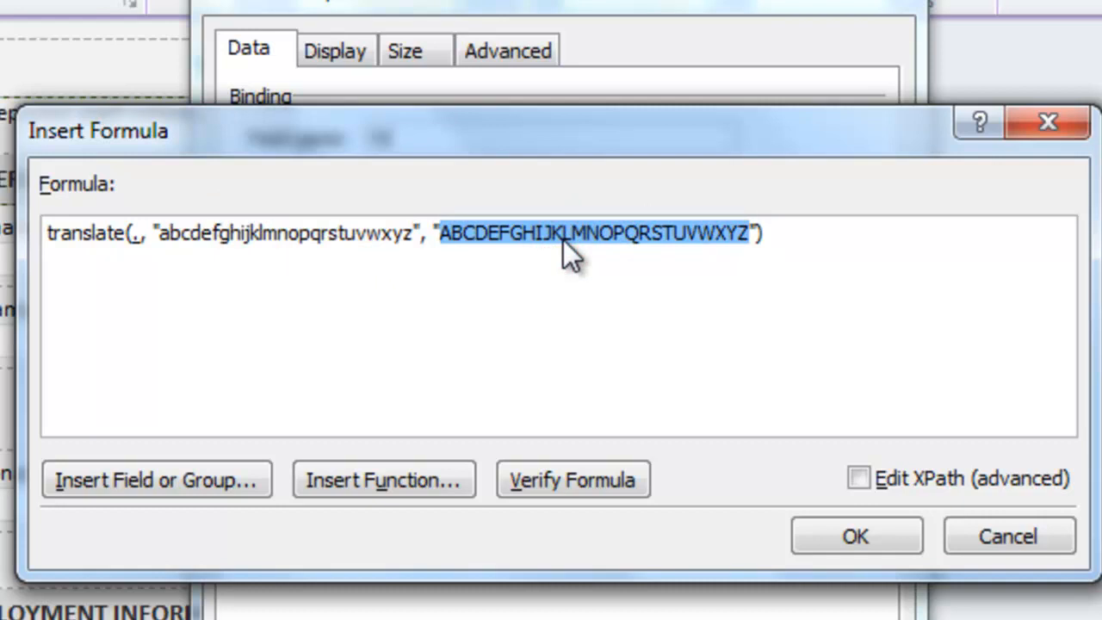
mouse_move(708, 164)
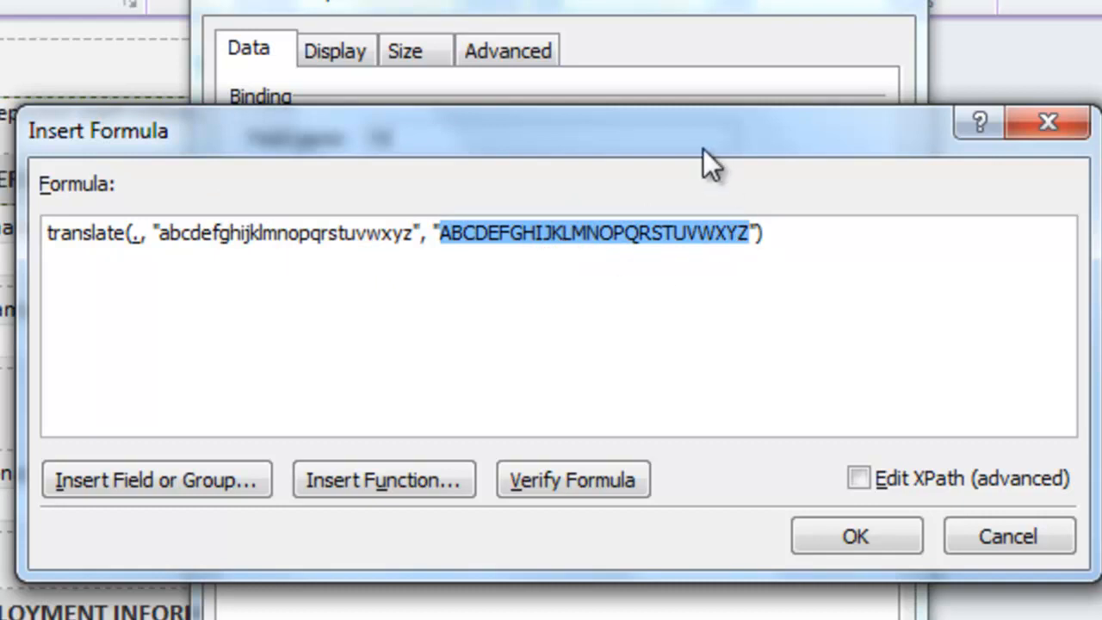
click(856, 535)
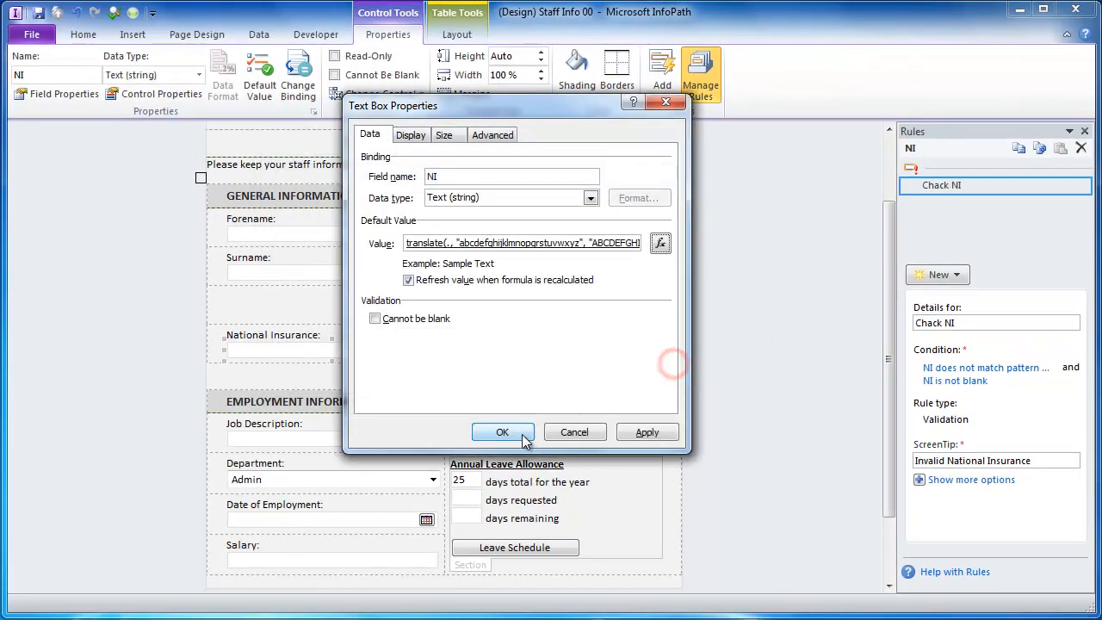
click(503, 431)
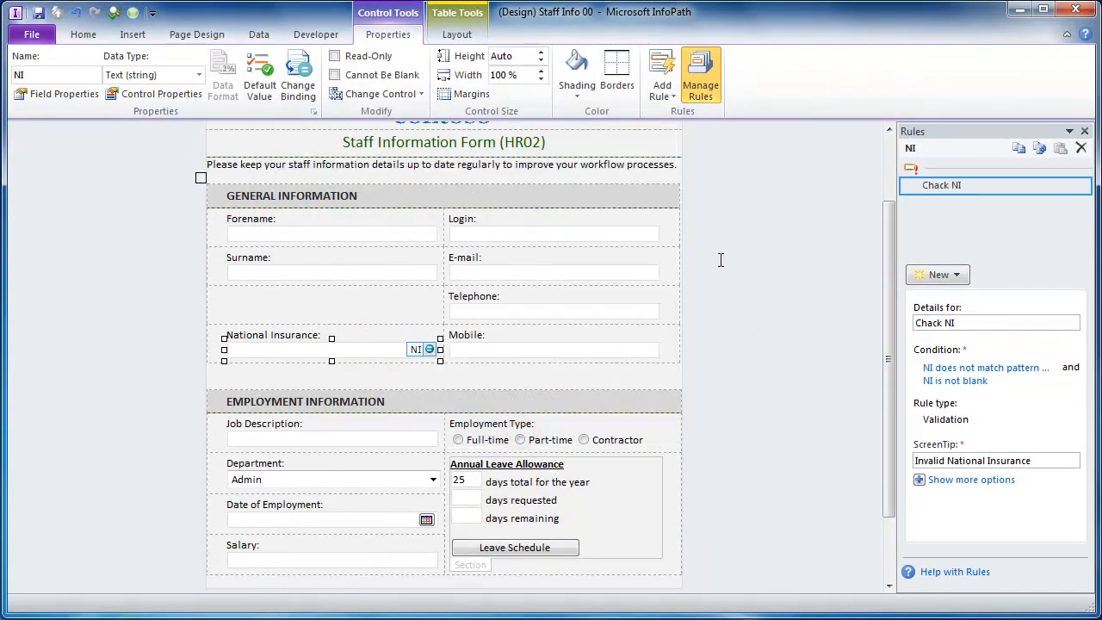